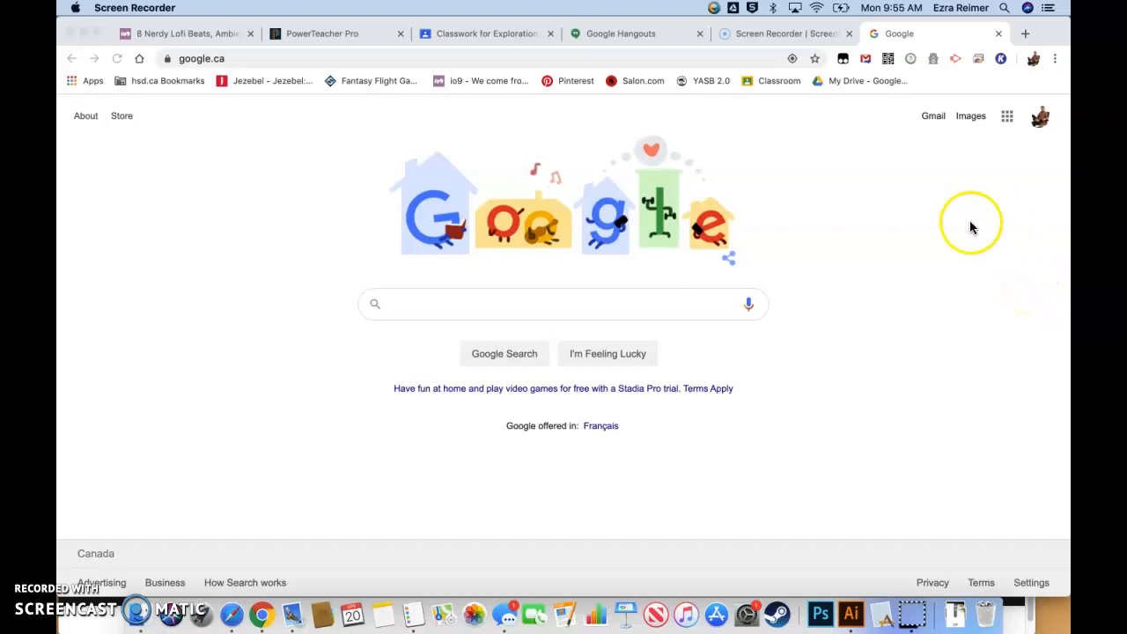
{"action": "mouse_move", "coordinate": [803, 209]}
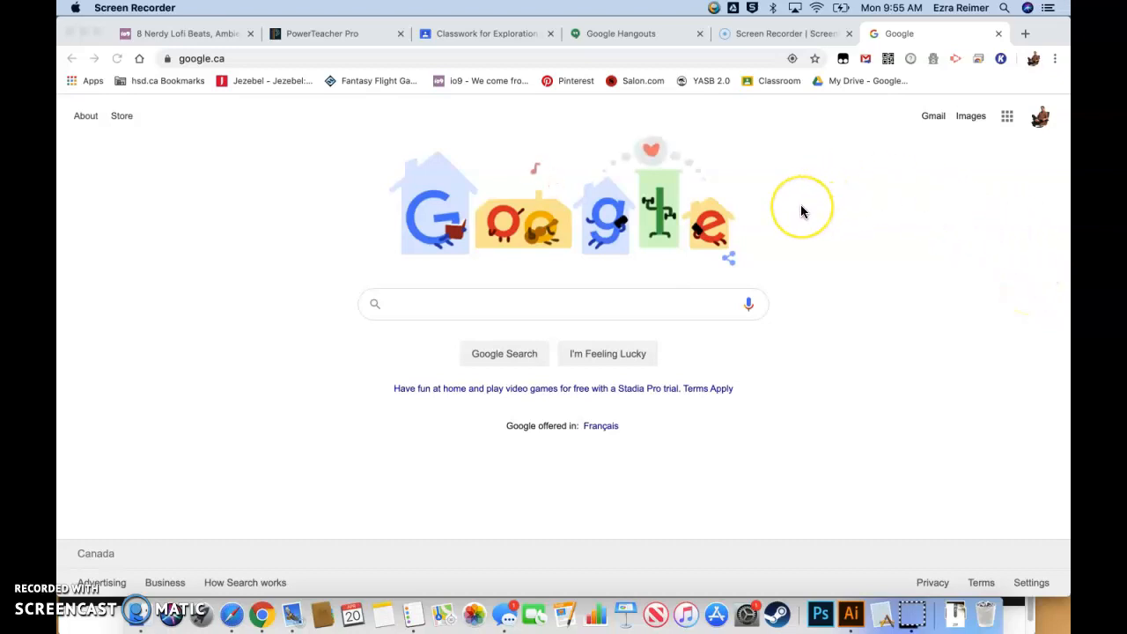
{"action": "mouse_move", "coordinate": [853, 218]}
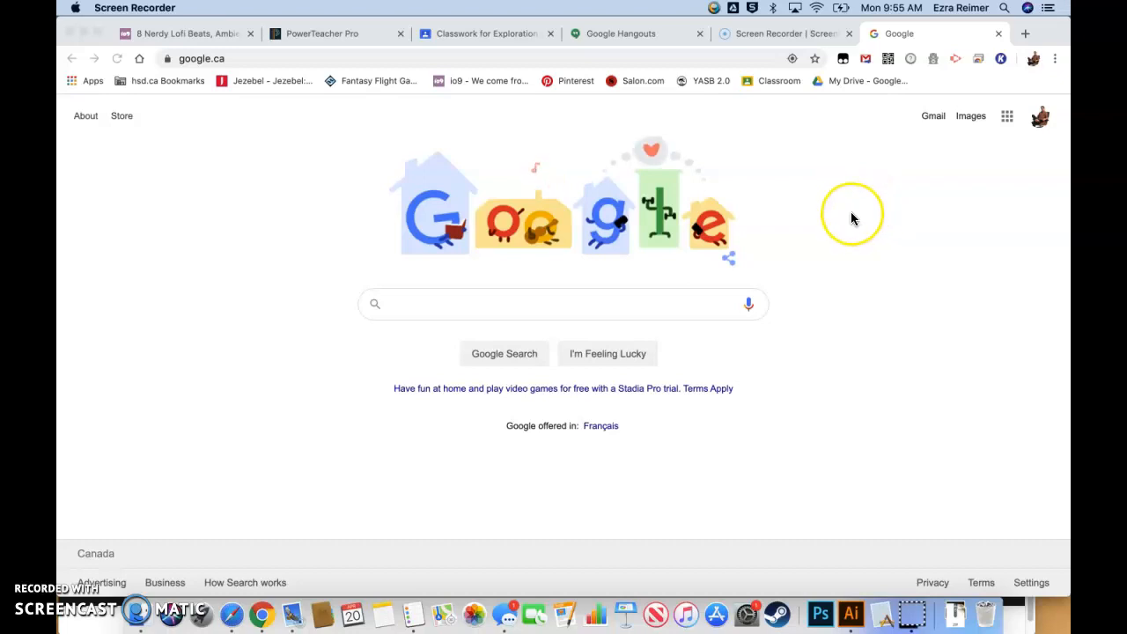
{"action": "mouse_move", "coordinate": [849, 229]}
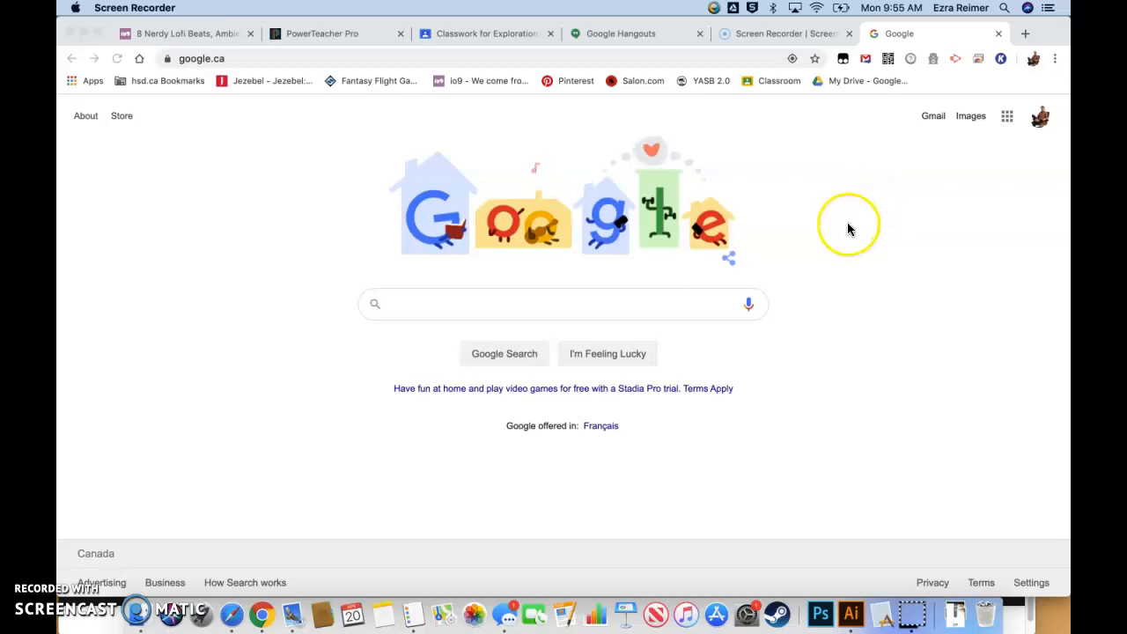
{"action": "mouse_move", "coordinate": [839, 240]}
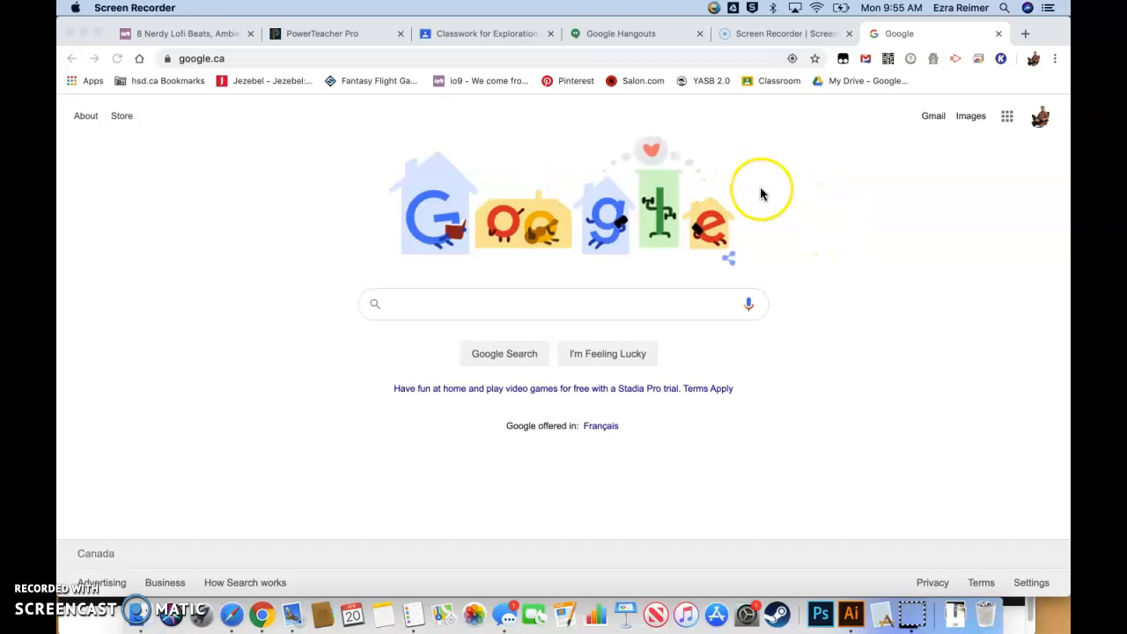
{"action": "mouse_move", "coordinate": [758, 197]}
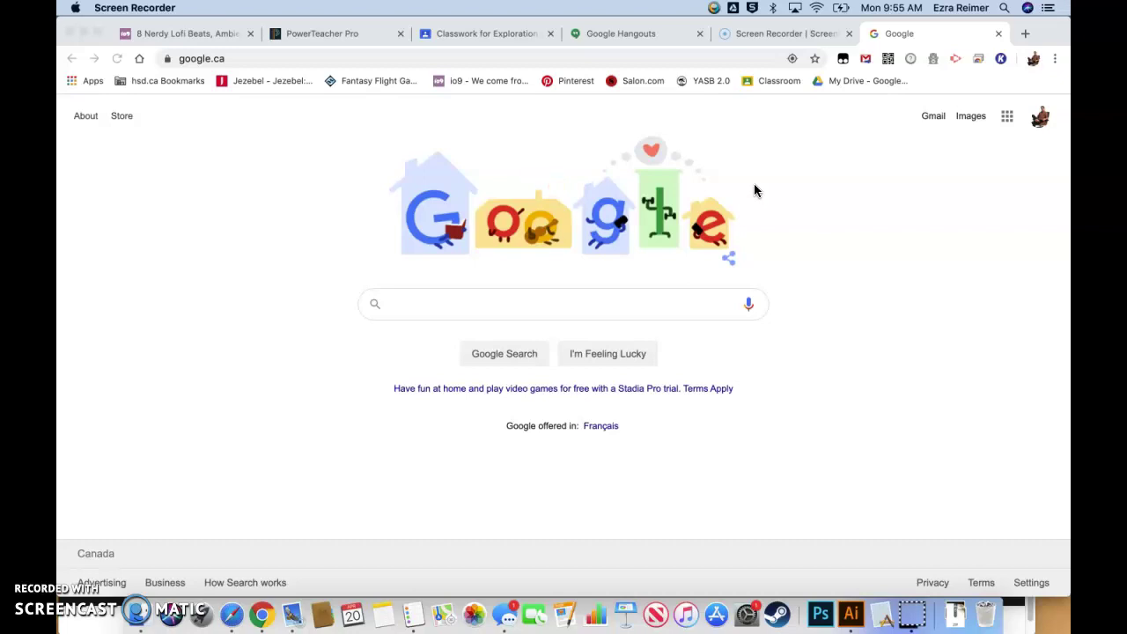
{"action": "mouse_move", "coordinate": [752, 184]}
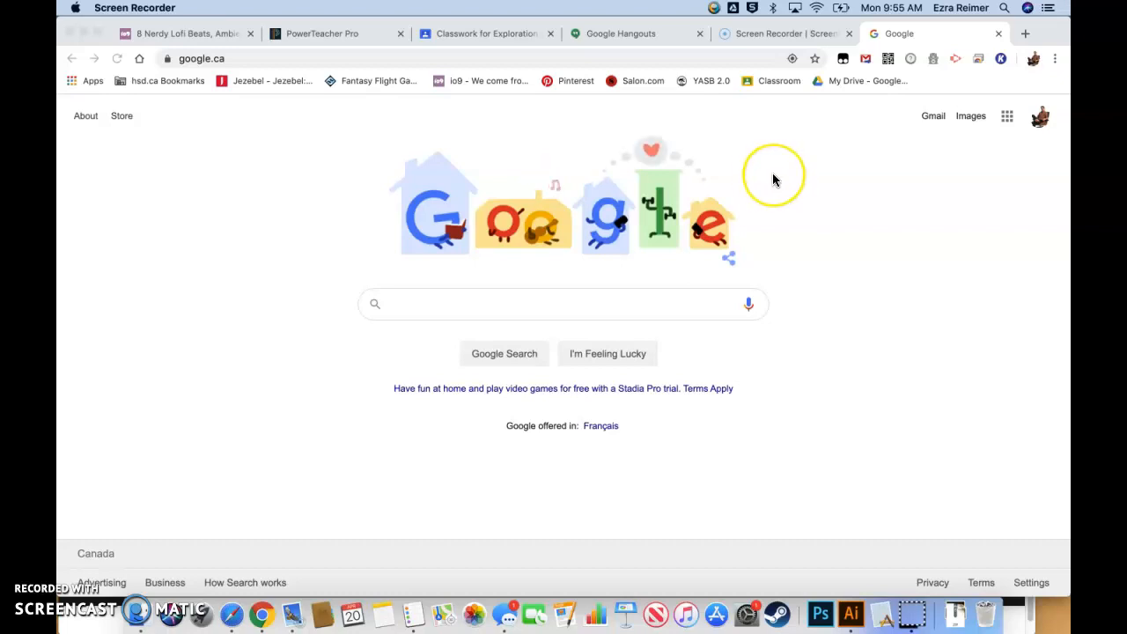
{"action": "mouse_move", "coordinate": [762, 180]}
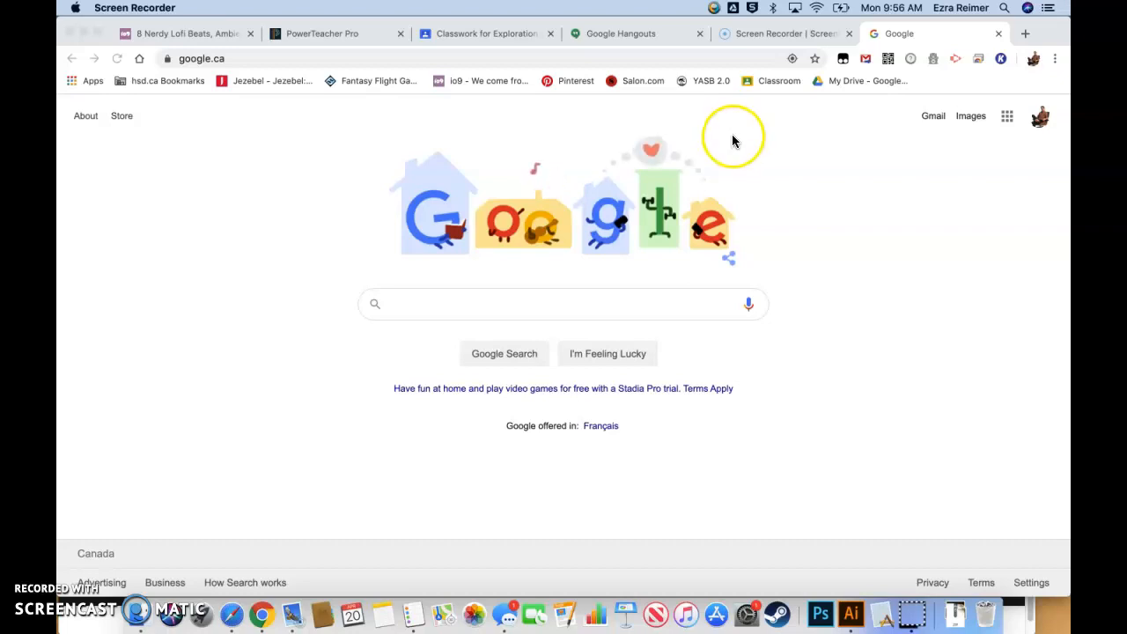
{"action": "mouse_move", "coordinate": [781, 147]}
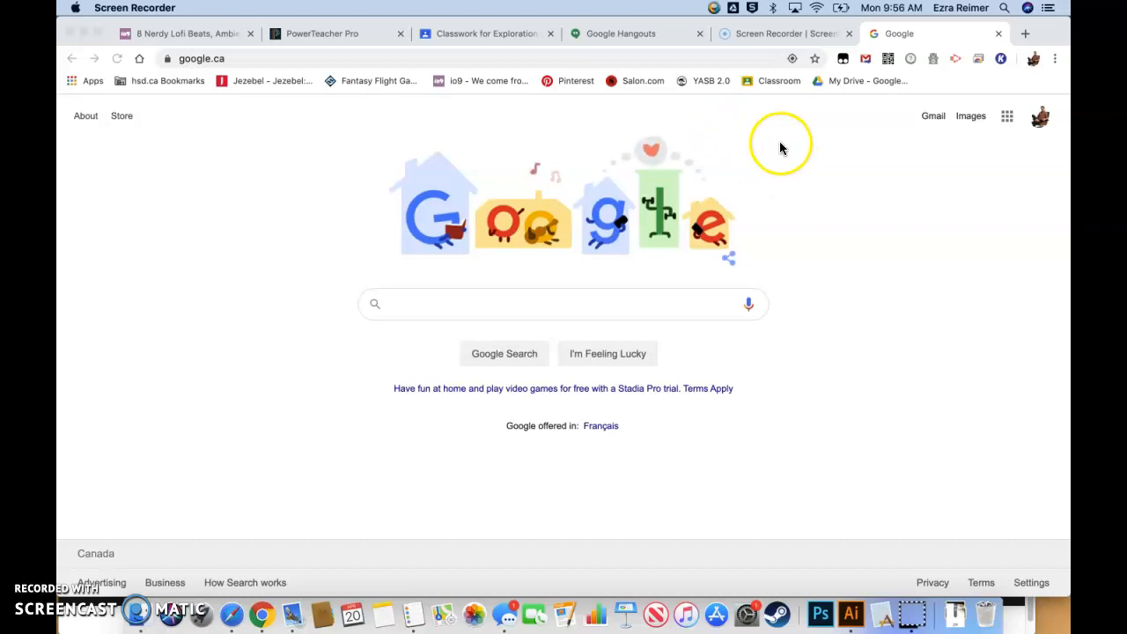
{"action": "mouse_move", "coordinate": [767, 146]}
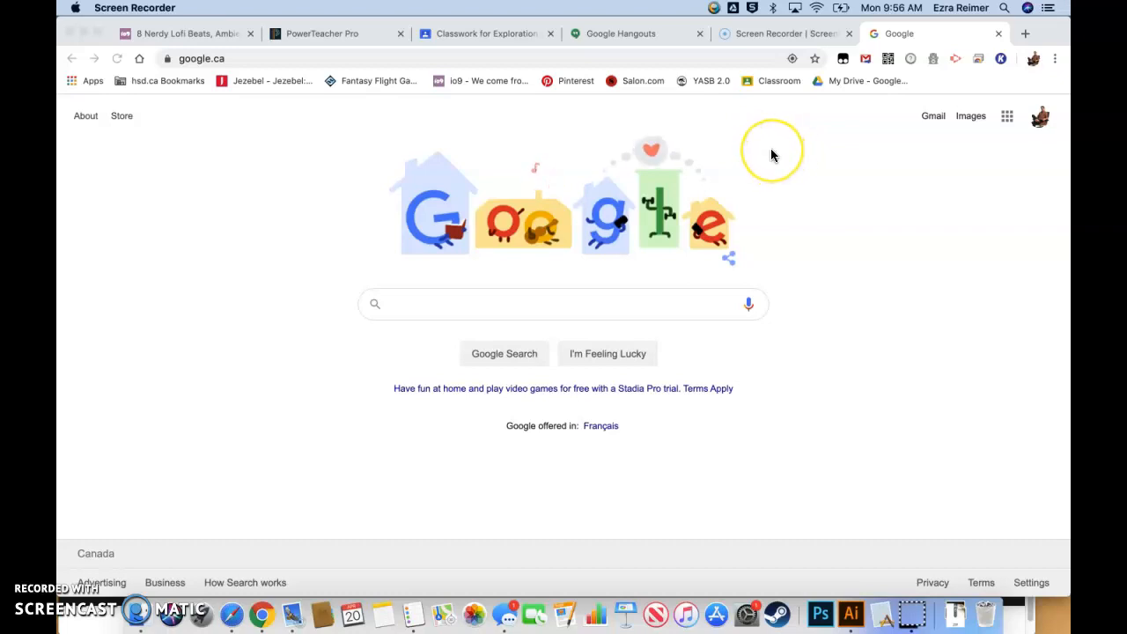
{"action": "mouse_move", "coordinate": [746, 154]}
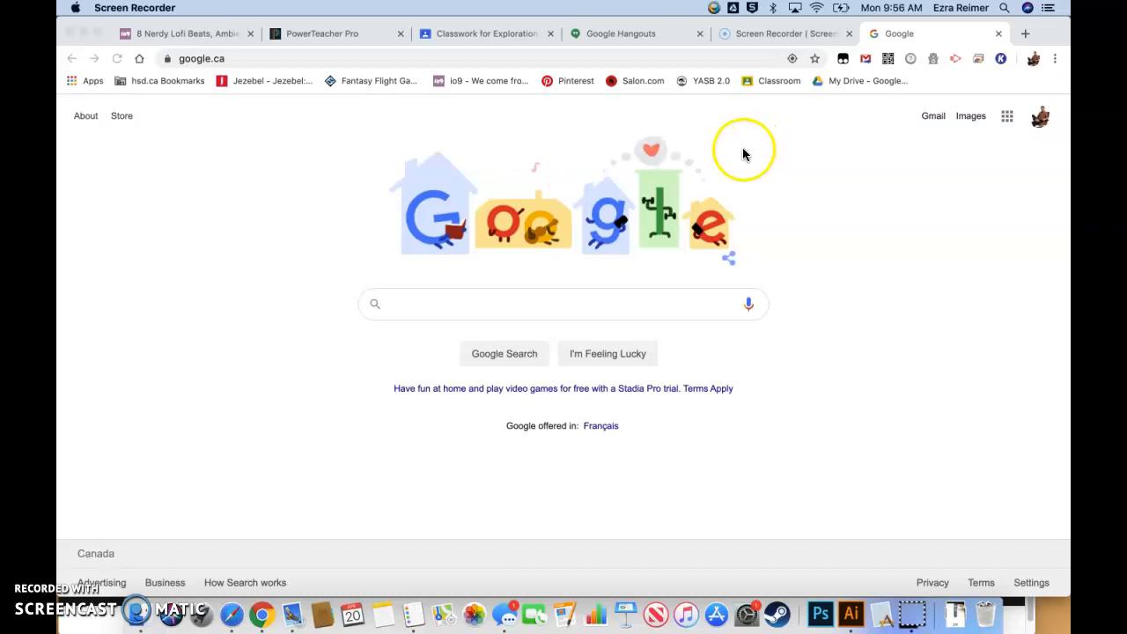
{"action": "mouse_move", "coordinate": [1039, 123]}
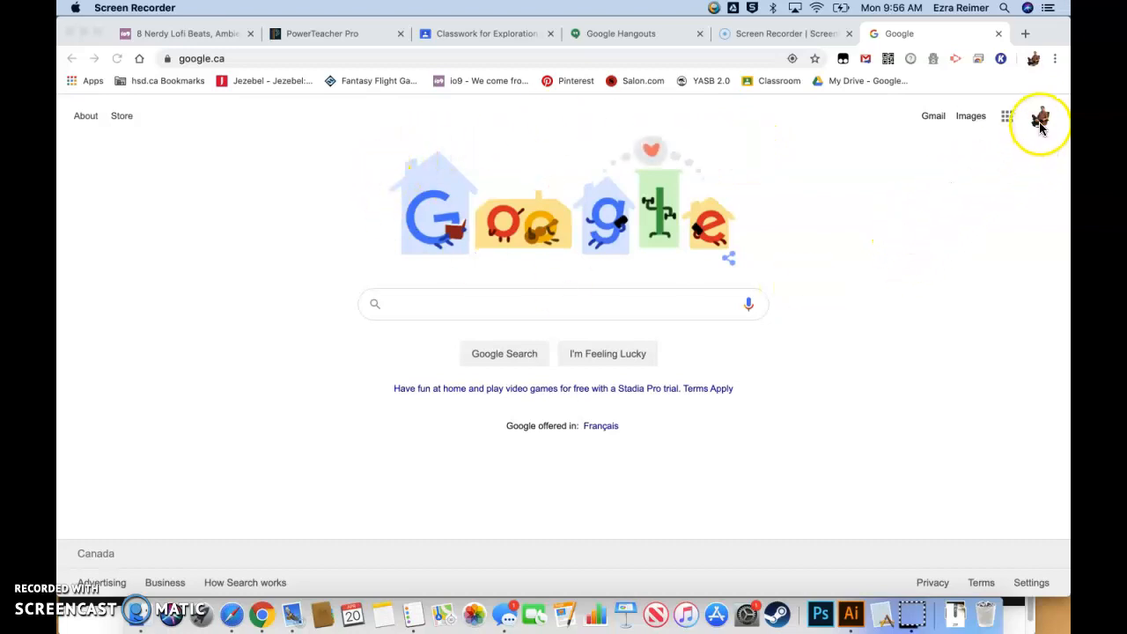
{"action": "mouse_move", "coordinate": [1008, 115]}
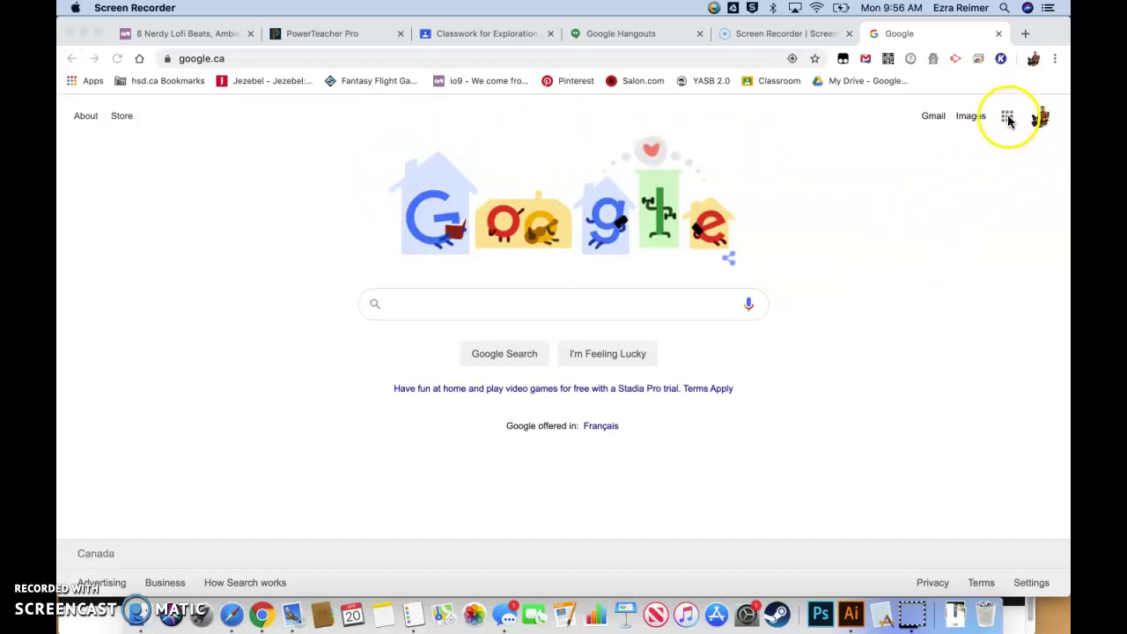
Open the Google apps launcher, scroll to Sites and choose it
{"action": "left_click", "coordinate": [1007, 116]}
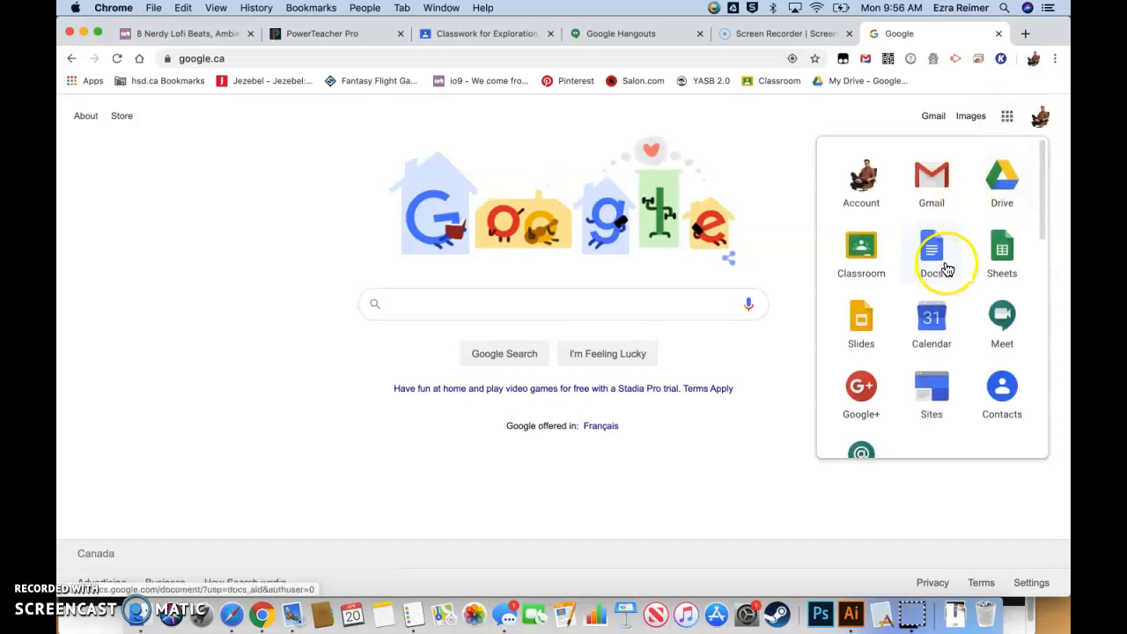
{"action": "scroll", "scroll_direction": "down", "scroll_amount": 3}
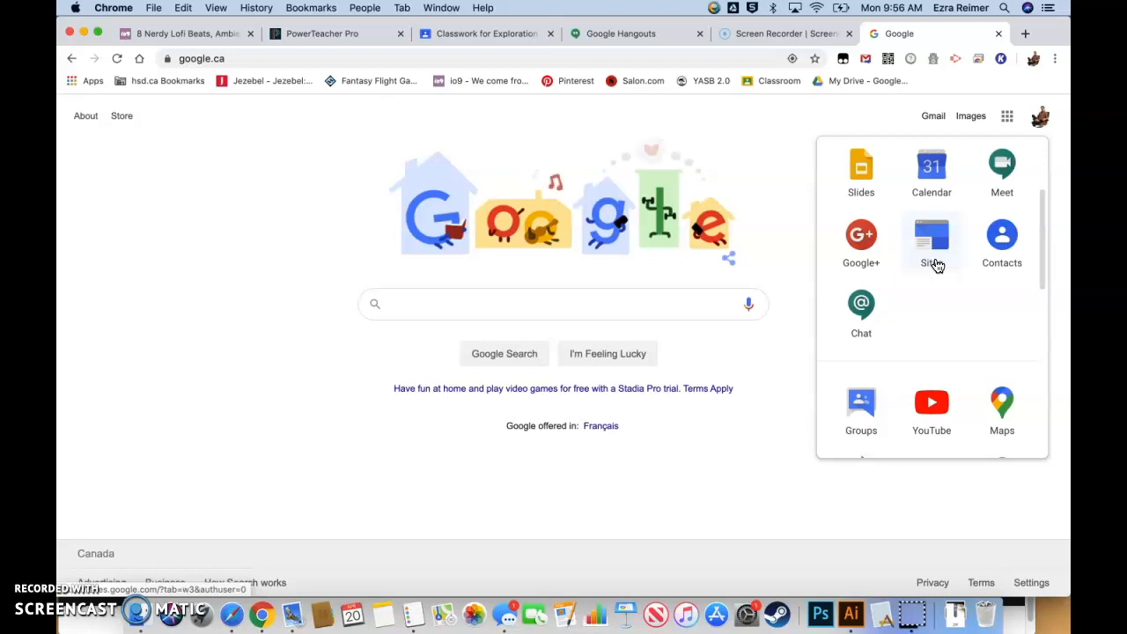
{"action": "left_click", "coordinate": [931, 237]}
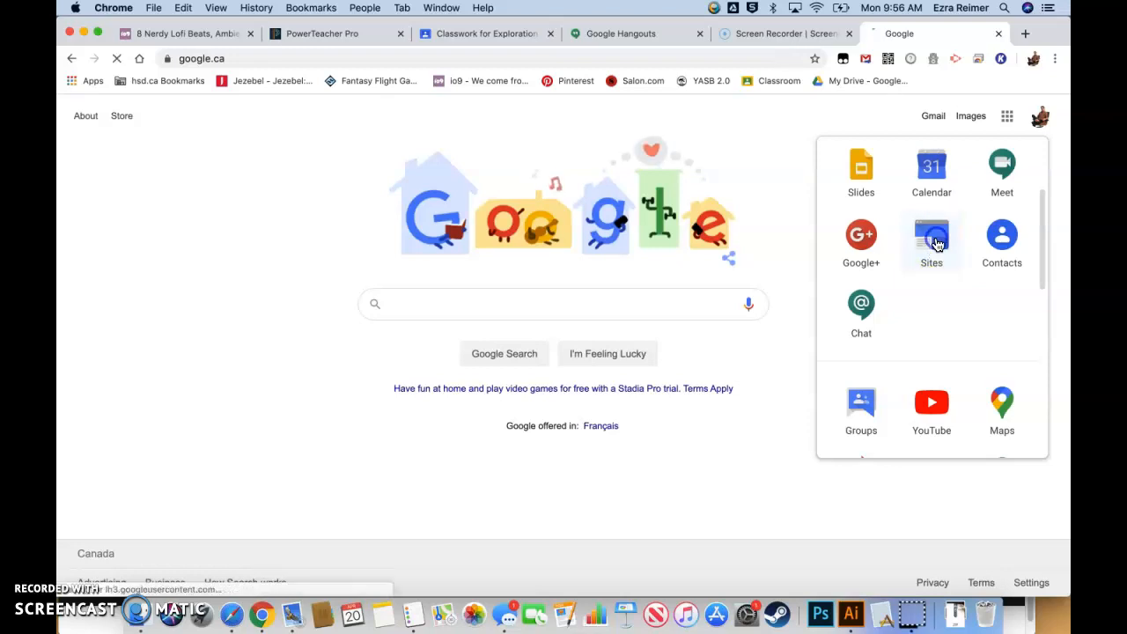
Create a new site using the 'in new Sites (recommended)' option
{"action": "left_click", "coordinate": [931, 238]}
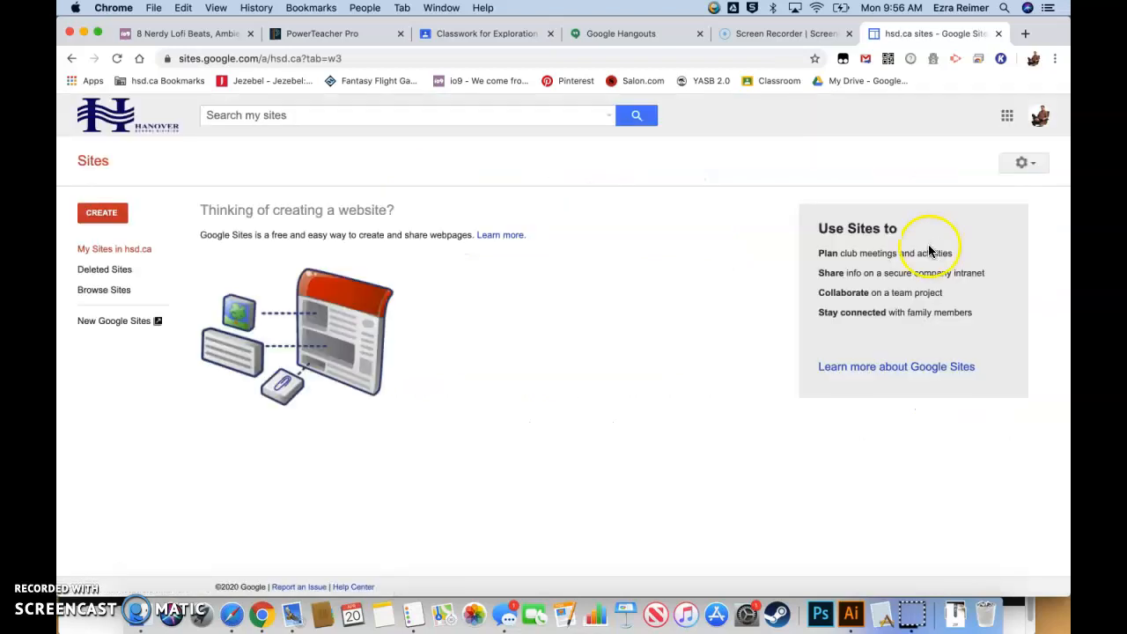
{"action": "mouse_move", "coordinate": [641, 384]}
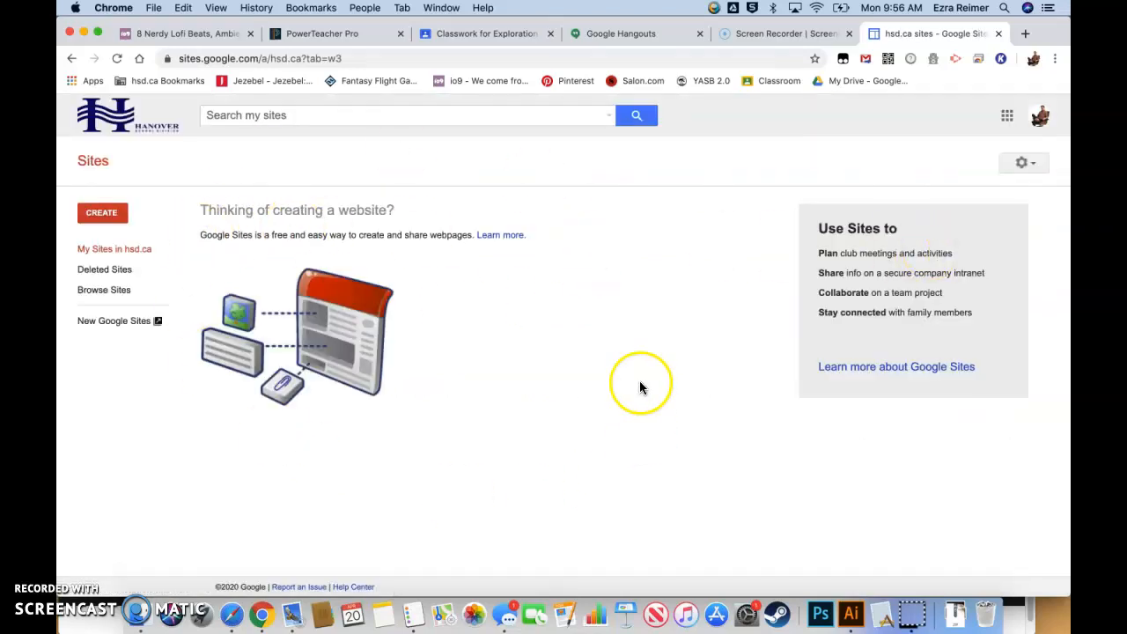
{"action": "left_click", "coordinate": [101, 212]}
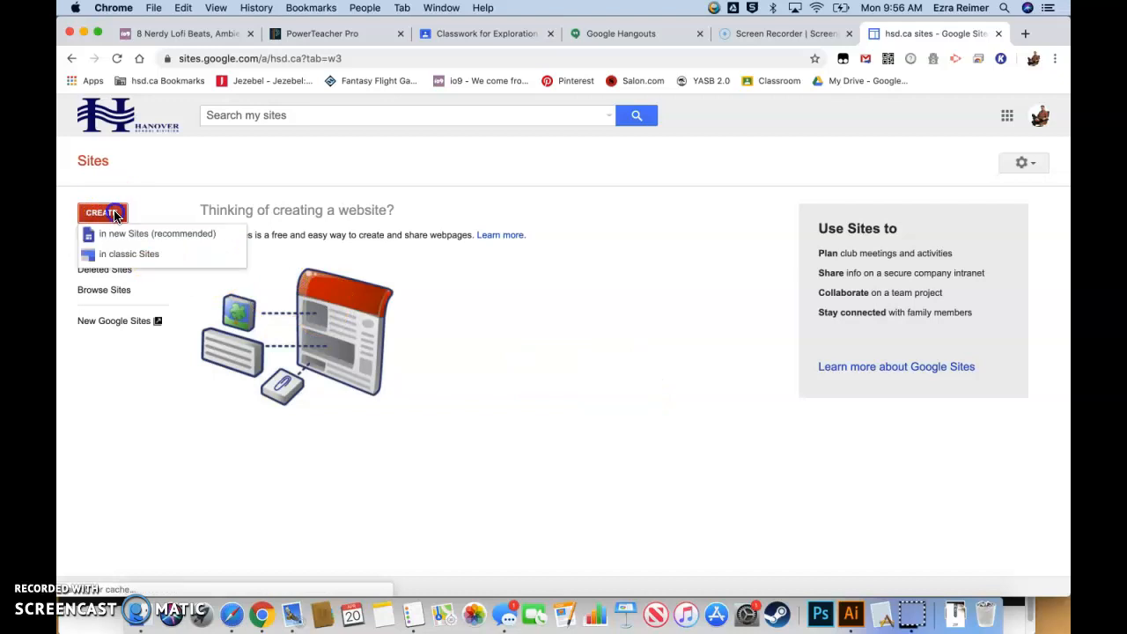
{"action": "mouse_move", "coordinate": [132, 240]}
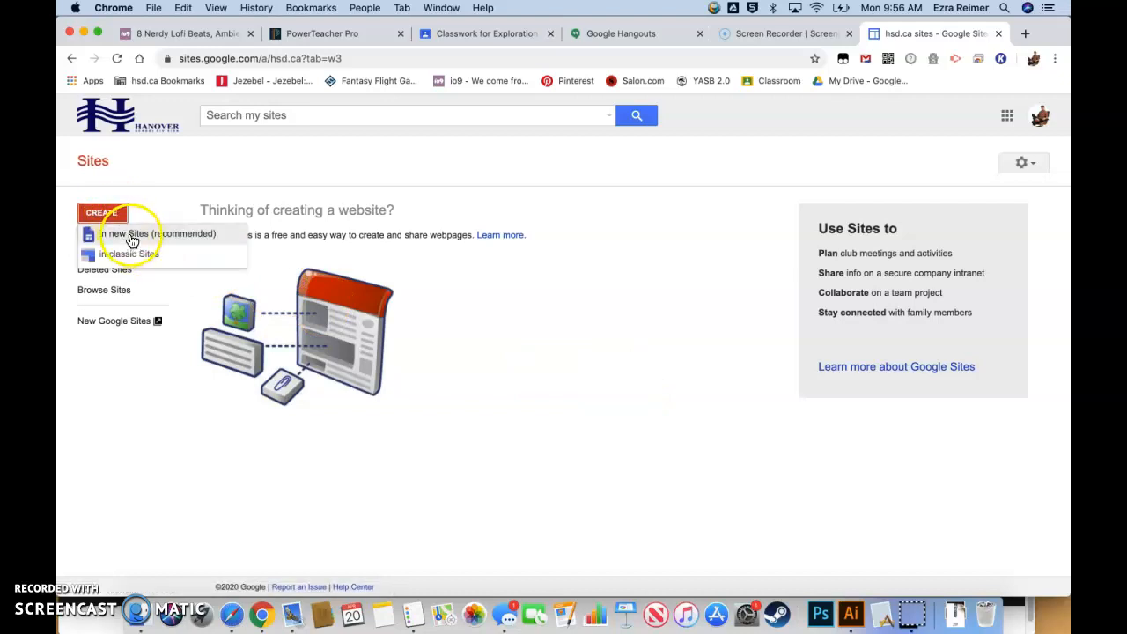
{"action": "left_click", "coordinate": [130, 234]}
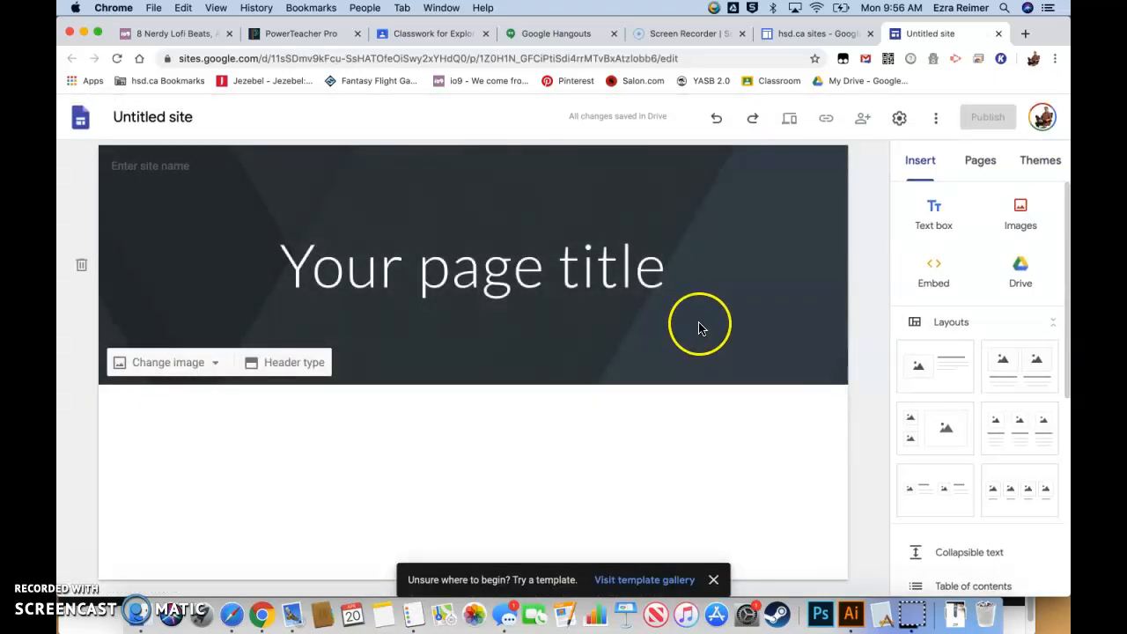
{"action": "mouse_move", "coordinate": [691, 327]}
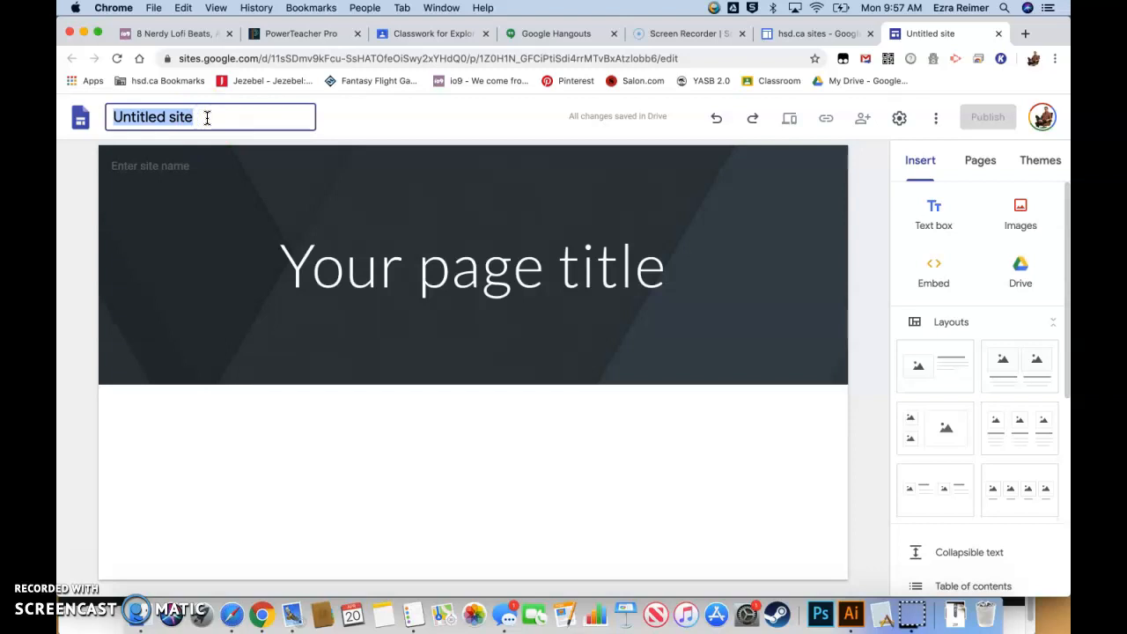
{"action": "type", "text": "Ezra R."}
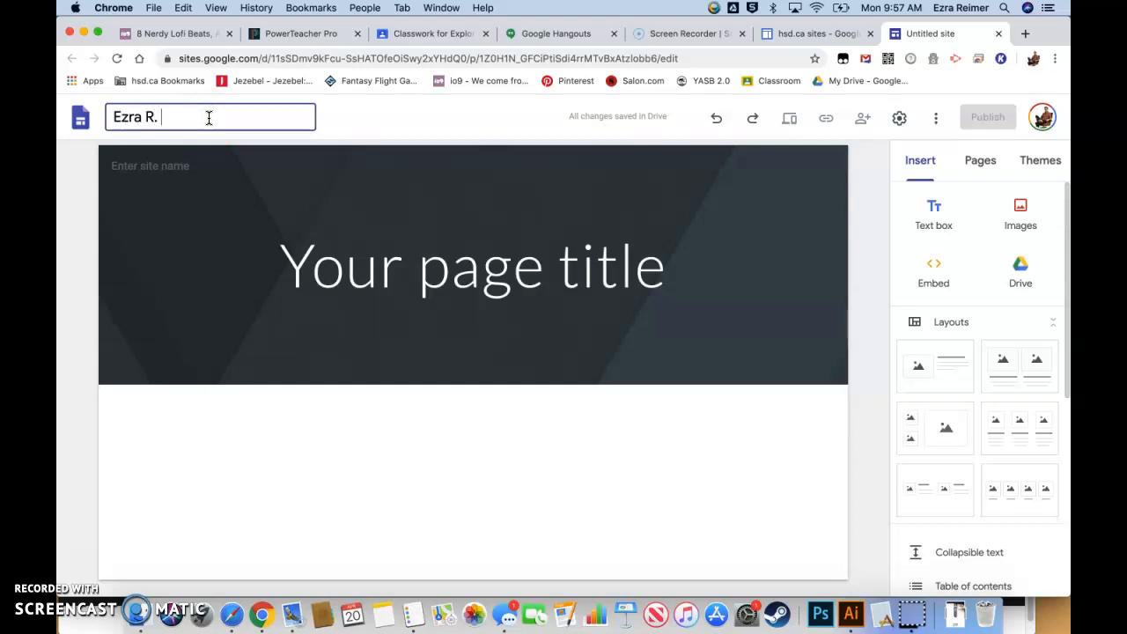
{"action": "type", "text": "Dlgi"}
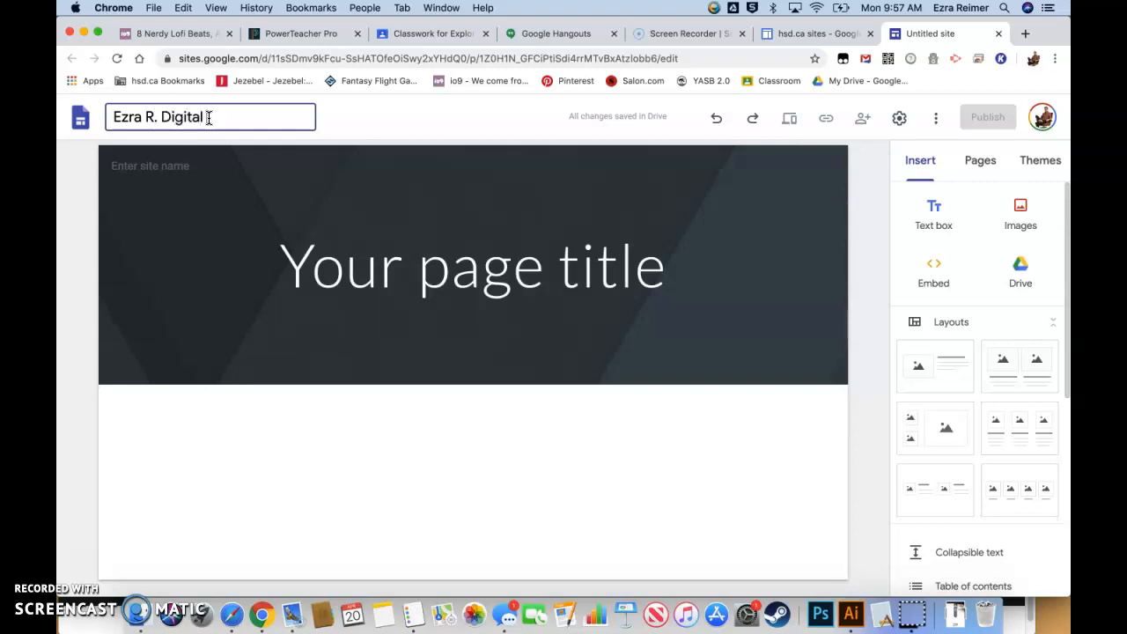
{"action": "type", "text": "Portfolio -"}
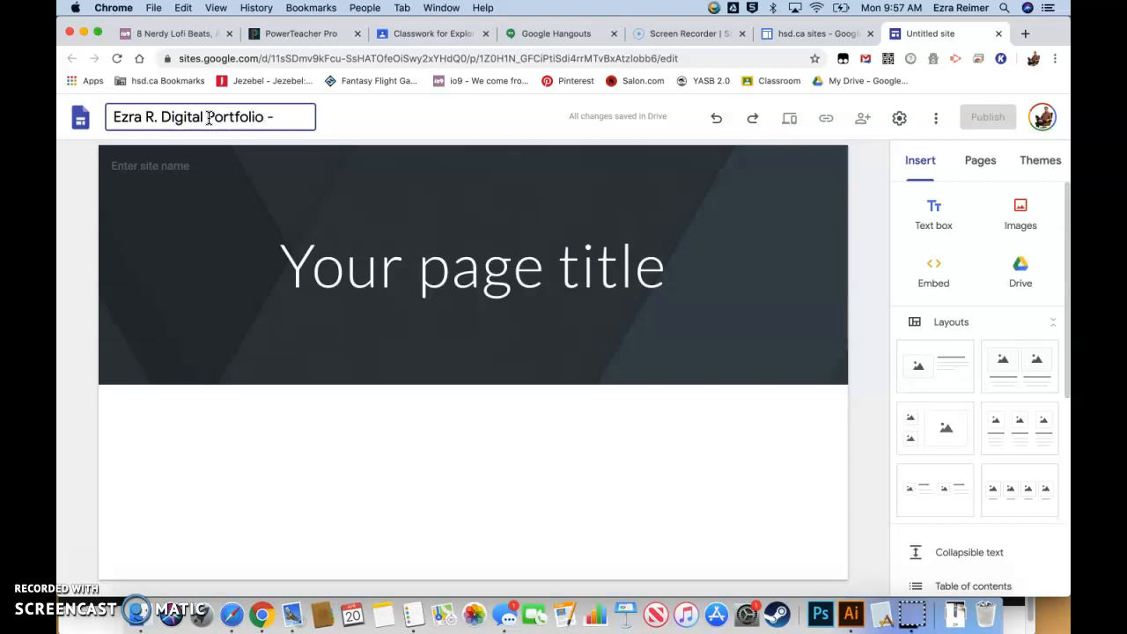
{"action": "type", "text": "Q"}
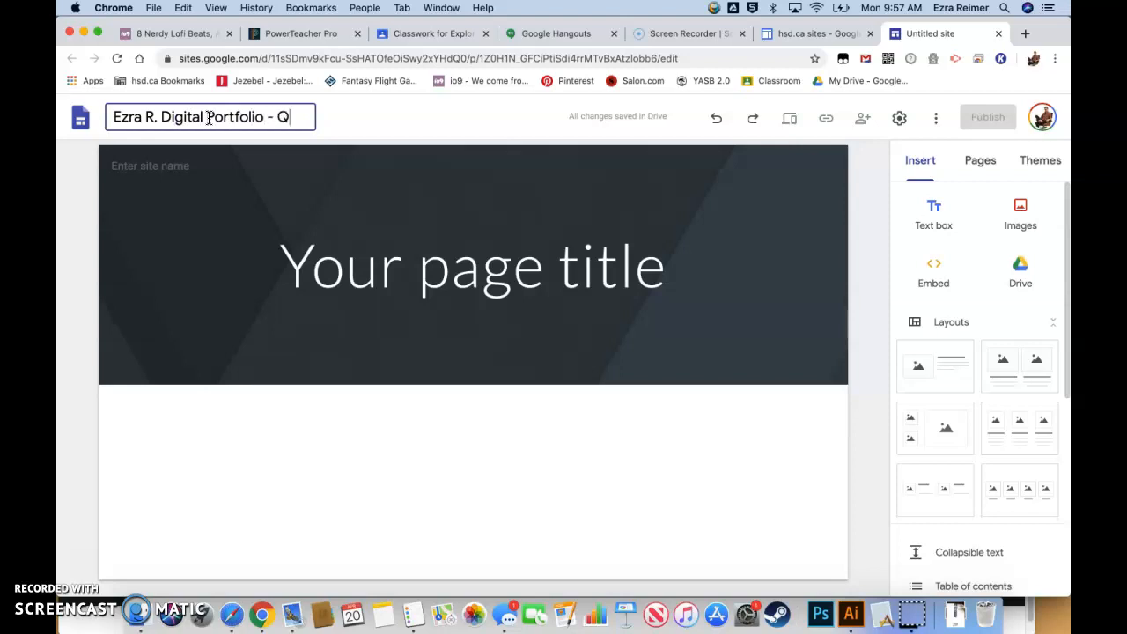
{"action": "type", "text": "4"}
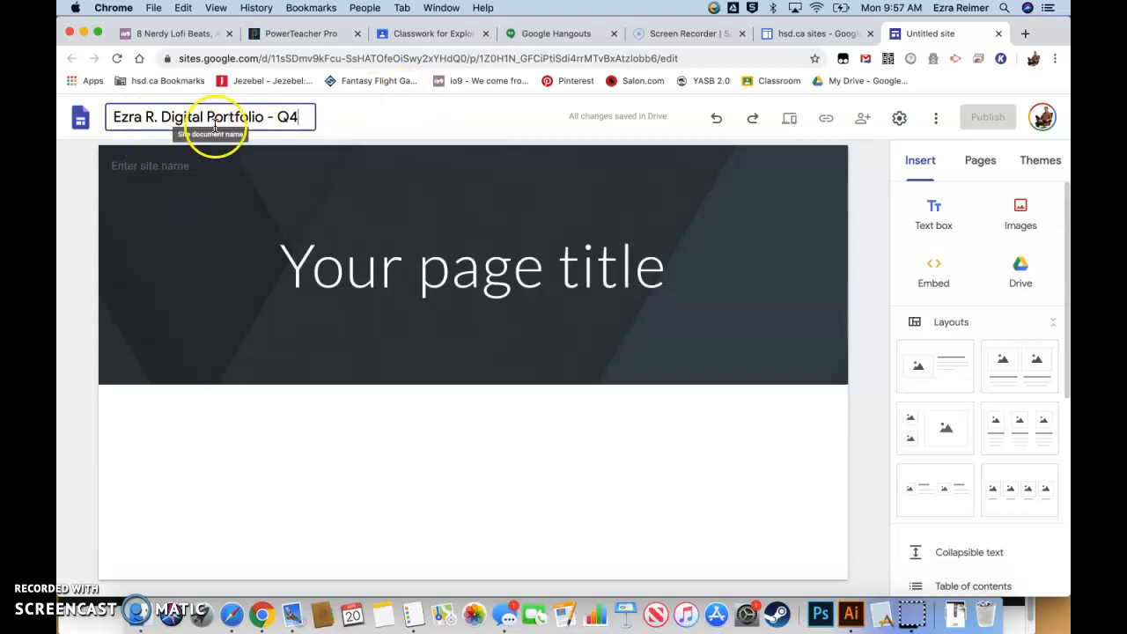
{"action": "mouse_move", "coordinate": [307, 141]}
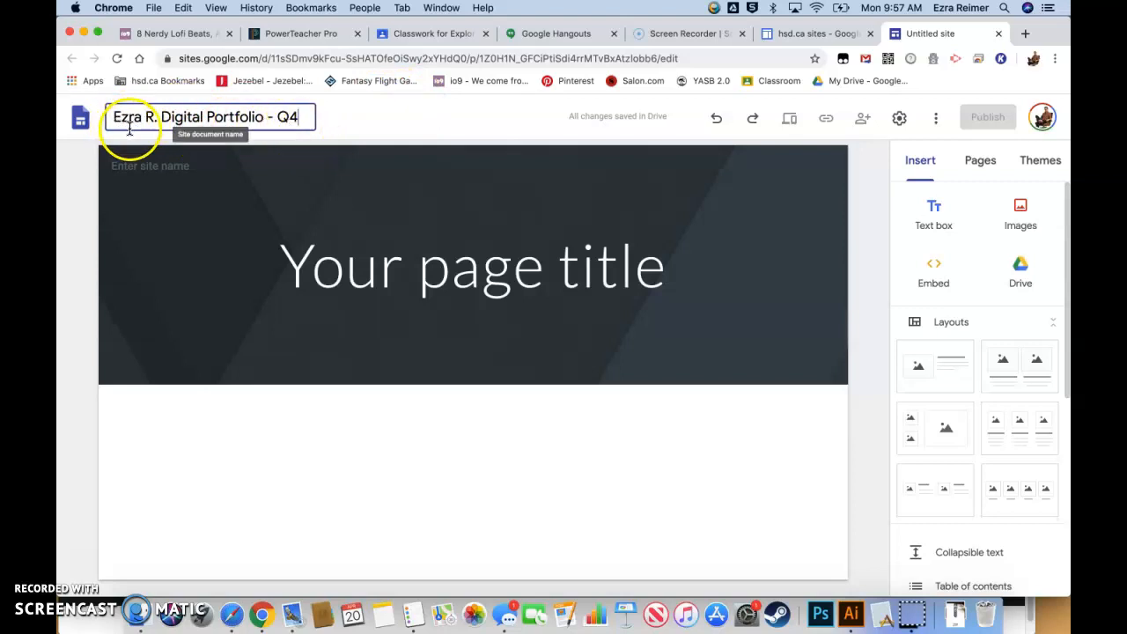
{"action": "mouse_move", "coordinate": [151, 122]}
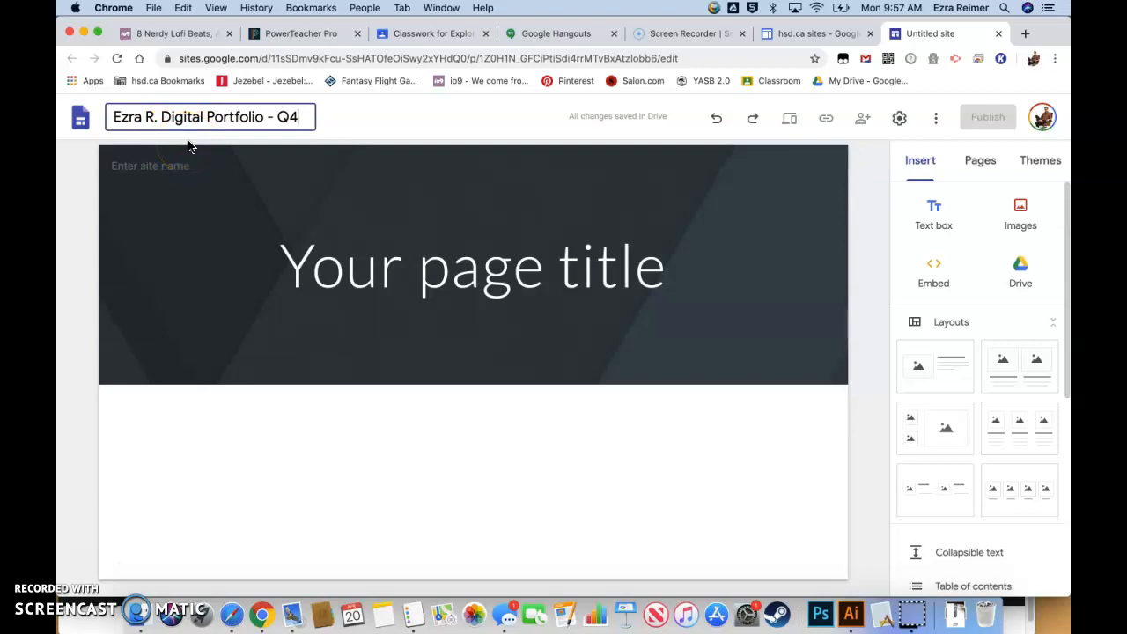
{"action": "mouse_move", "coordinate": [201, 161]}
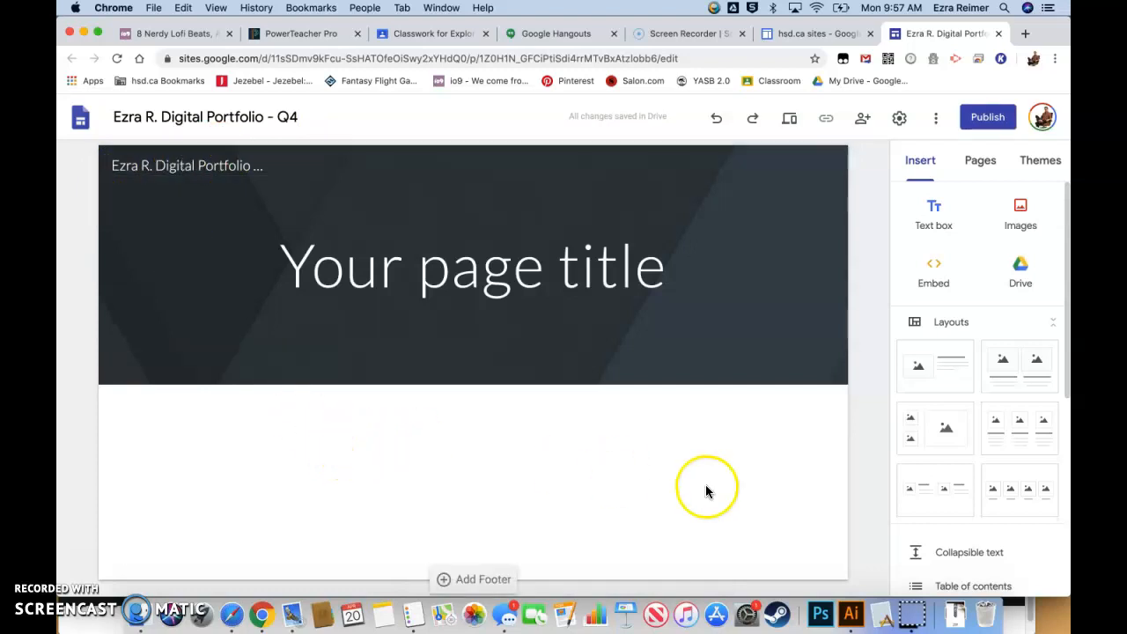
Replace the placeholder page title with 'Welcome to My Digital Portfolio'
{"action": "left_click", "coordinate": [471, 266]}
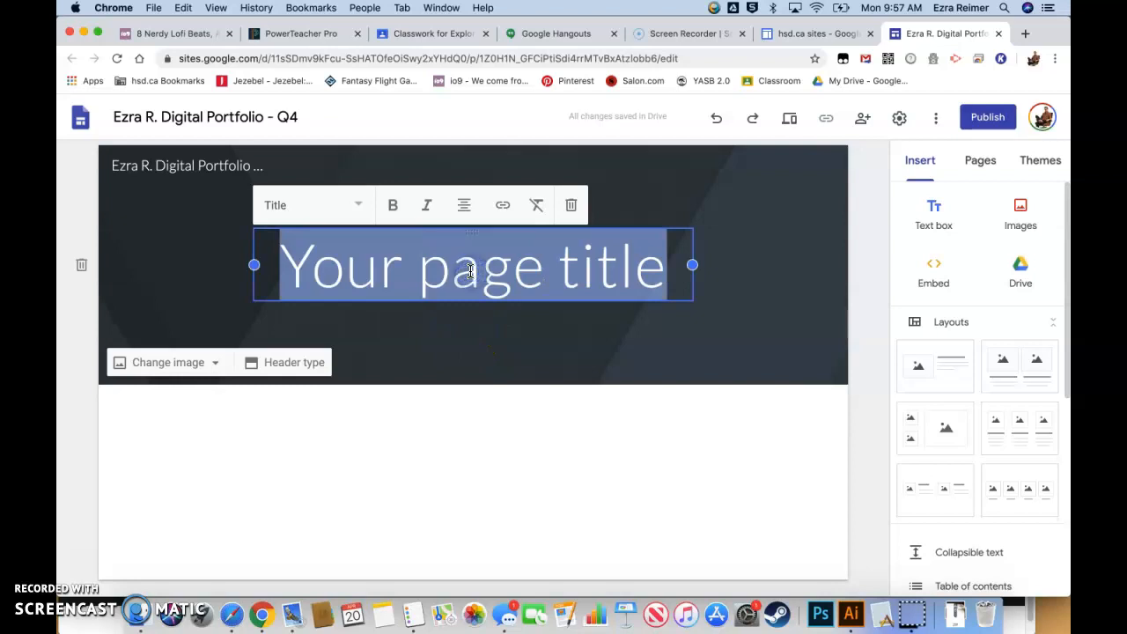
{"action": "type", "text": "M"}
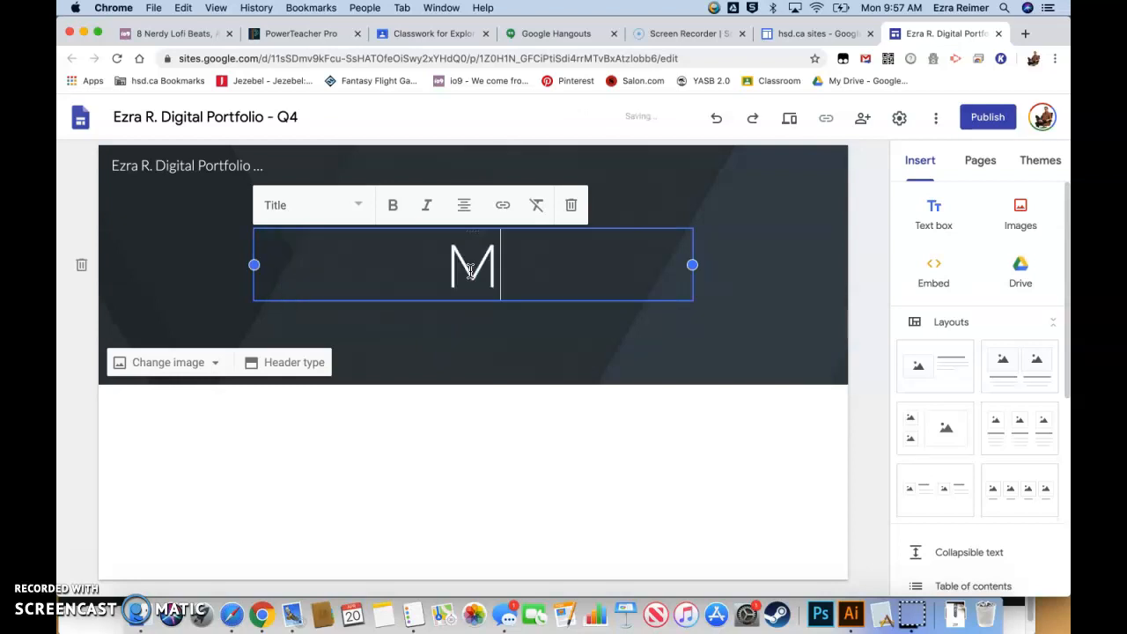
{"action": "type", "text": "Welcome to my"}
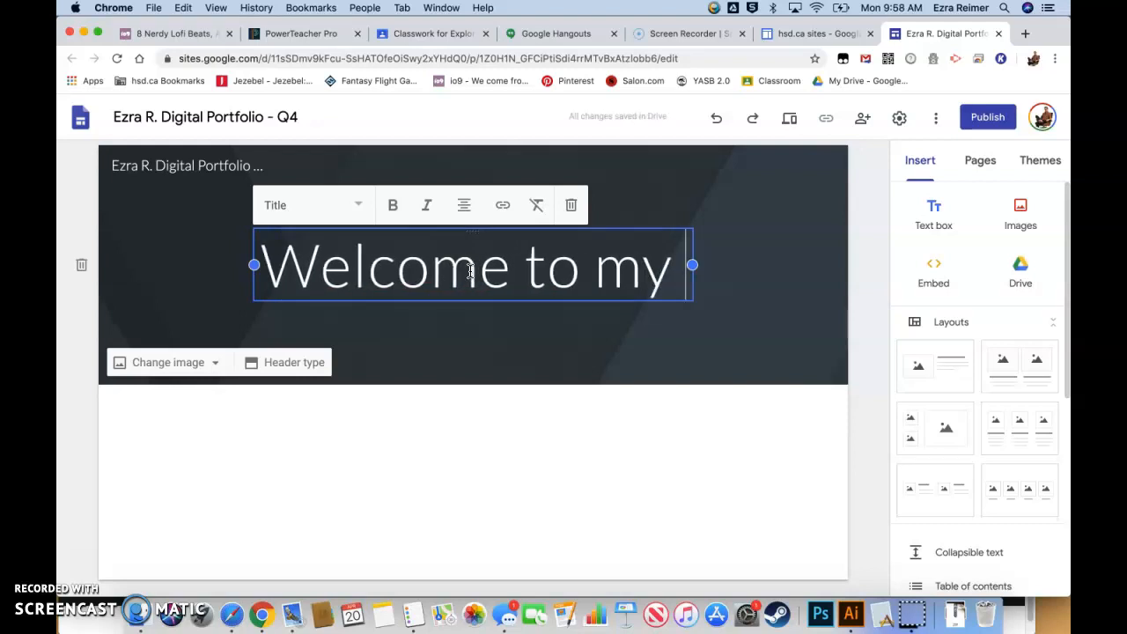
{"action": "key", "text": "Backspace"}
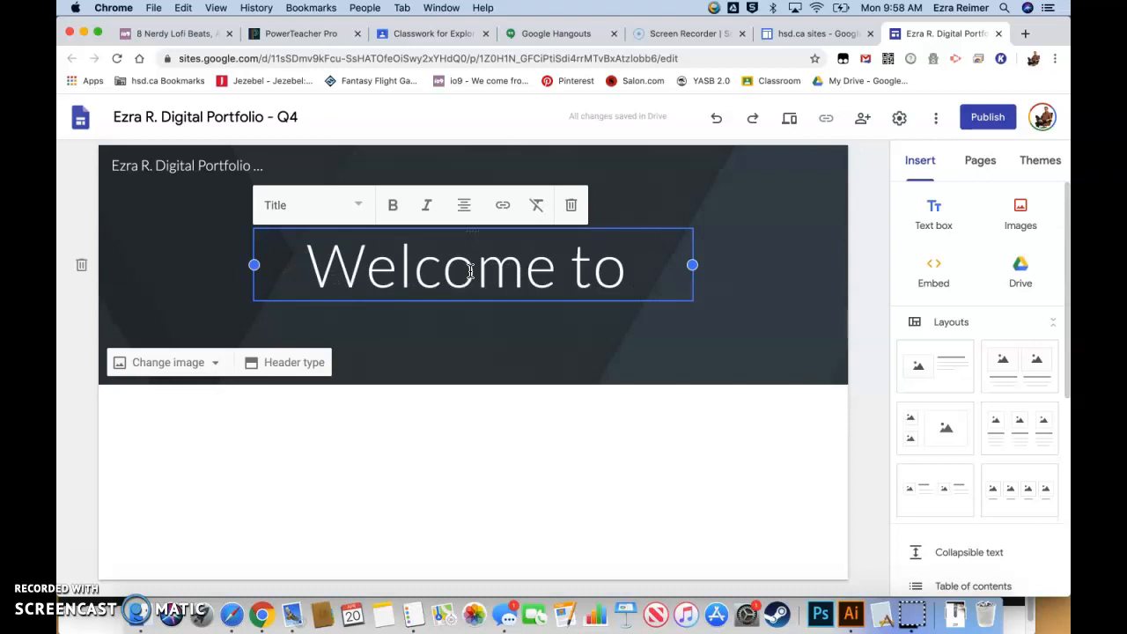
{"action": "type", "text": "My Di"}
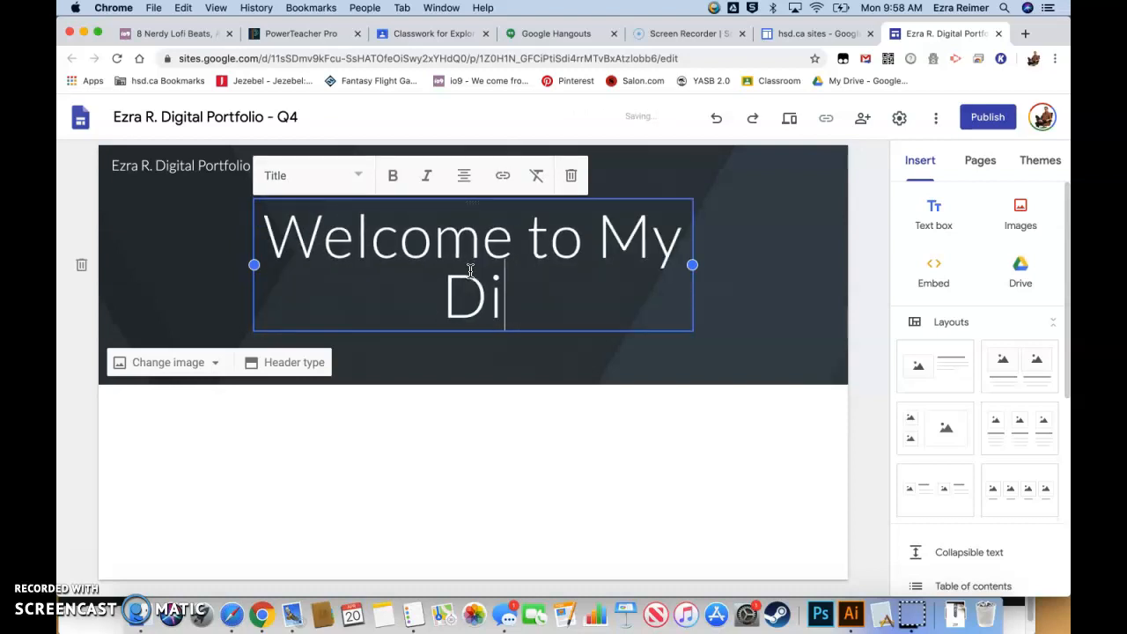
{"action": "type", "text": "gital Port"}
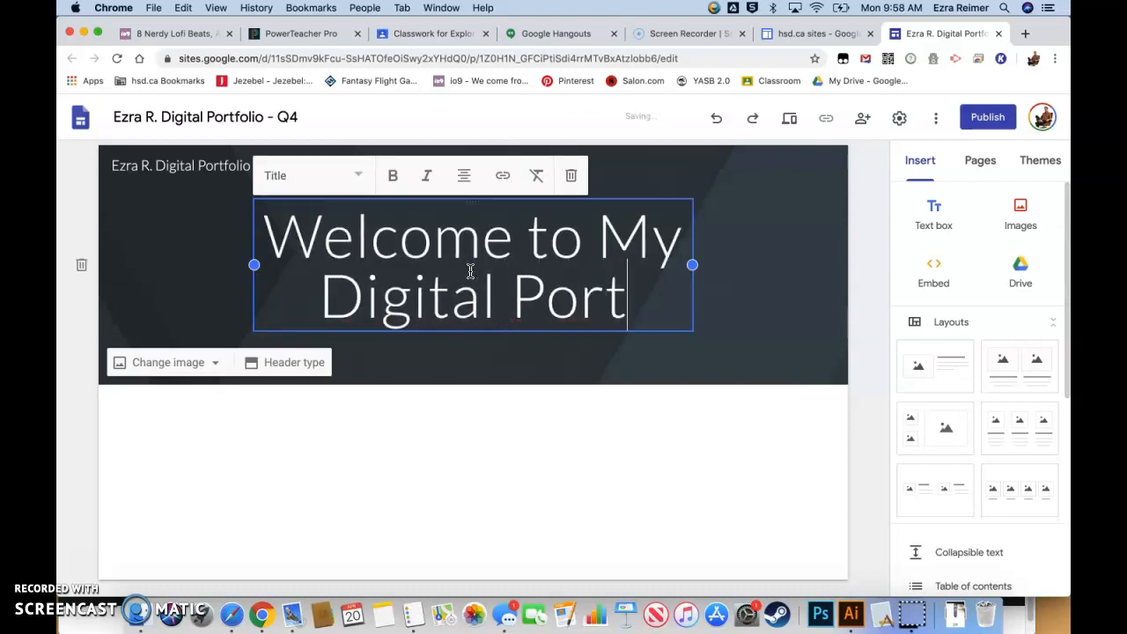
{"action": "type", "text": "folio"}
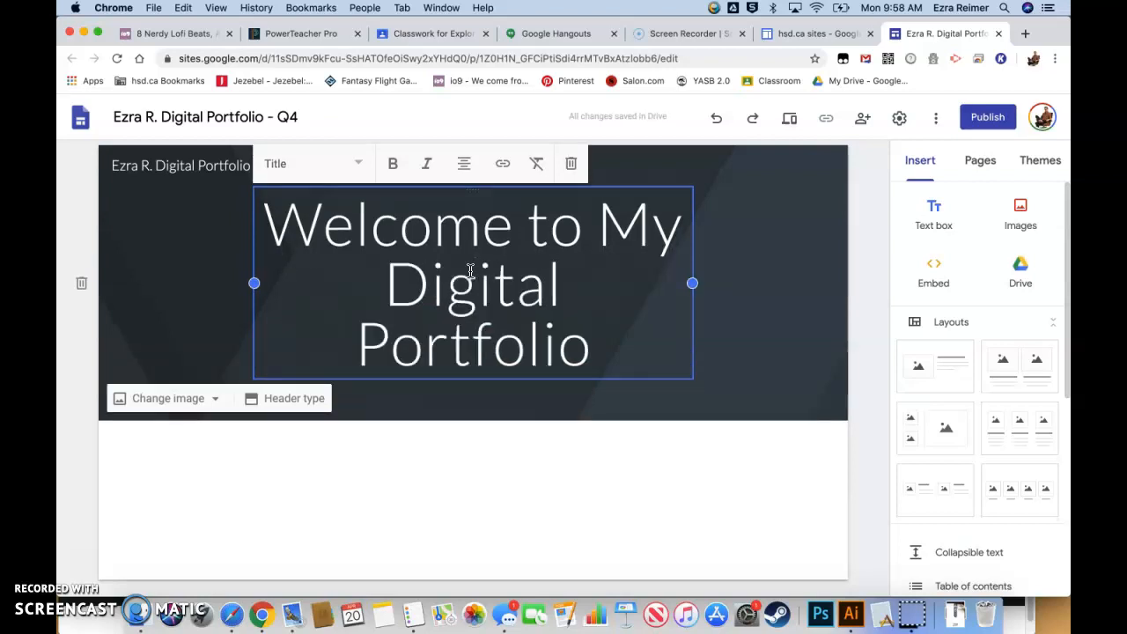
{"action": "left_click", "coordinate": [652, 476]}
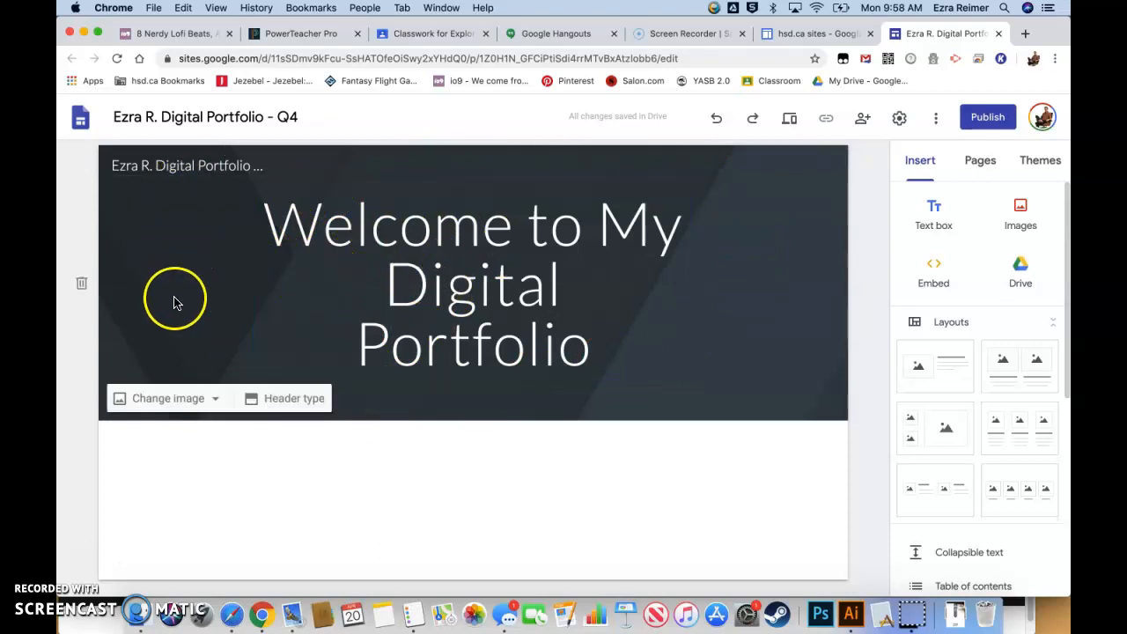
{"action": "mouse_move", "coordinate": [227, 303]}
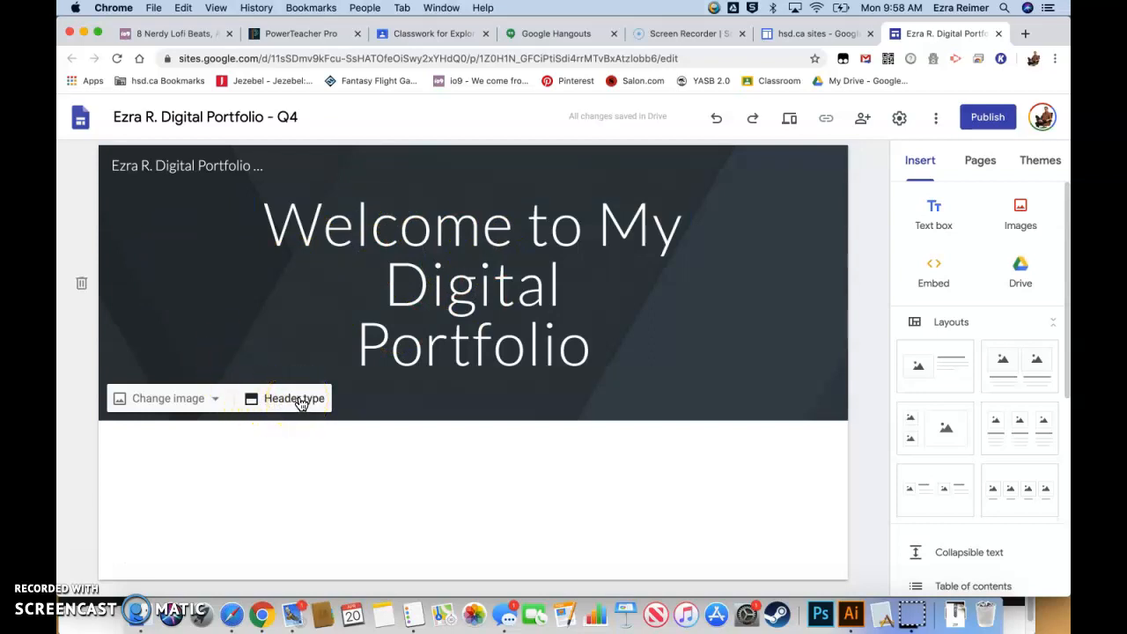
Switch the header type to Cover and return to the header toolbar
{"action": "left_click", "coordinate": [294, 398]}
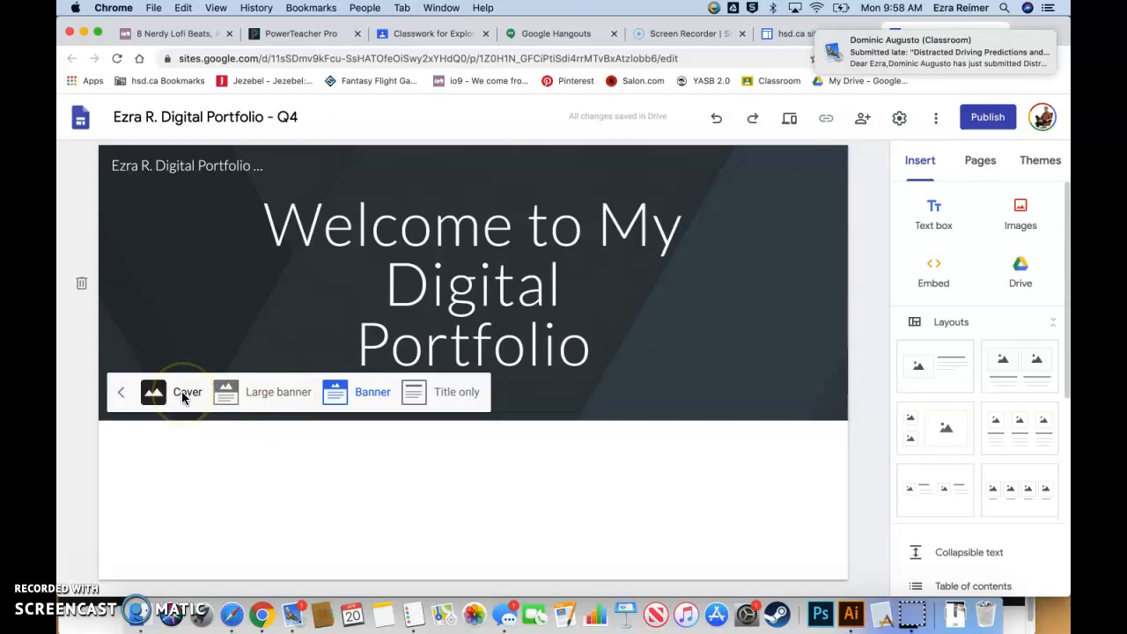
{"action": "left_click", "coordinate": [458, 377]}
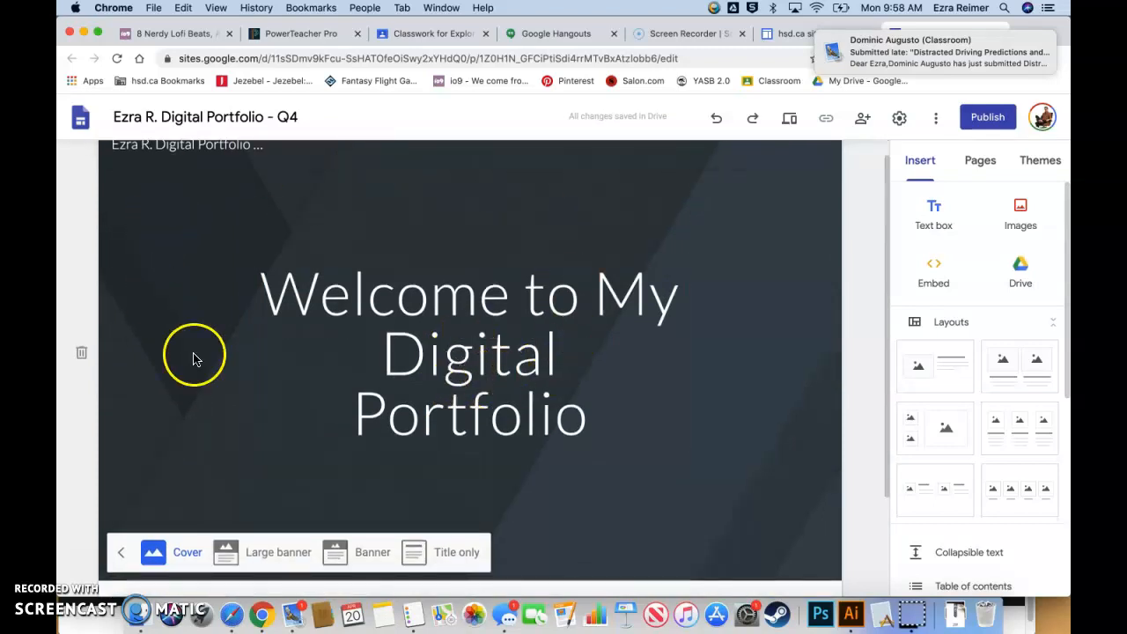
{"action": "left_click", "coordinate": [568, 407]}
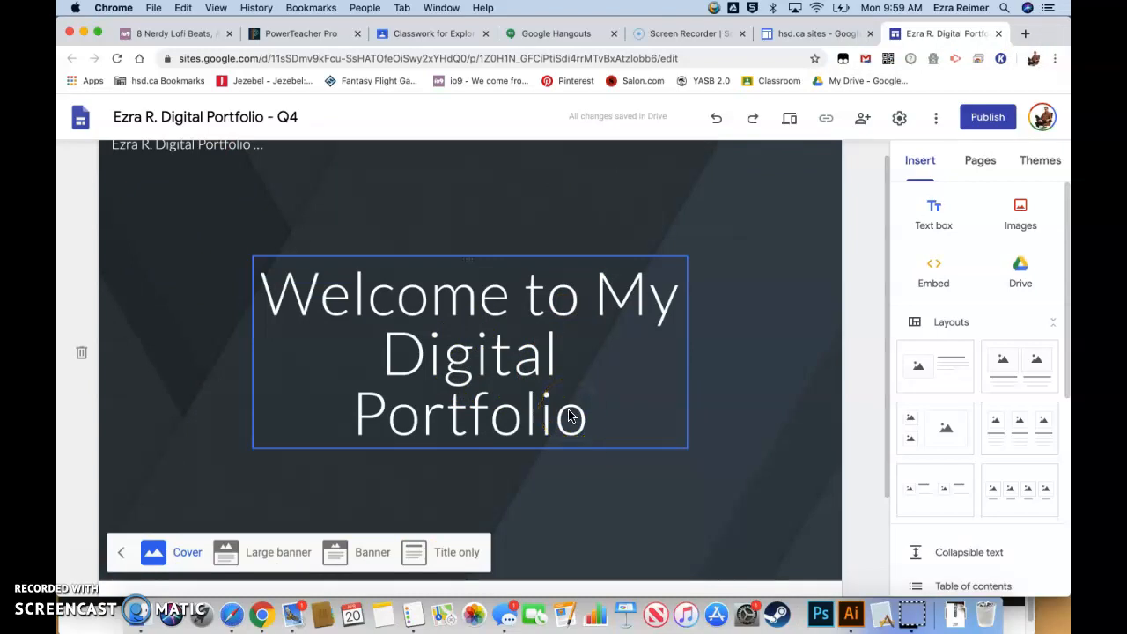
{"action": "mouse_move", "coordinate": [565, 415]}
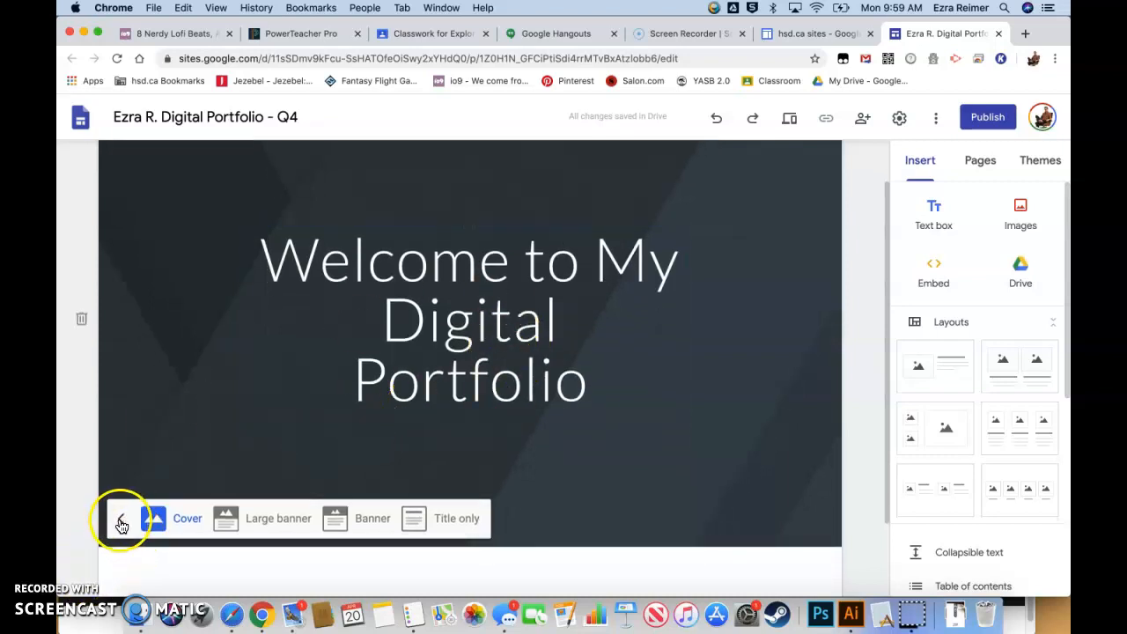
{"action": "left_click", "coordinate": [122, 517]}
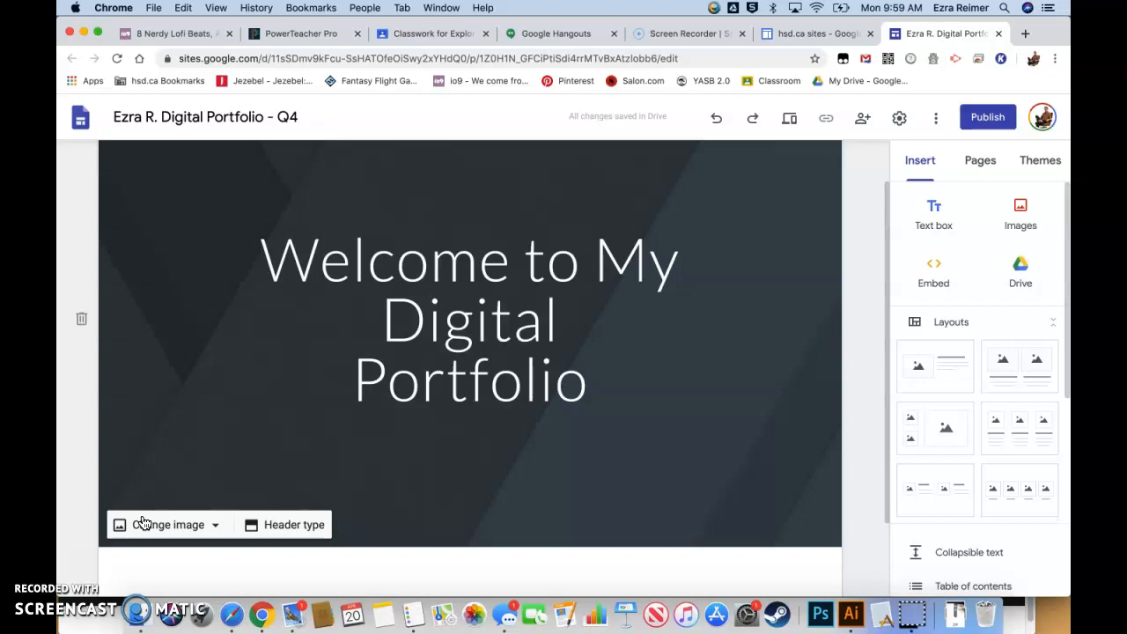
{"action": "left_click", "coordinate": [148, 529]}
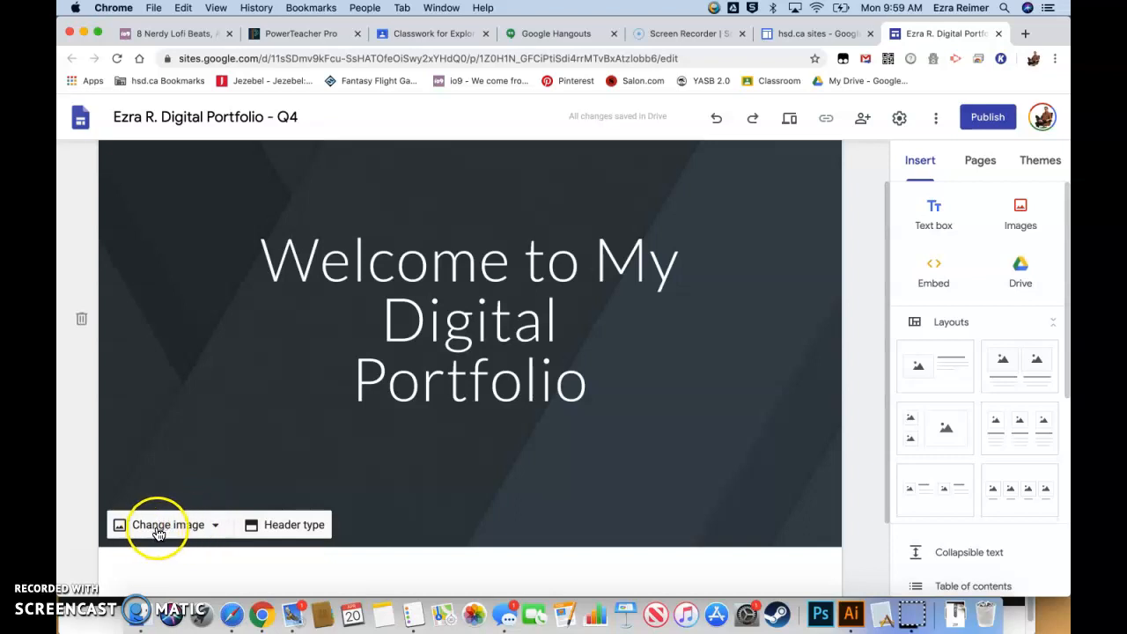
Set the header background to the dark blue textured Gallery image
{"action": "left_click", "coordinate": [168, 525]}
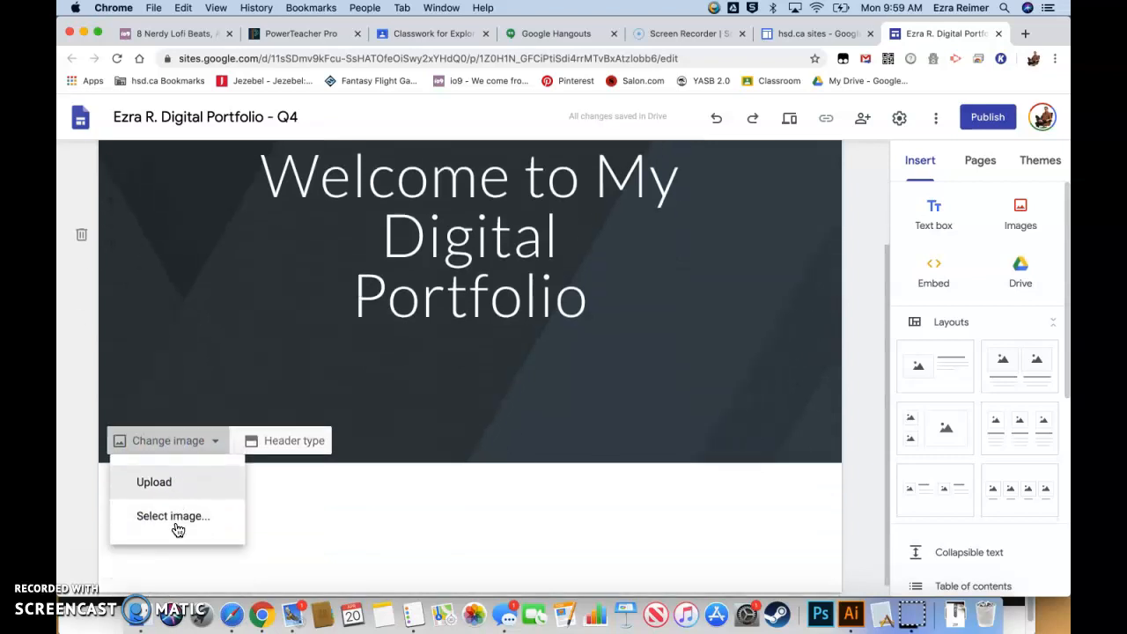
{"action": "mouse_move", "coordinate": [163, 521]}
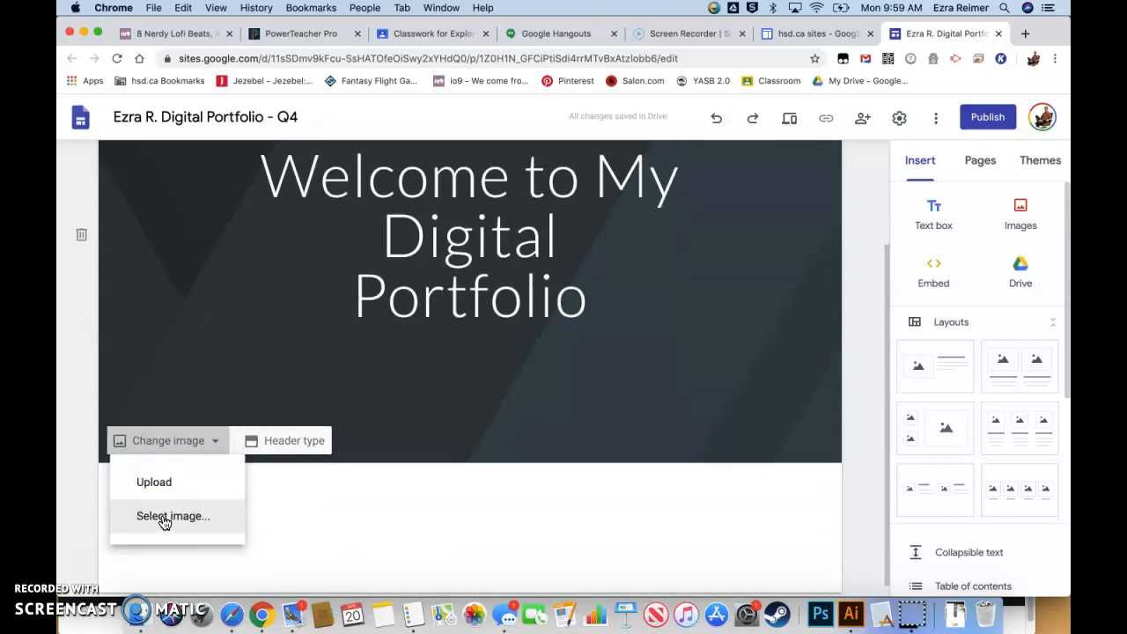
{"action": "mouse_move", "coordinate": [169, 519]}
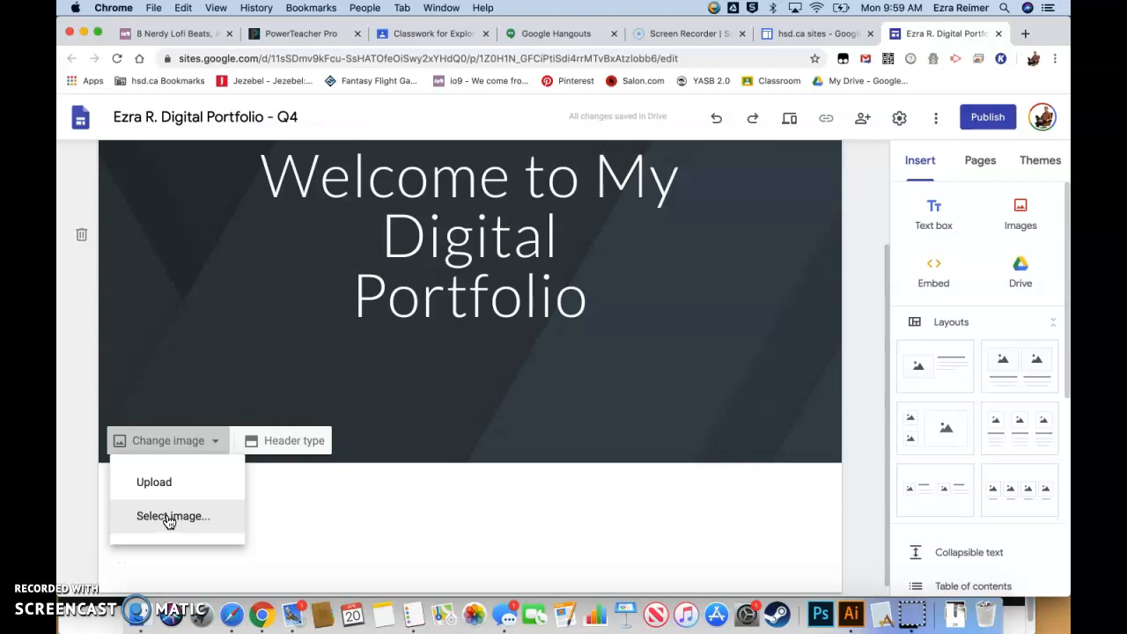
{"action": "left_click", "coordinate": [173, 516]}
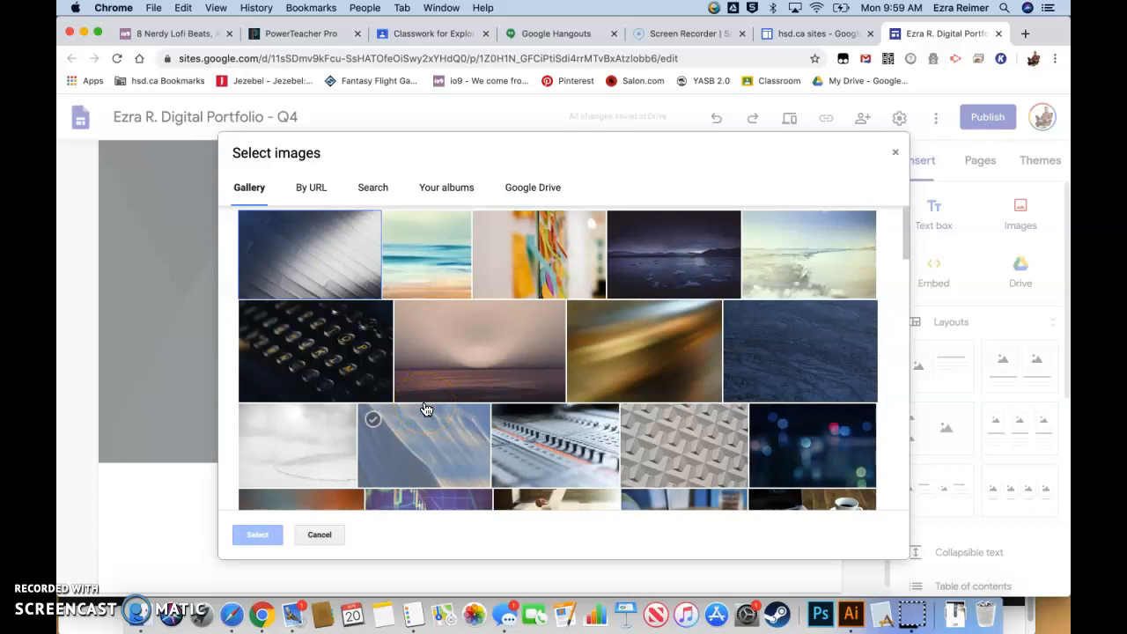
{"action": "scroll", "scroll_direction": "down", "scroll_amount": 3}
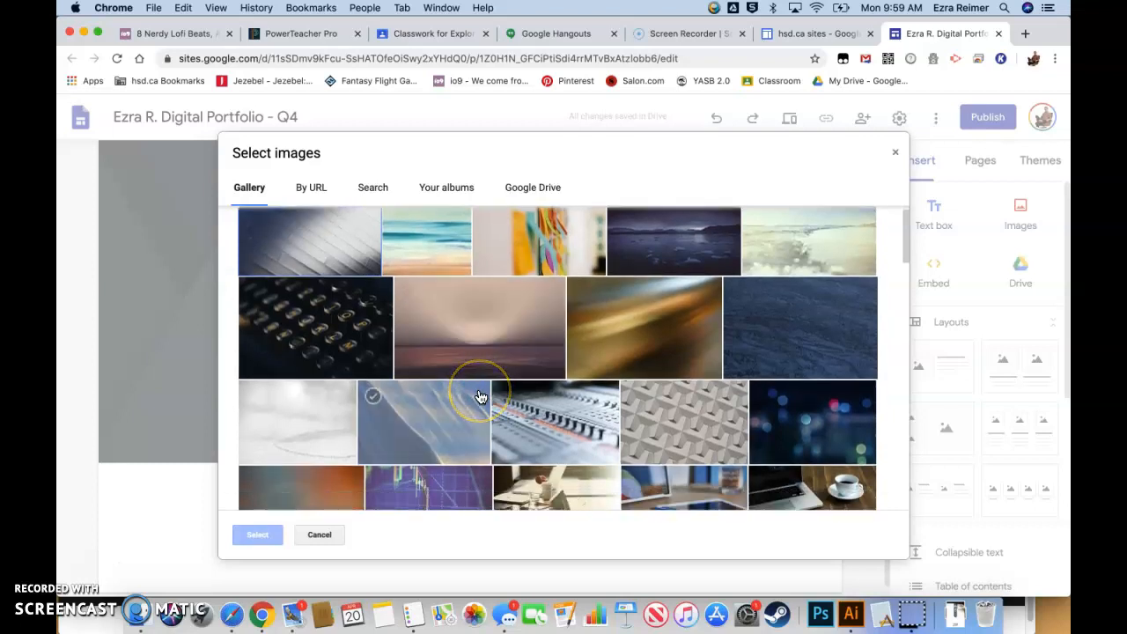
{"action": "mouse_move", "coordinate": [481, 396]}
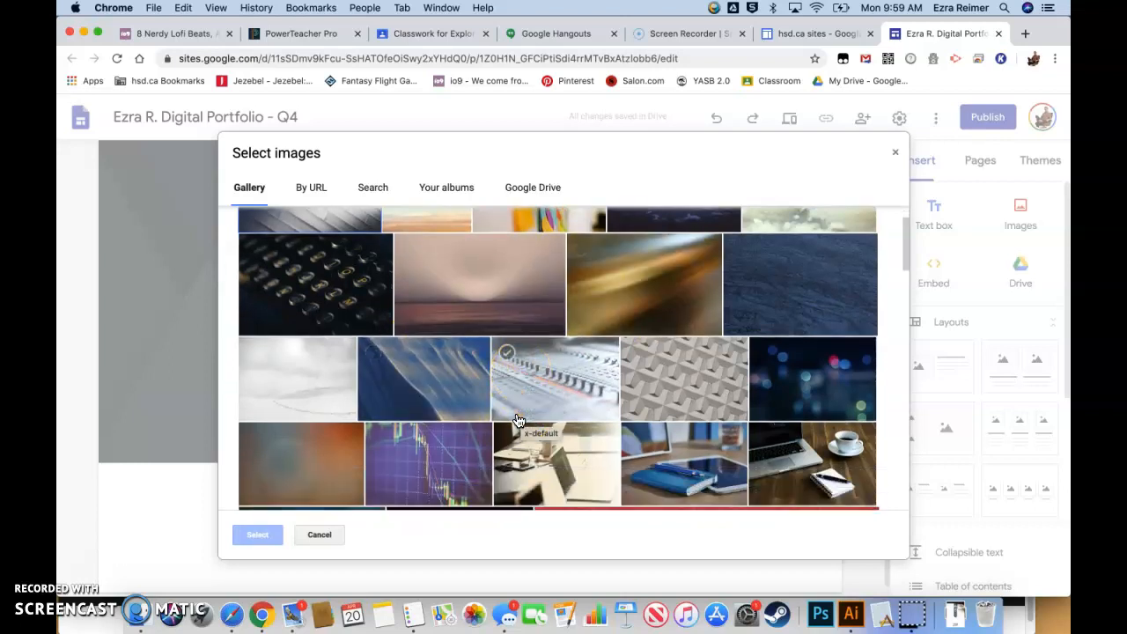
{"action": "scroll", "scroll_direction": "down", "scroll_amount": 3}
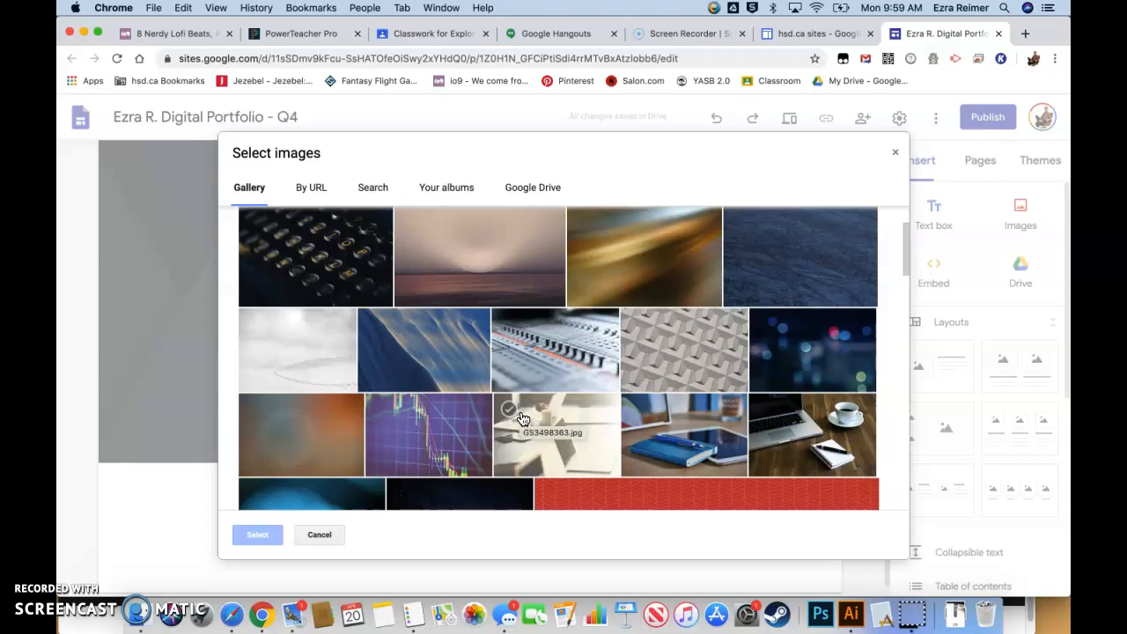
{"action": "scroll", "scroll_direction": "down", "scroll_amount": 3}
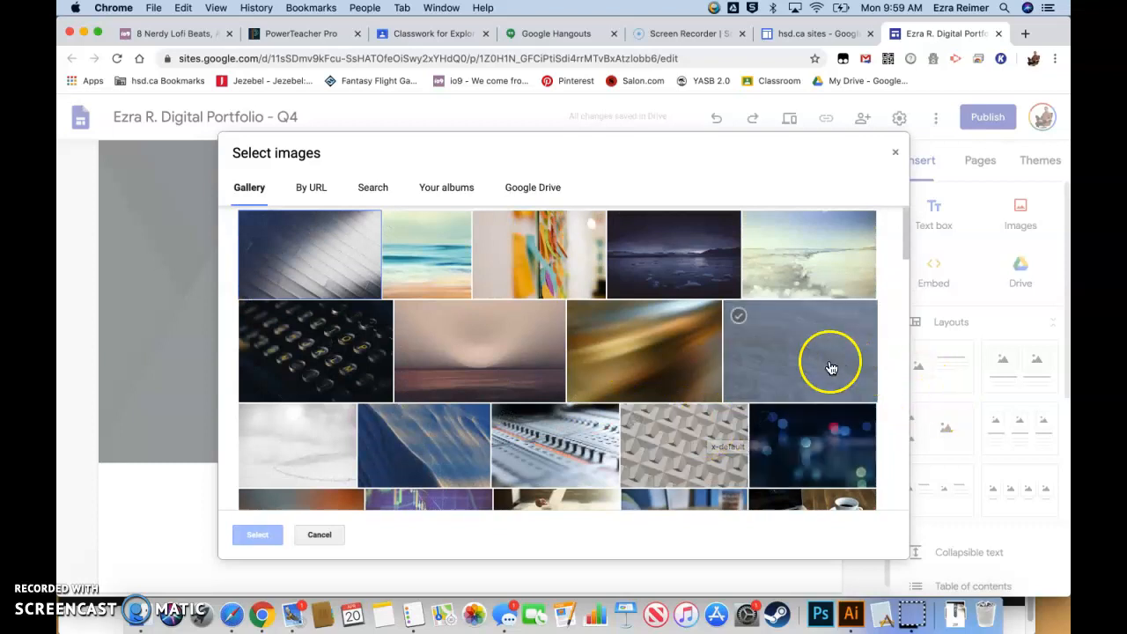
{"action": "mouse_move", "coordinate": [808, 335]}
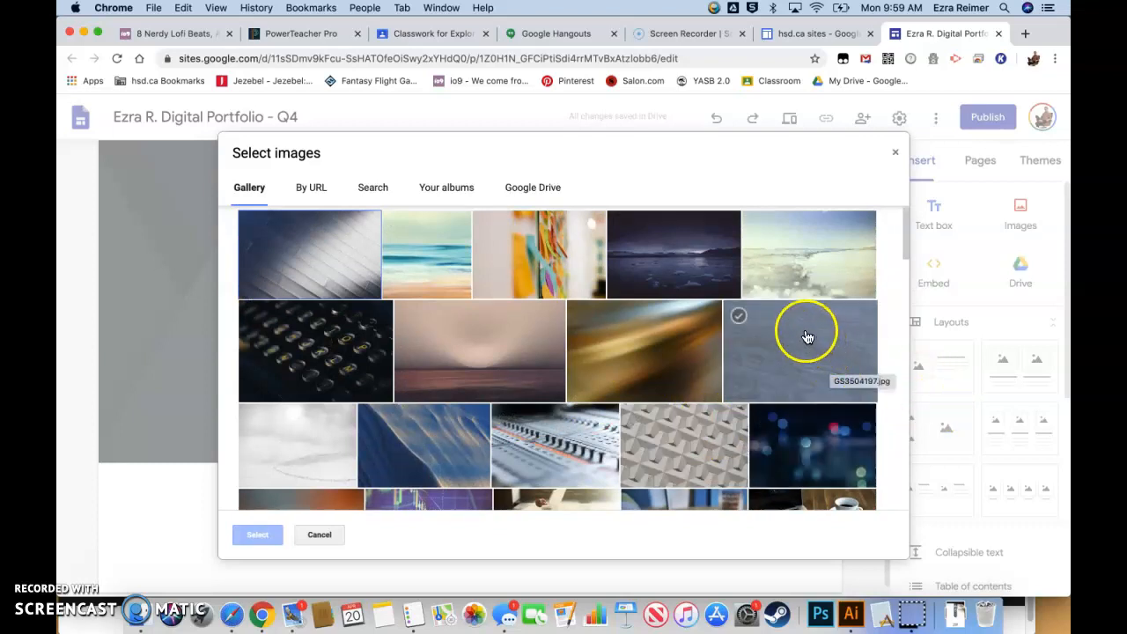
{"action": "left_click", "coordinate": [801, 349]}
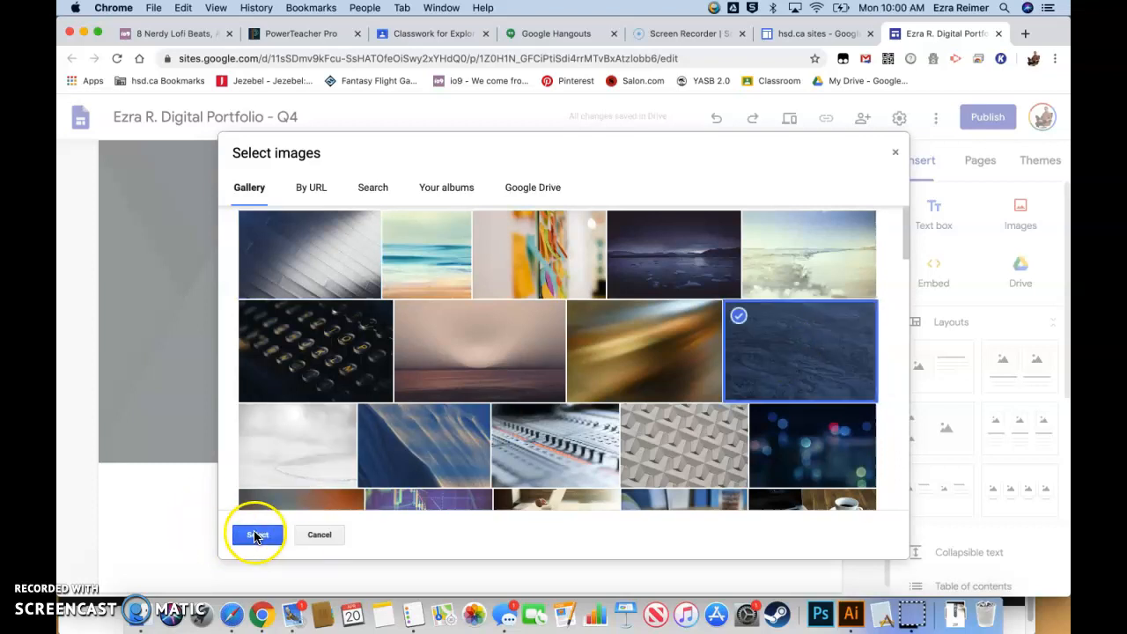
{"action": "left_click", "coordinate": [255, 534]}
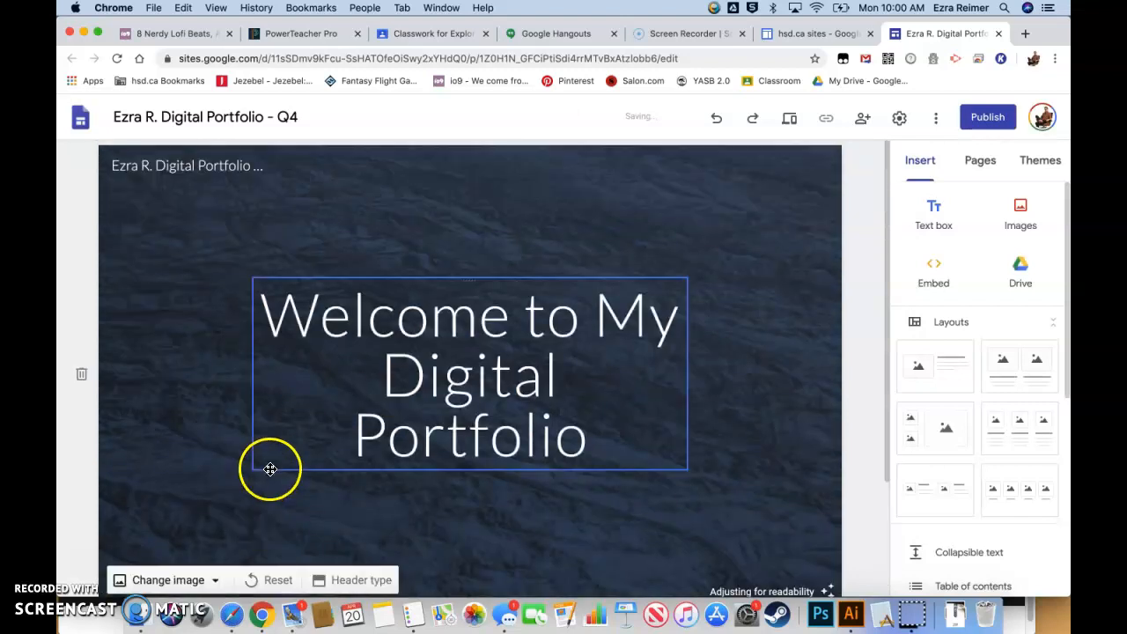
{"action": "left_click", "coordinate": [712, 462]}
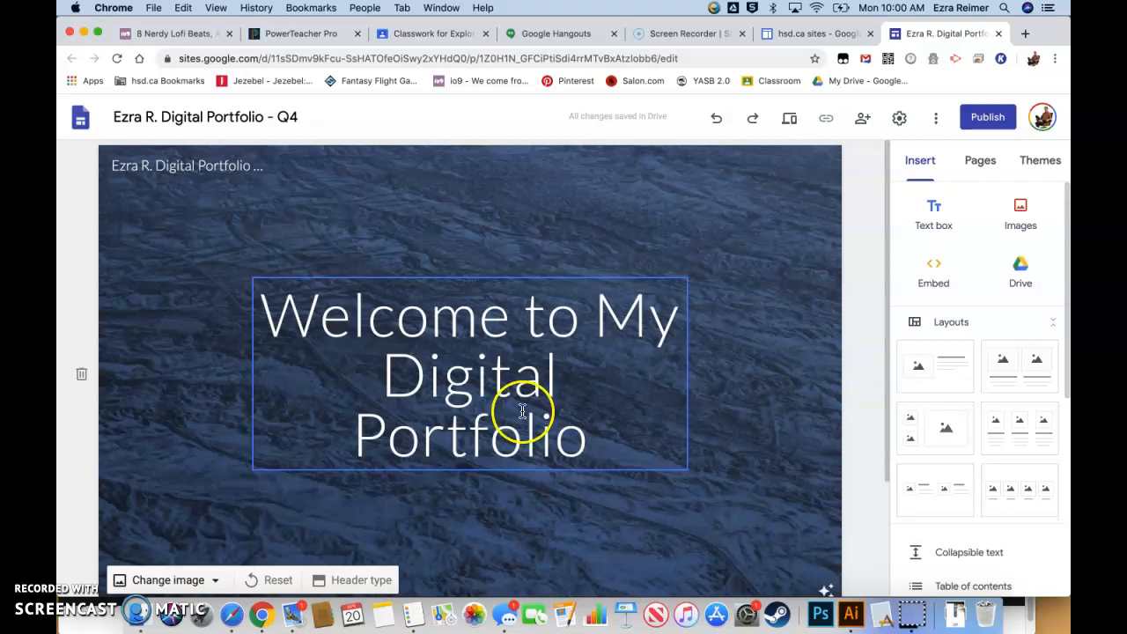
{"action": "mouse_move", "coordinate": [550, 388]}
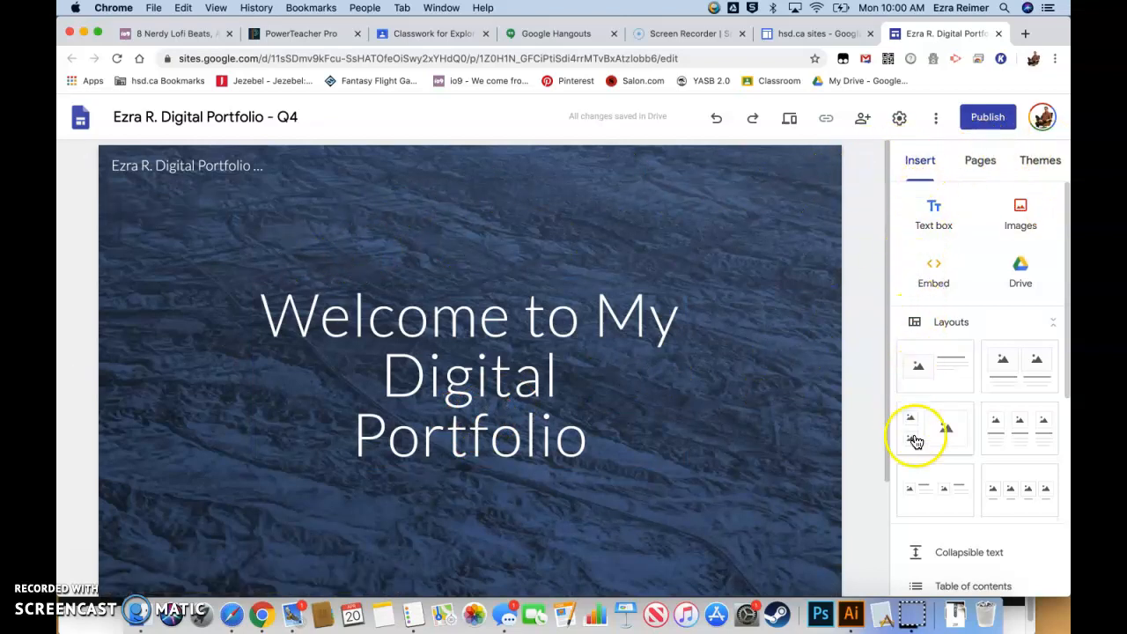
{"action": "mouse_move", "coordinate": [1032, 165]}
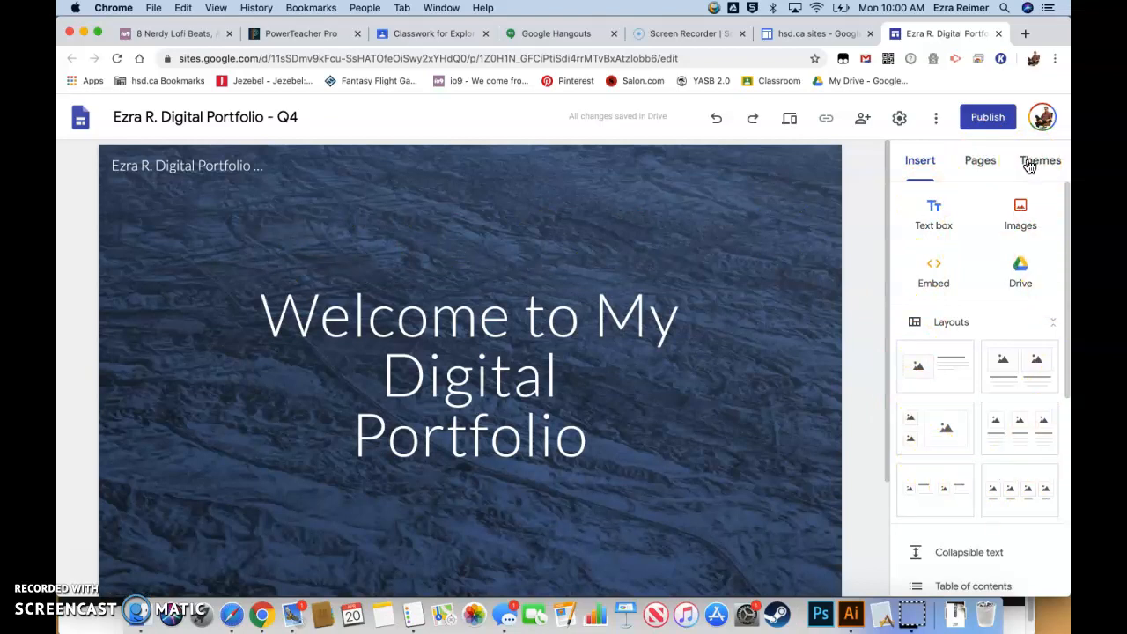
{"action": "mouse_move", "coordinate": [971, 160]}
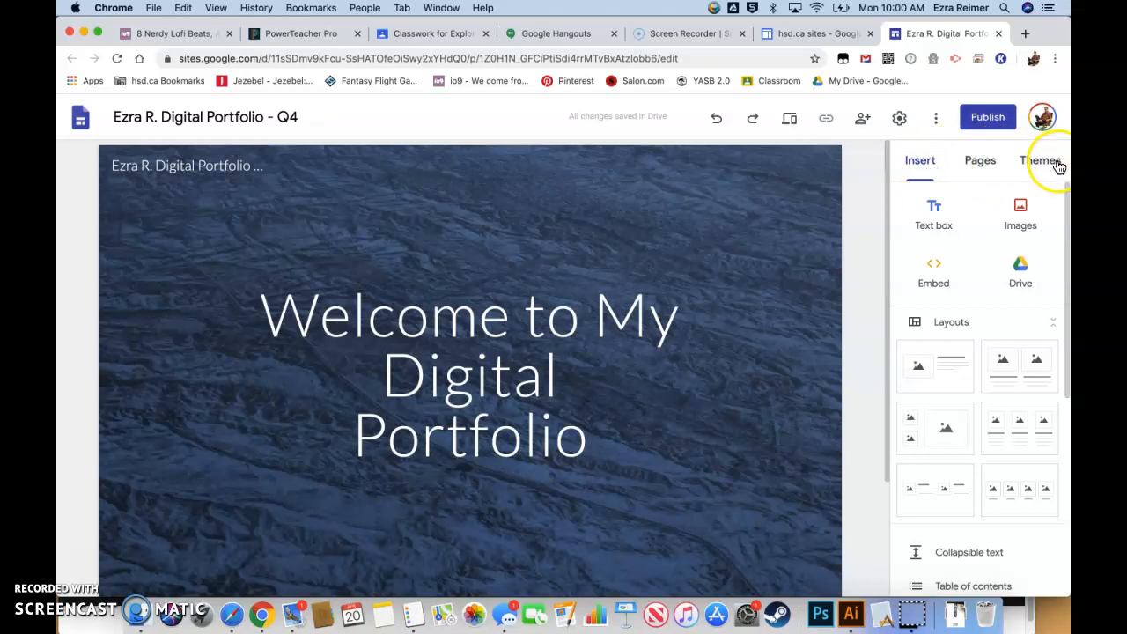
{"action": "mouse_move", "coordinate": [920, 167]}
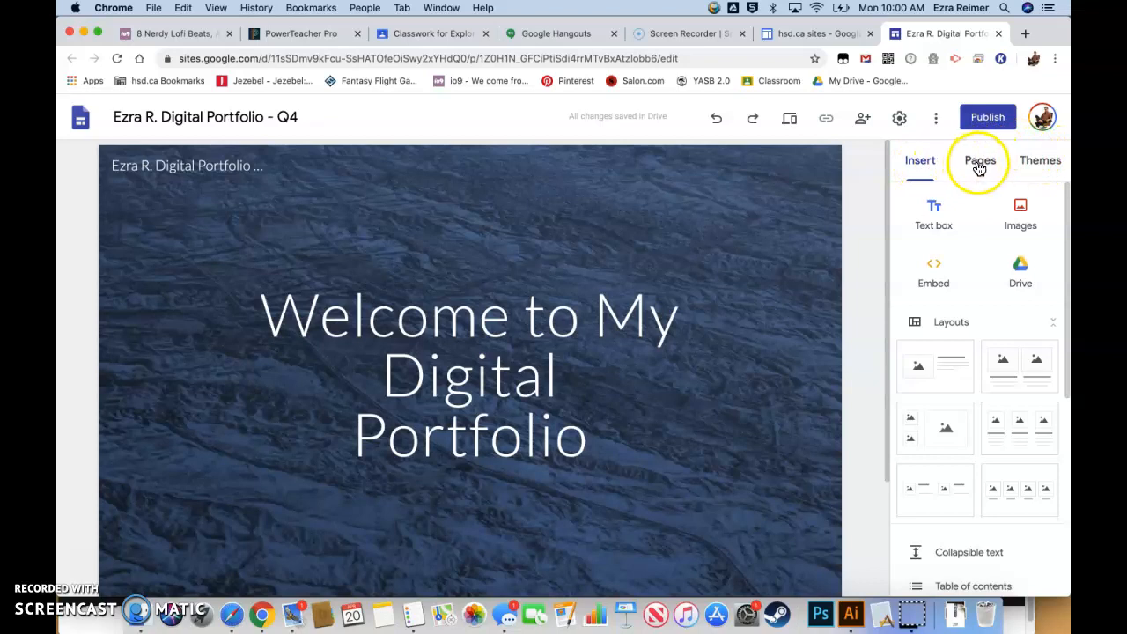
Create a new page named 'About Me' from the Pages panel
{"action": "left_click", "coordinate": [979, 160]}
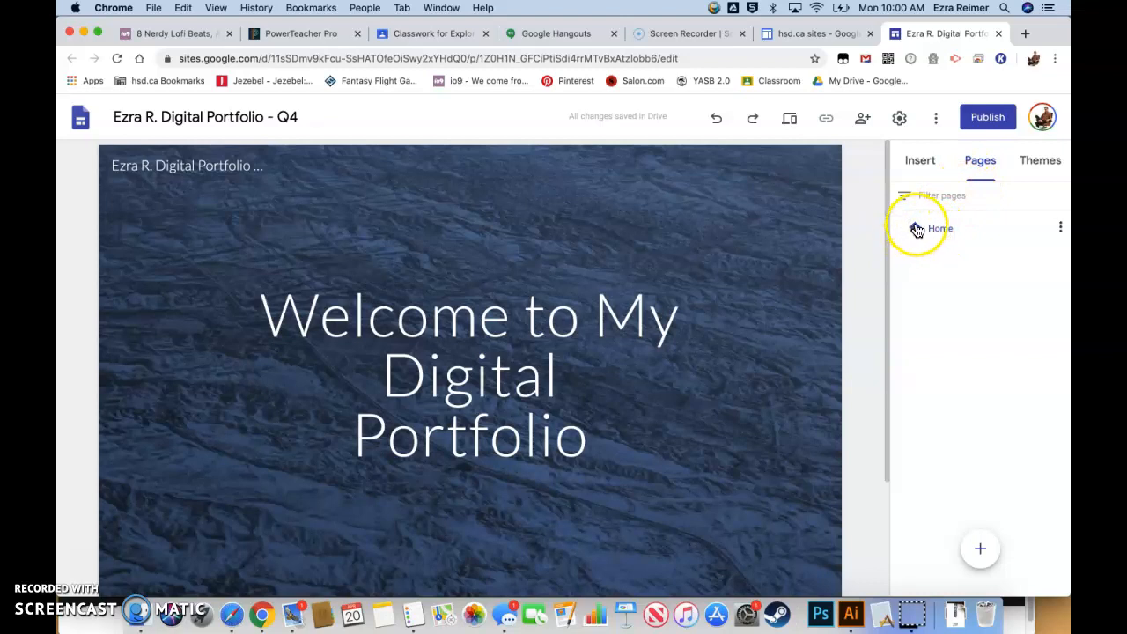
{"action": "mouse_move", "coordinate": [948, 230]}
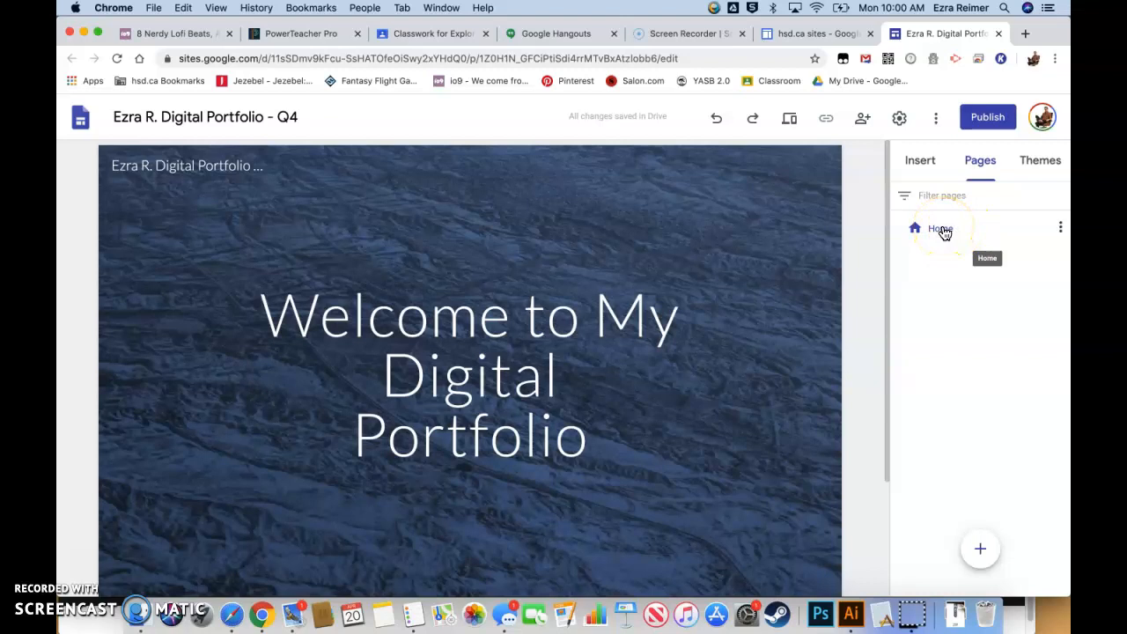
{"action": "mouse_move", "coordinate": [981, 535]}
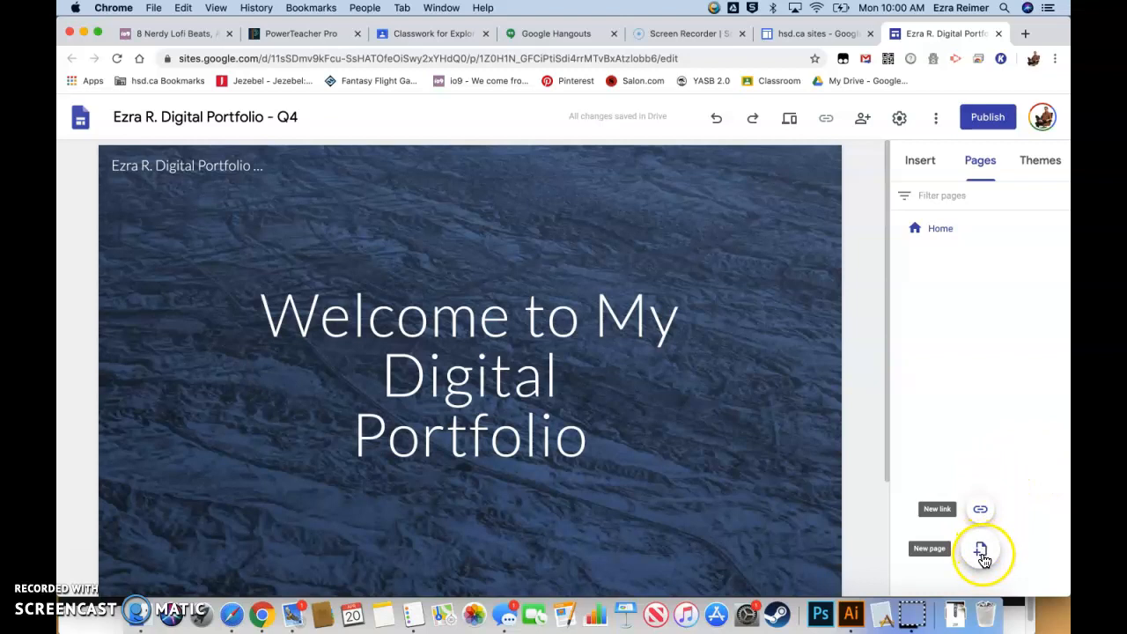
{"action": "left_click", "coordinate": [980, 550]}
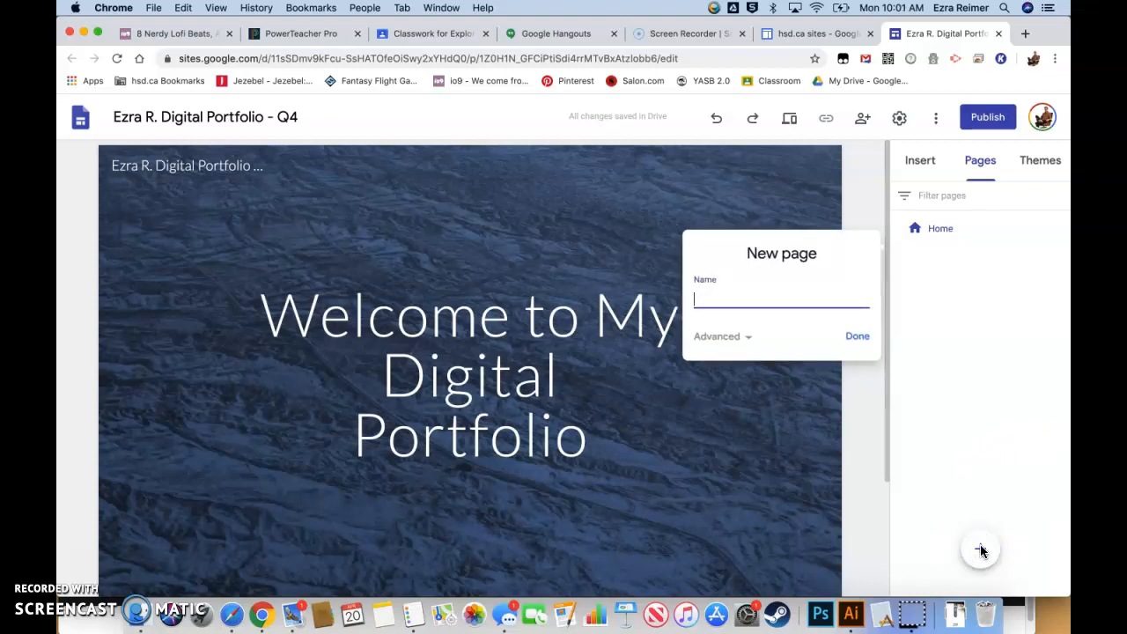
{"action": "type", "text": "About Me"}
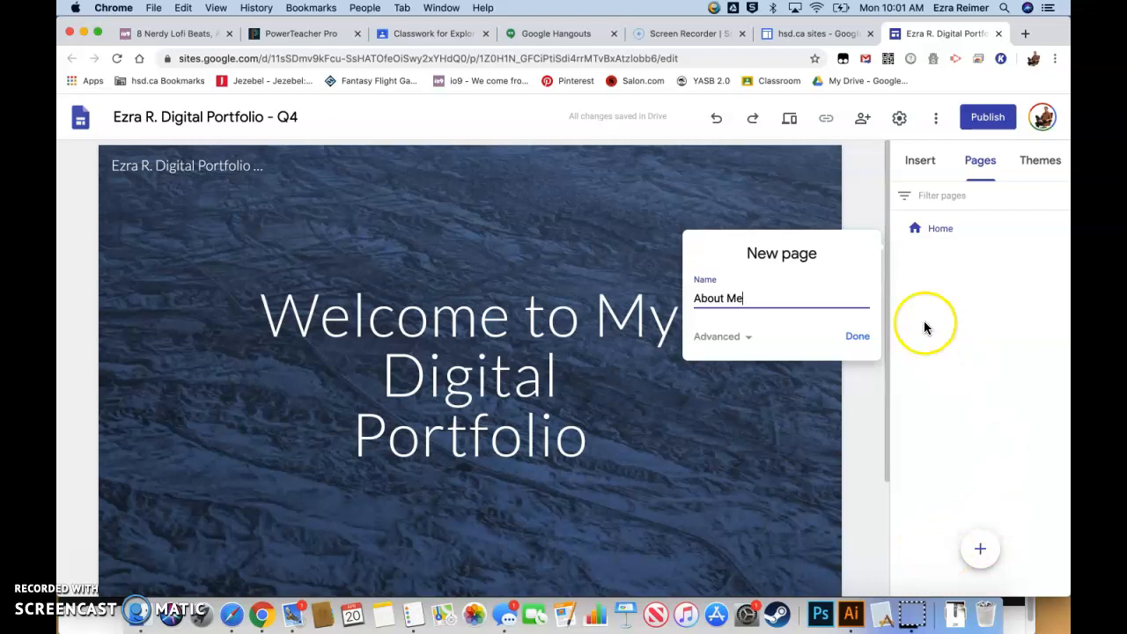
{"action": "left_click", "coordinate": [856, 336]}
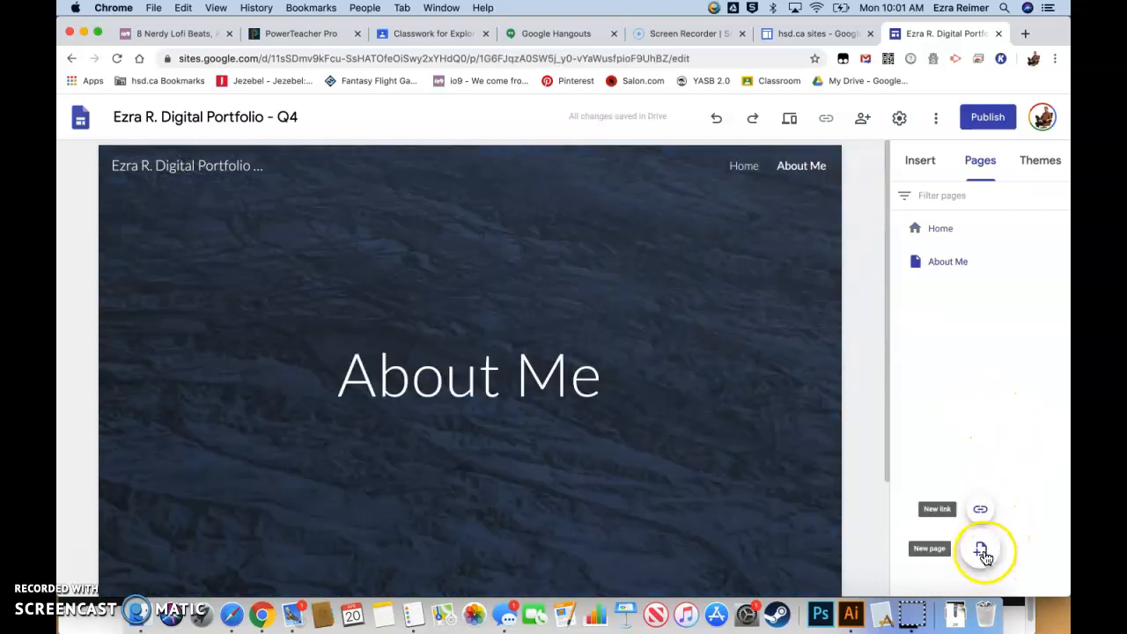
Create new pages named 'Animation' and 'My Games' after About Me
{"action": "left_click", "coordinate": [980, 550]}
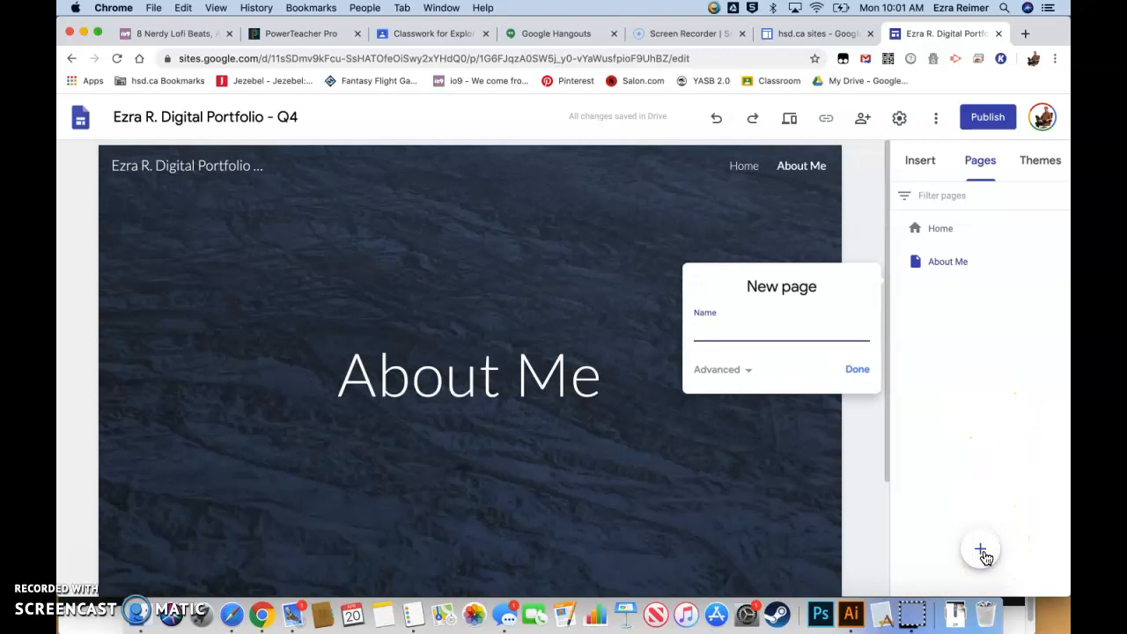
{"action": "type", "text": "Animation"}
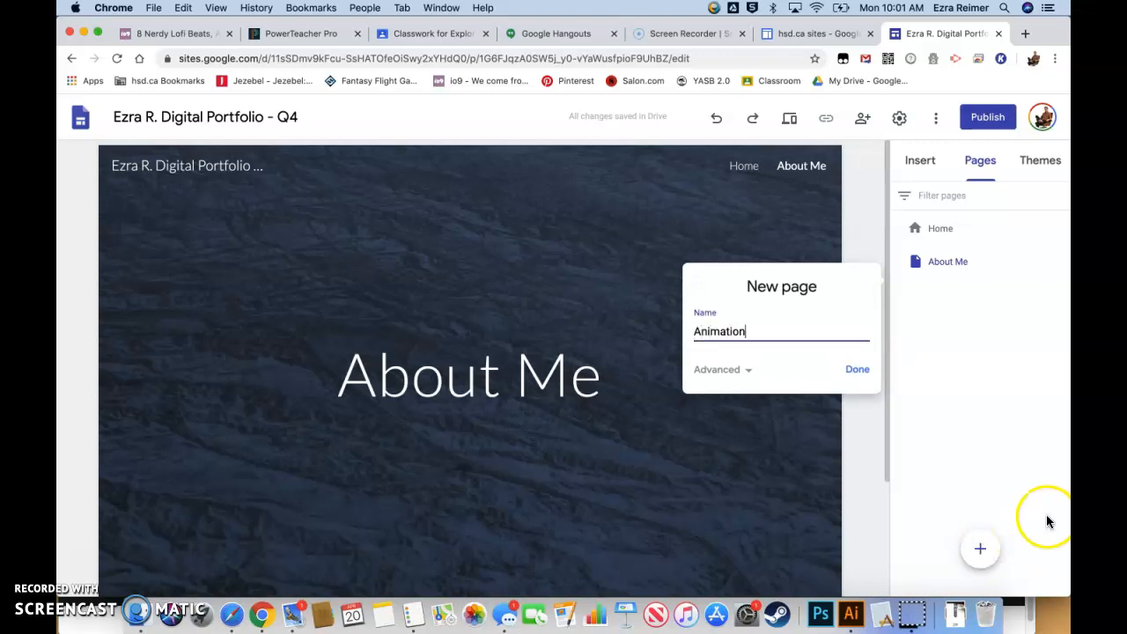
{"action": "left_click", "coordinate": [857, 369]}
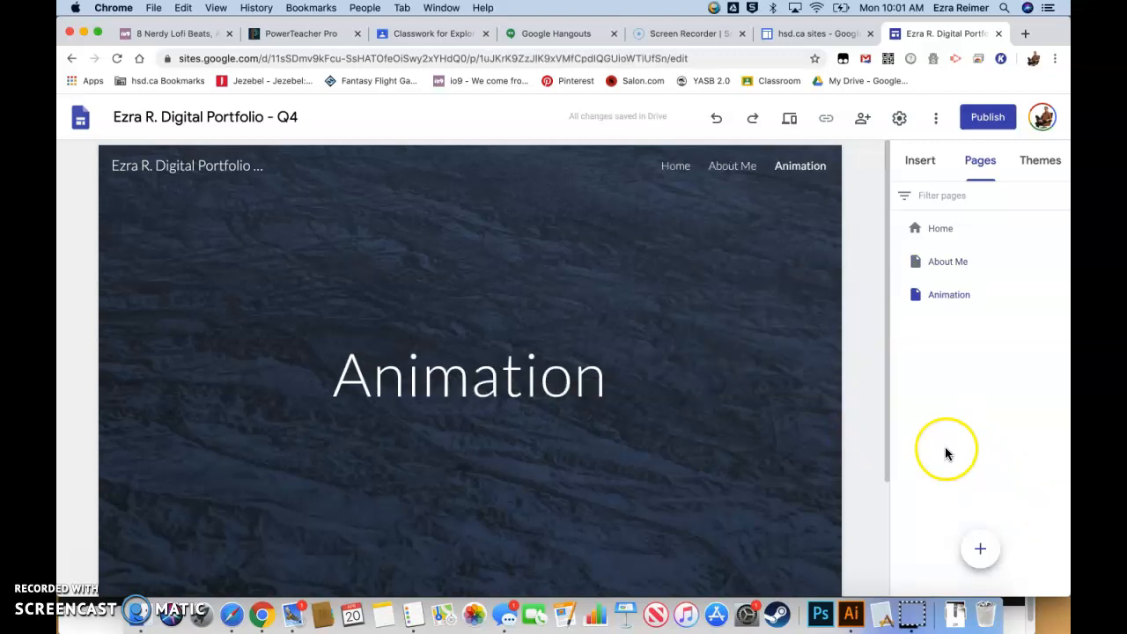
{"action": "left_click", "coordinate": [980, 549]}
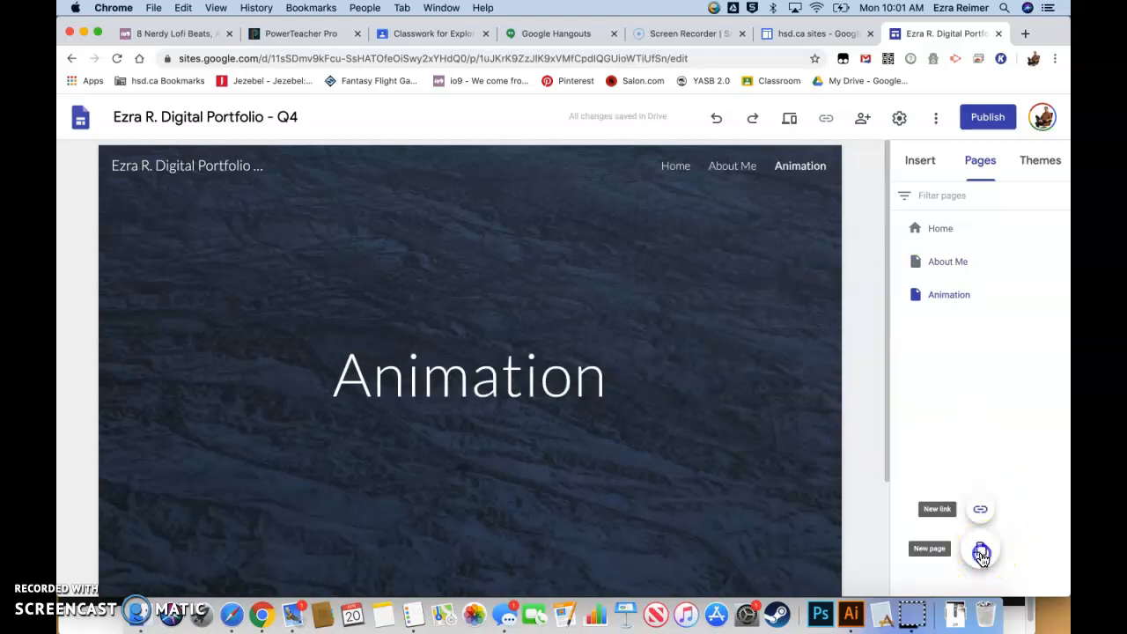
{"action": "left_click", "coordinate": [980, 547]}
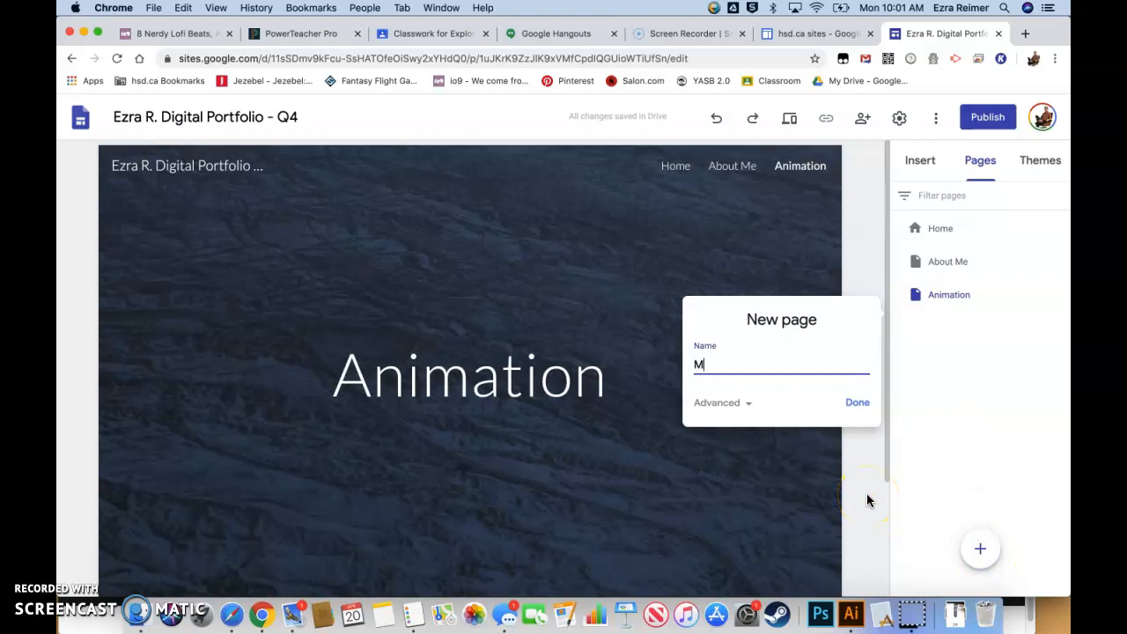
{"action": "type", "text": "y Games"}
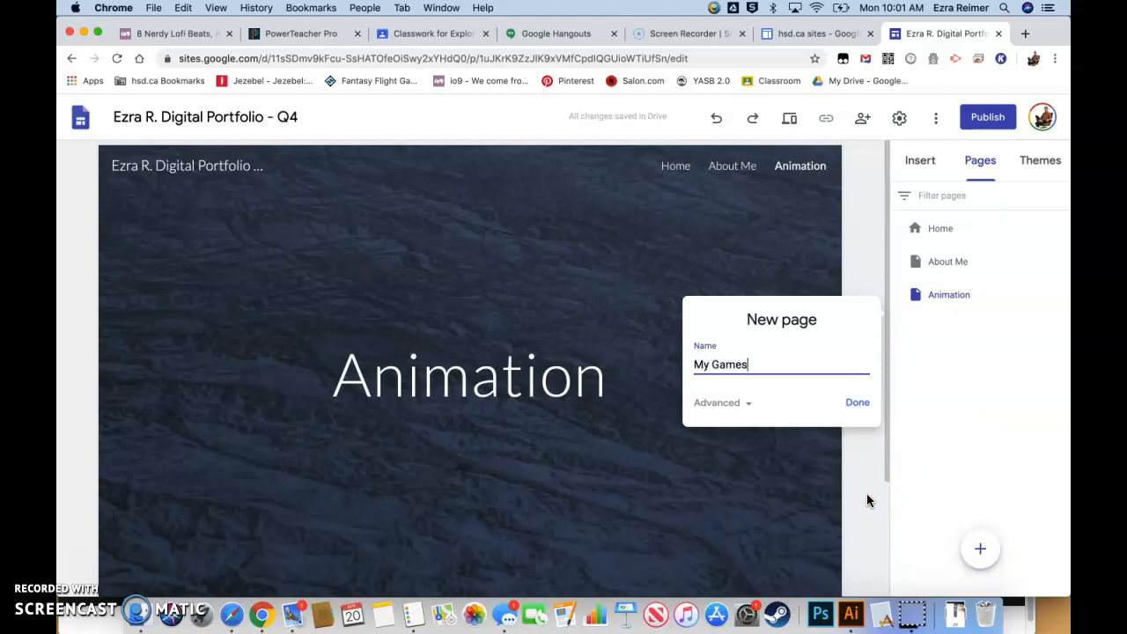
{"action": "left_click", "coordinate": [856, 402]}
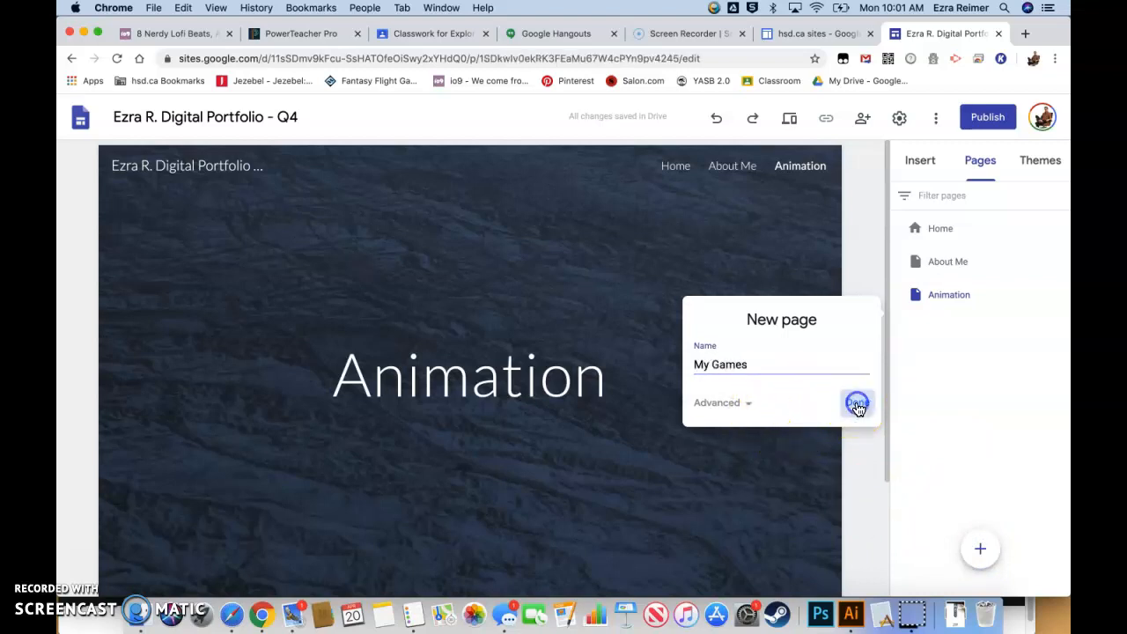
{"action": "left_click", "coordinate": [856, 403]}
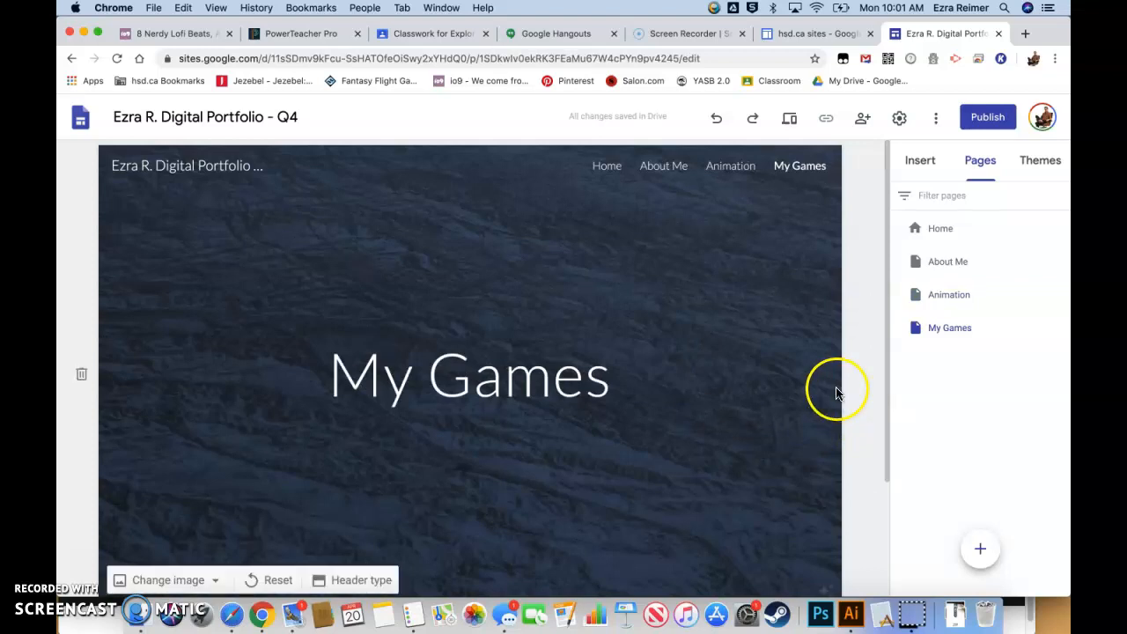
{"action": "mouse_move", "coordinate": [1016, 436]}
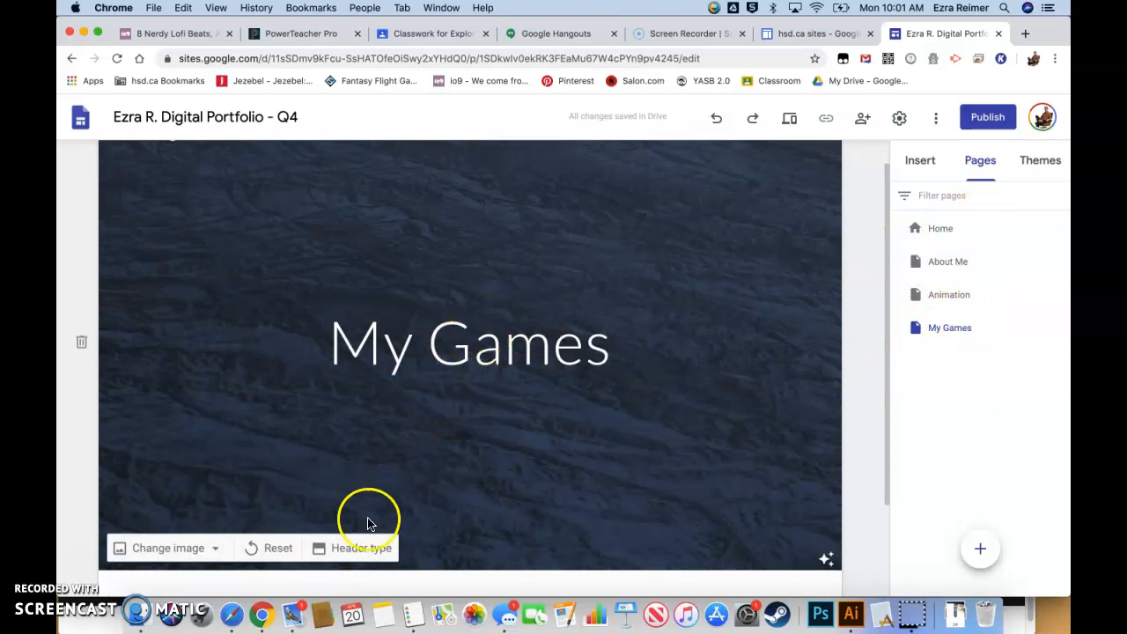
{"action": "left_click", "coordinate": [361, 548]}
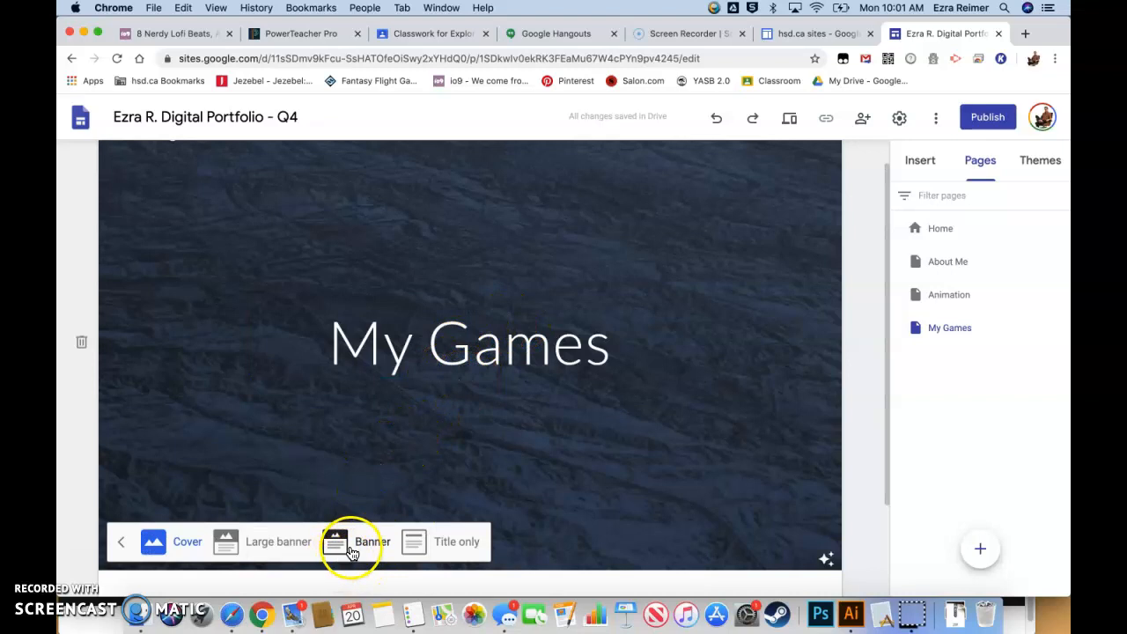
{"action": "left_click", "coordinate": [350, 541]}
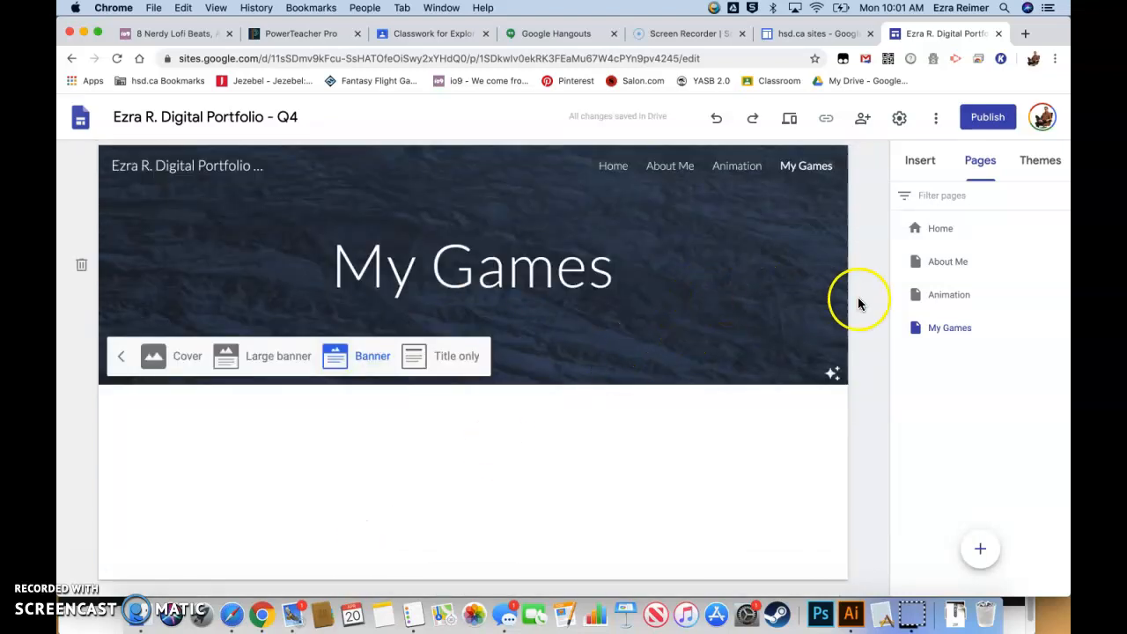
{"action": "left_click", "coordinate": [948, 294]}
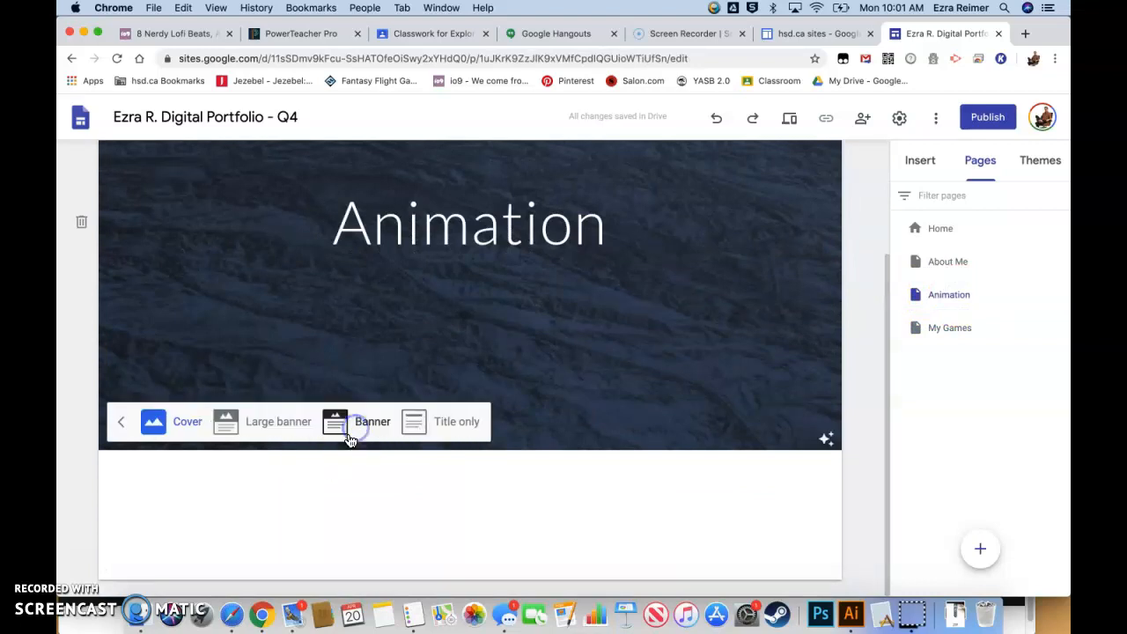
{"action": "left_click", "coordinate": [354, 421]}
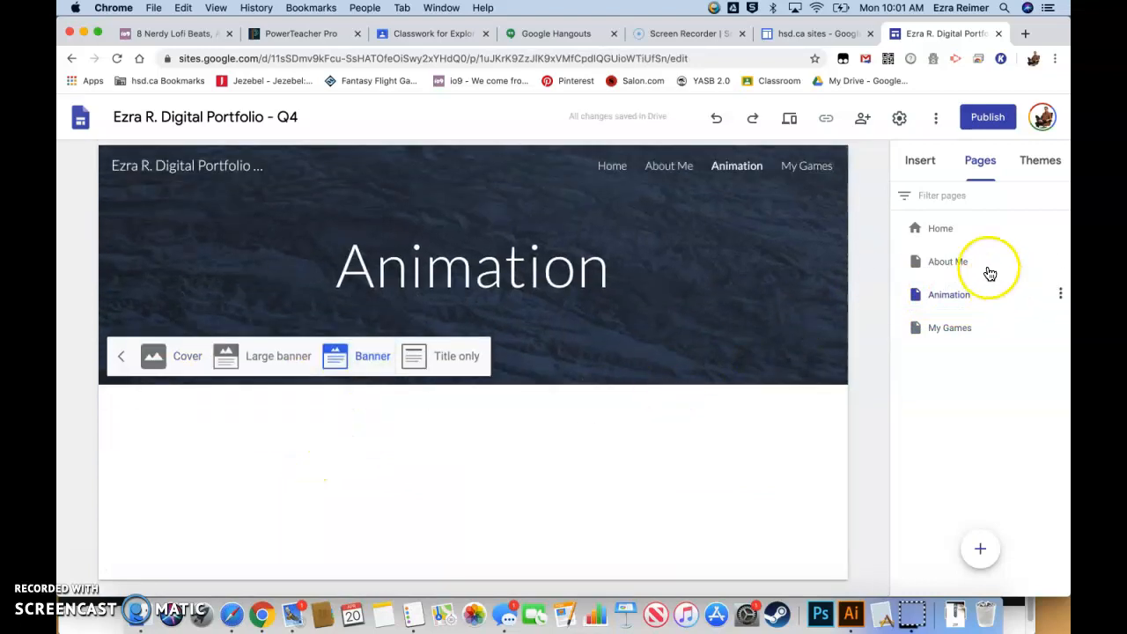
{"action": "left_click", "coordinate": [945, 261]}
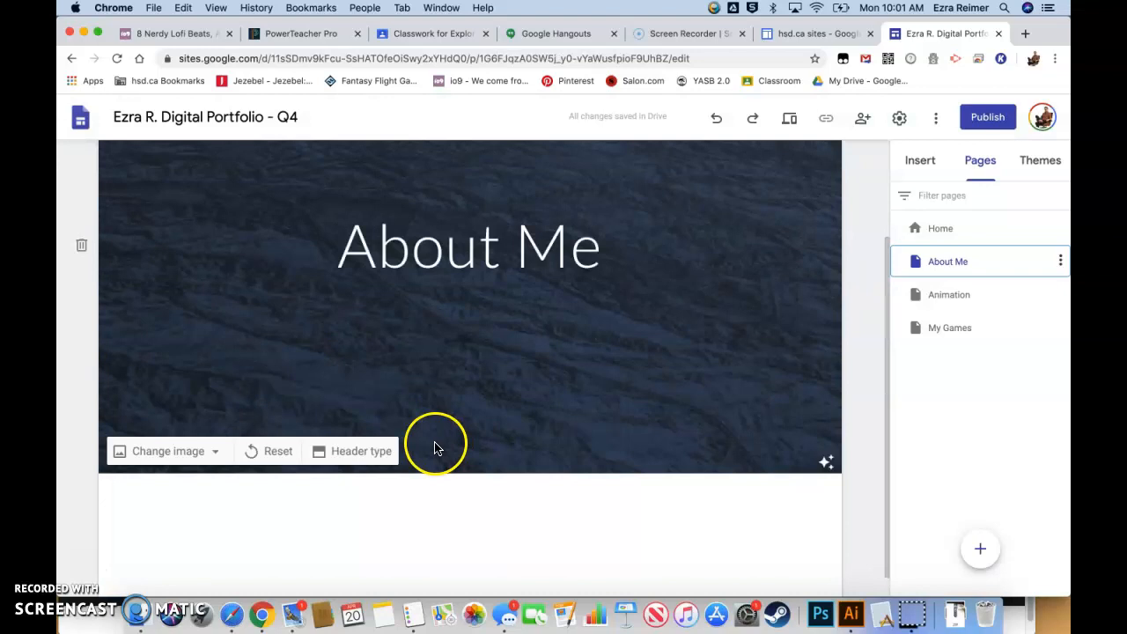
{"action": "left_click", "coordinate": [363, 450]}
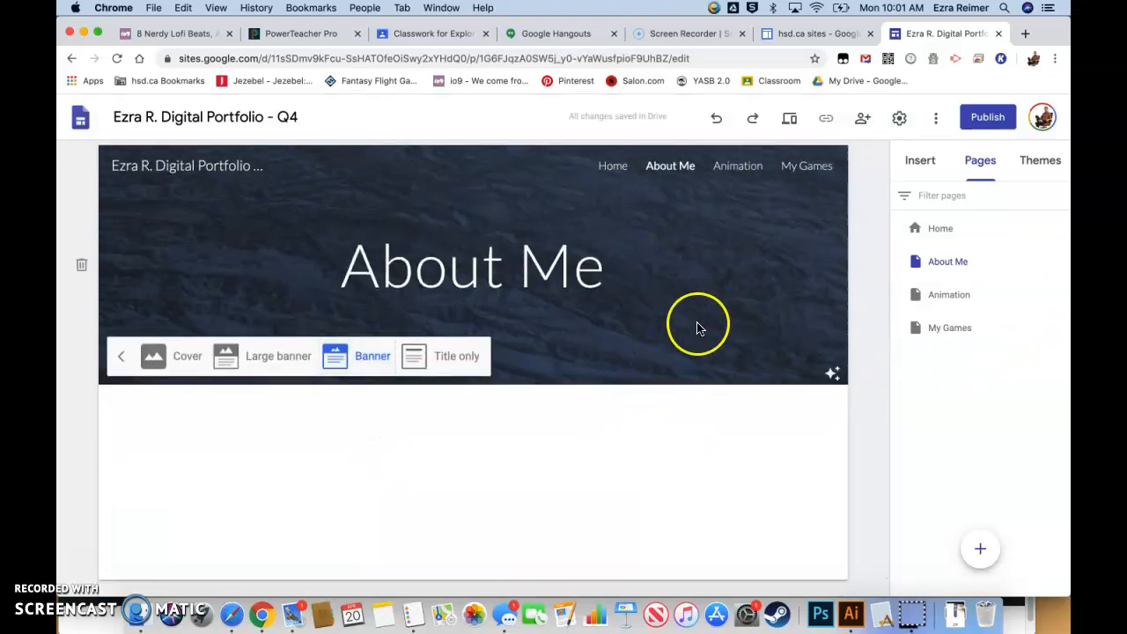
{"action": "left_click", "coordinate": [472, 265]}
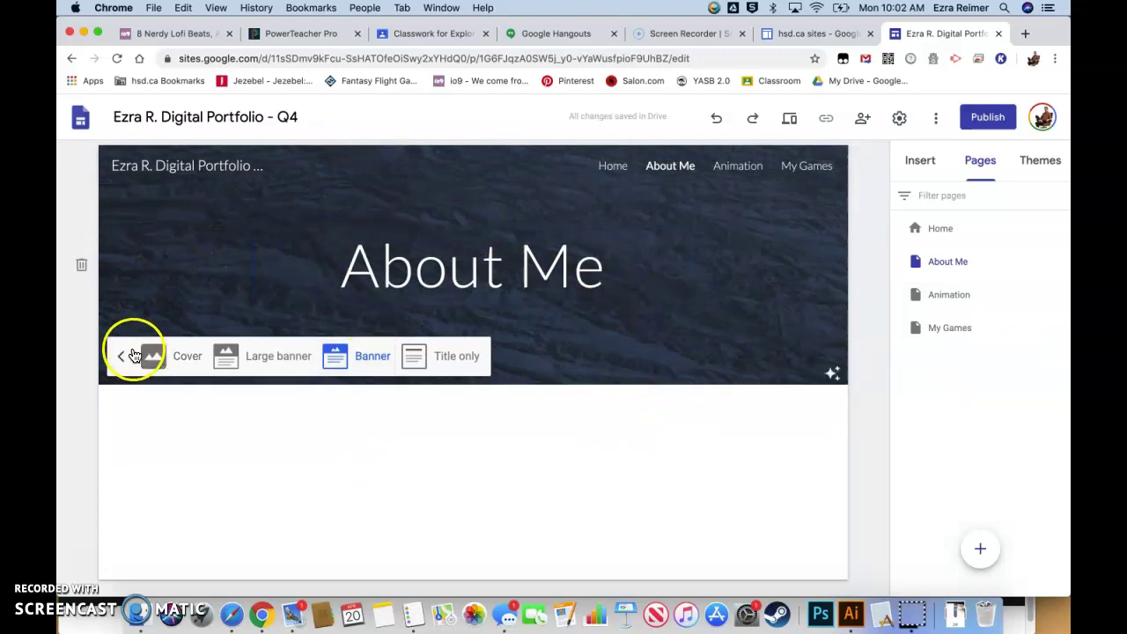
{"action": "left_click", "coordinate": [121, 356]}
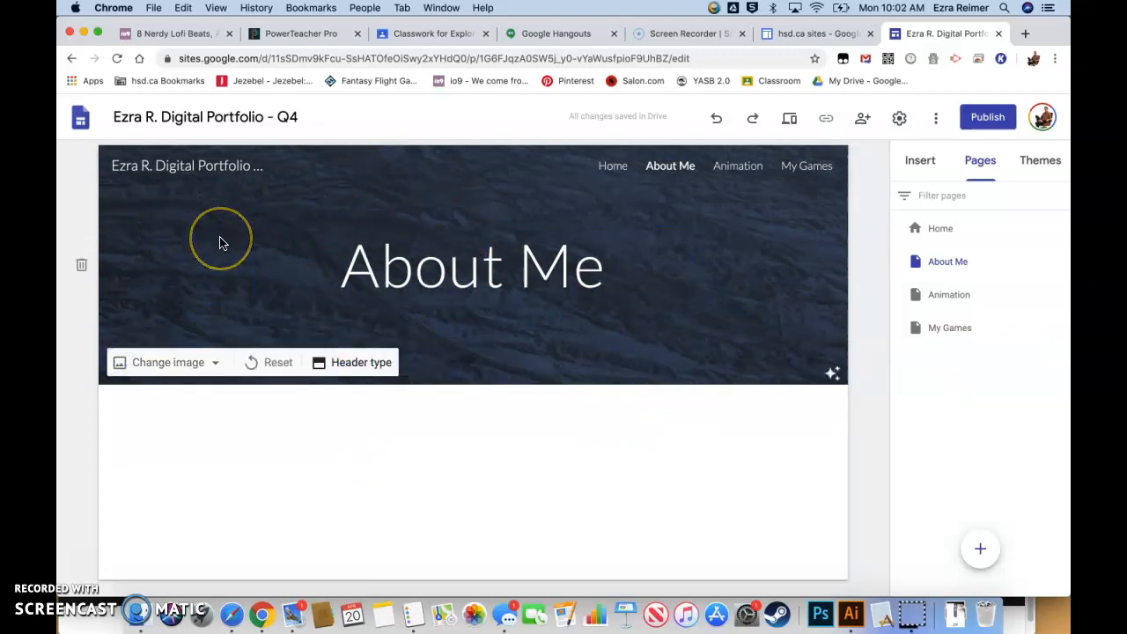
{"action": "mouse_move", "coordinate": [222, 242]}
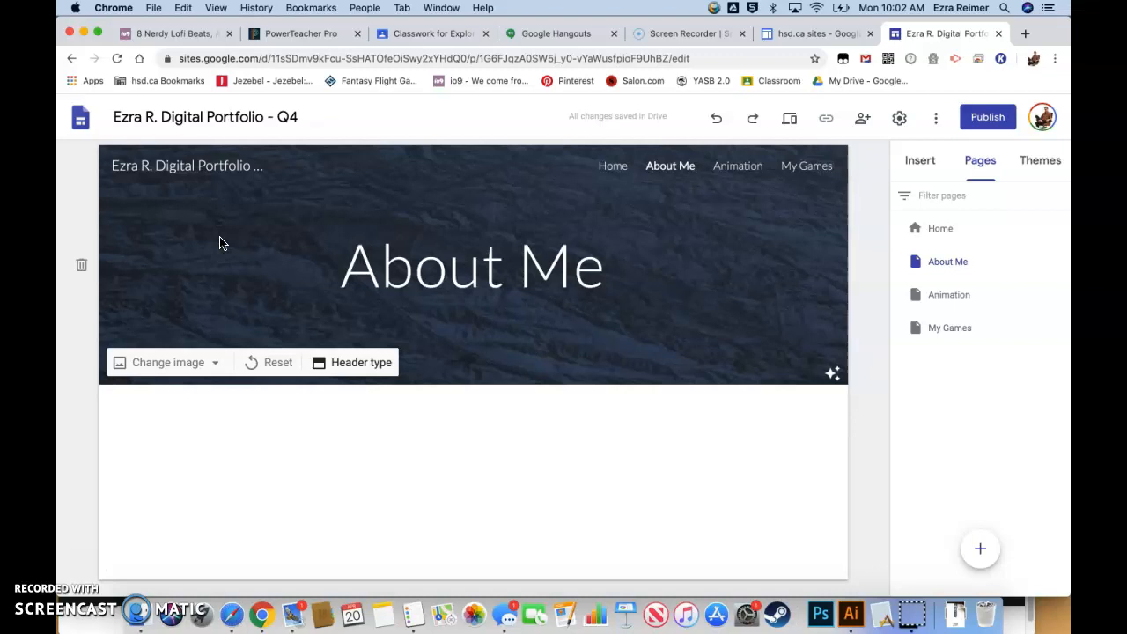
{"action": "mouse_move", "coordinate": [241, 236]}
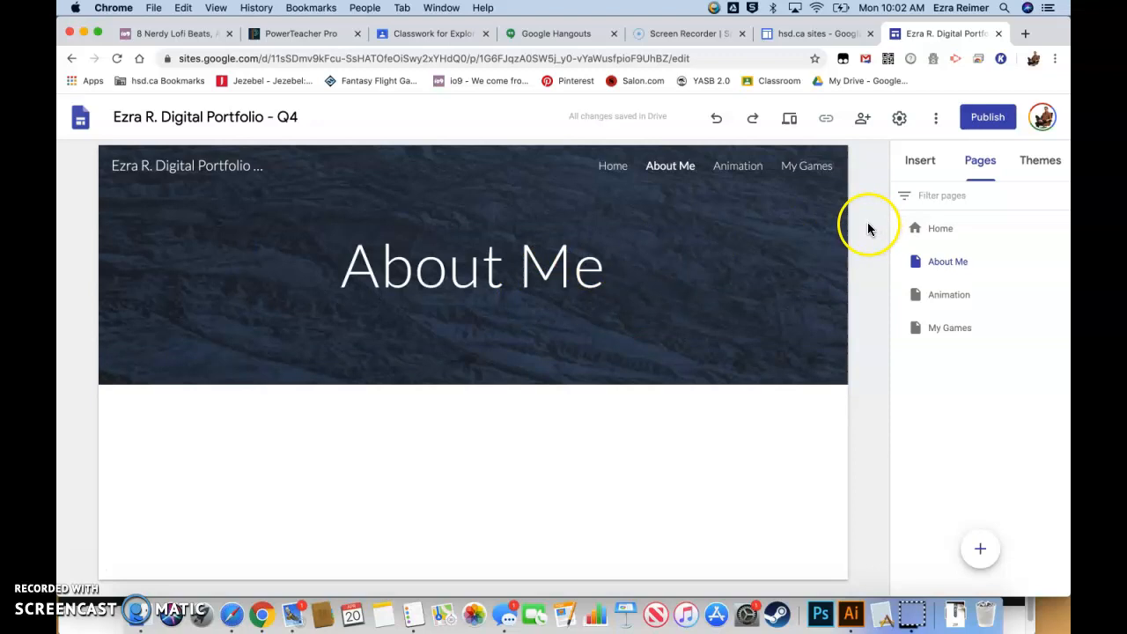
{"action": "mouse_move", "coordinate": [1039, 167]}
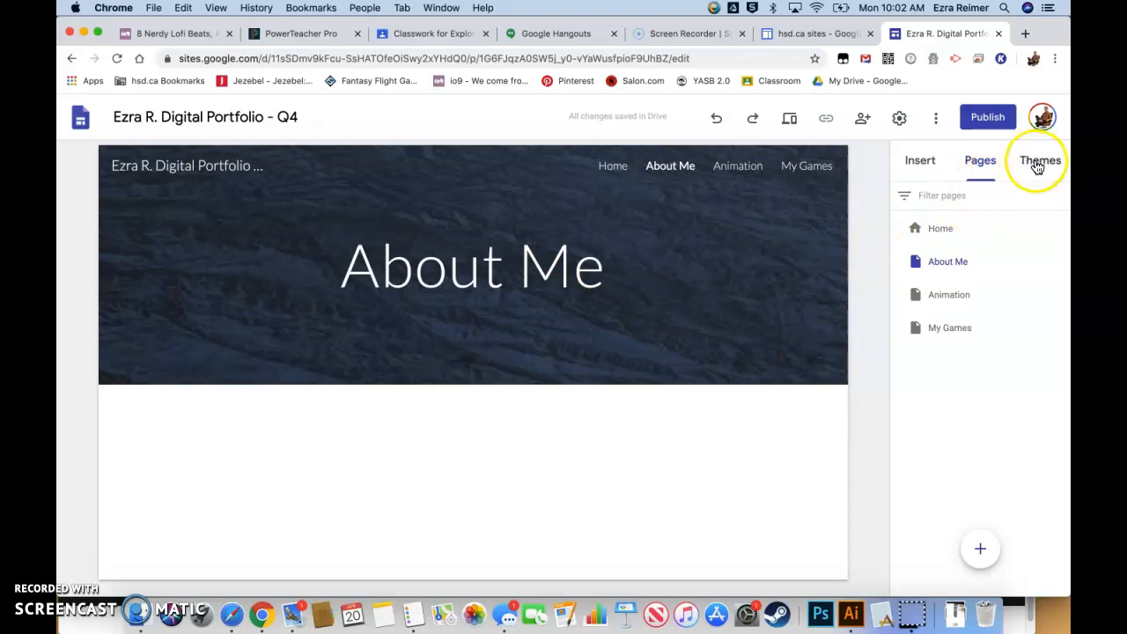
{"action": "mouse_move", "coordinate": [1046, 168]}
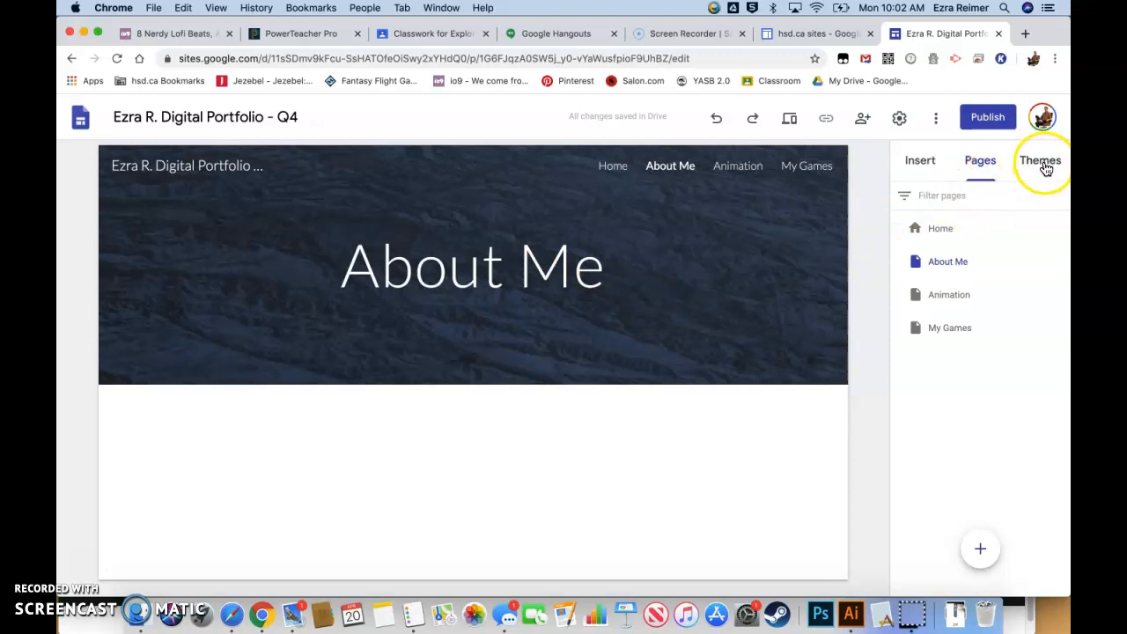
Try Simple and Aristotle colours, then choose Diplomat with its black swatch
{"action": "left_click", "coordinate": [1039, 160]}
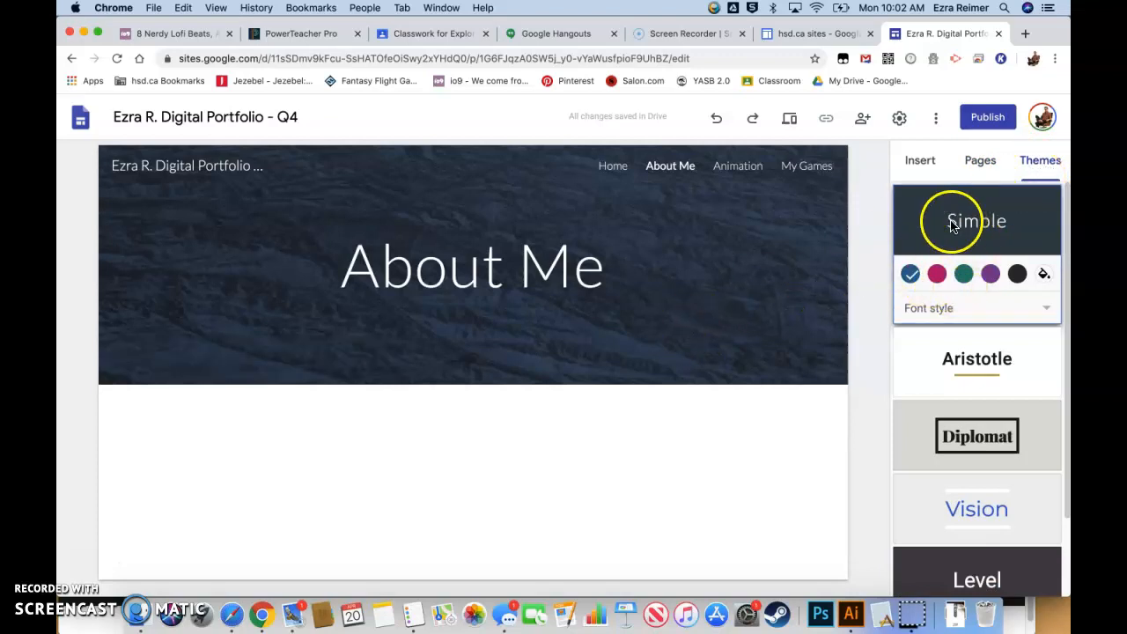
{"action": "left_click", "coordinate": [937, 274]}
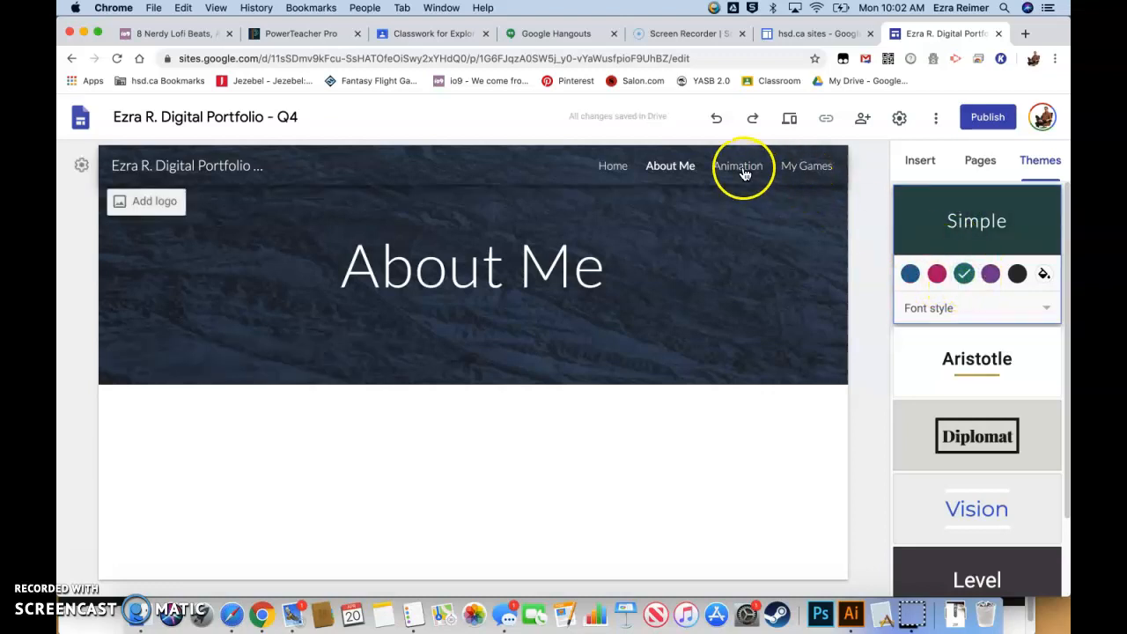
{"action": "left_click", "coordinate": [989, 274]}
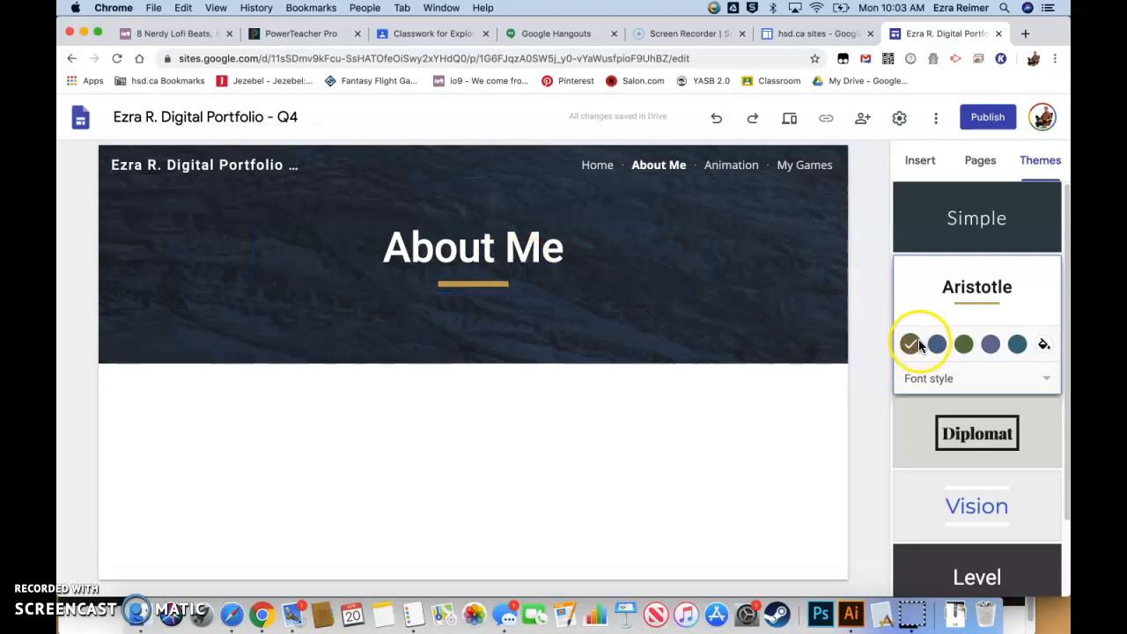
{"action": "left_click", "coordinate": [964, 344]}
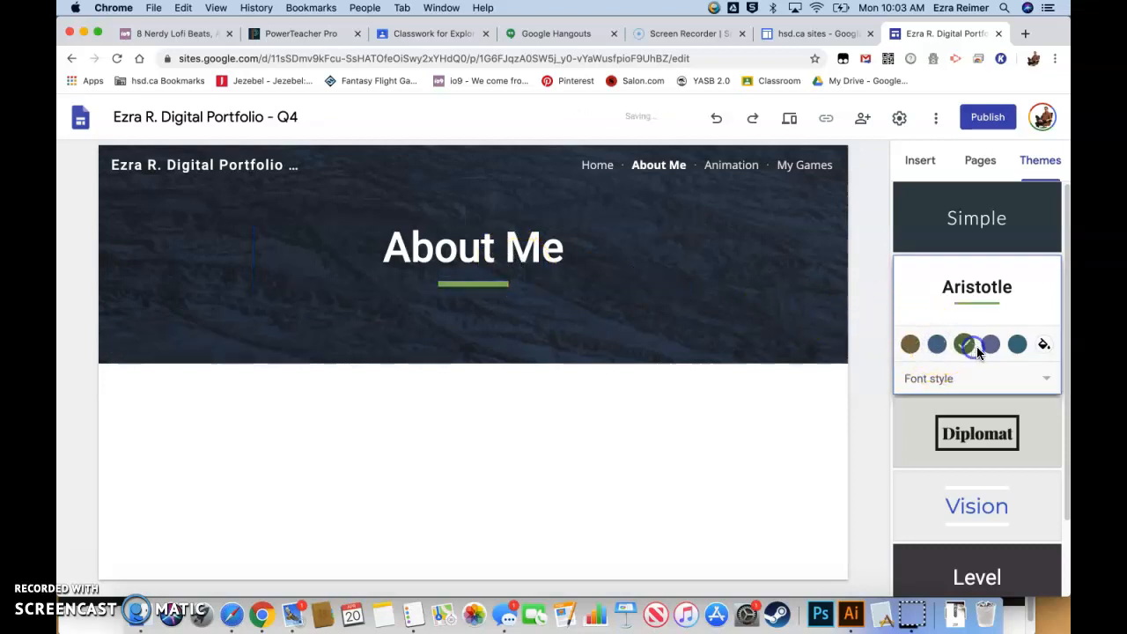
{"action": "left_click", "coordinate": [992, 345]}
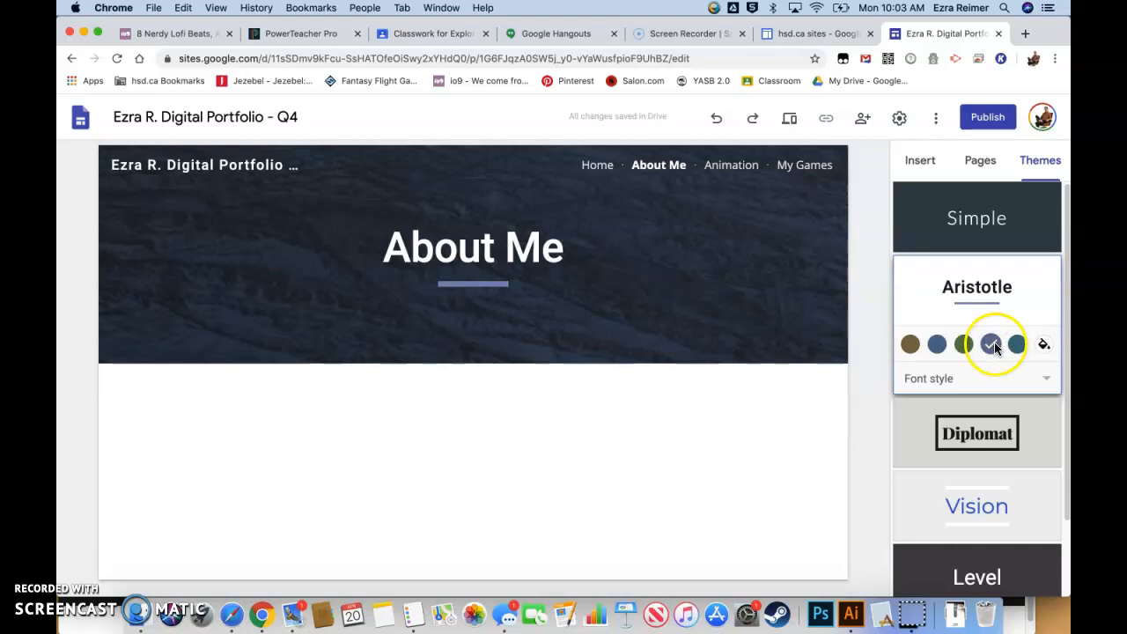
{"action": "left_click", "coordinate": [1017, 343]}
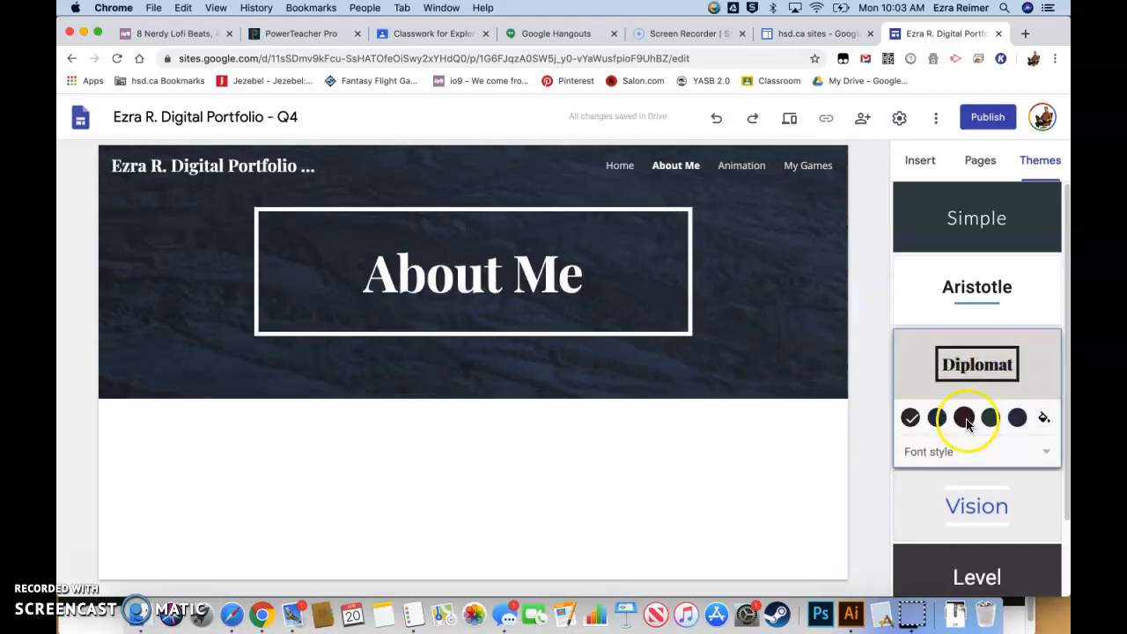
{"action": "left_click", "coordinate": [1015, 417]}
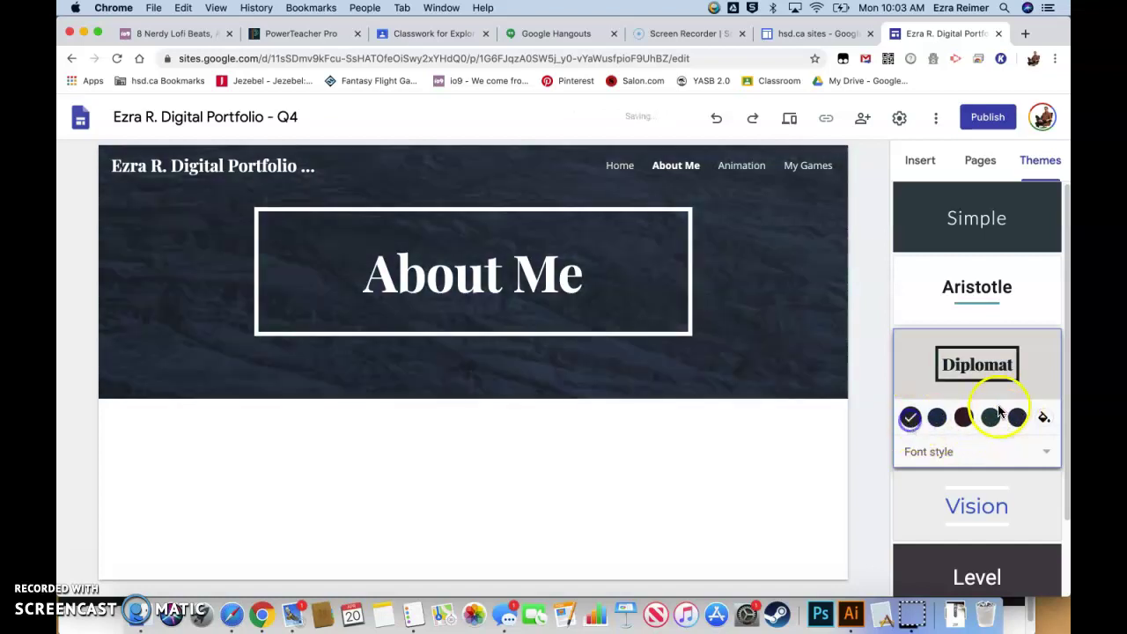
{"action": "scroll", "scroll_direction": "down", "scroll_amount": 3}
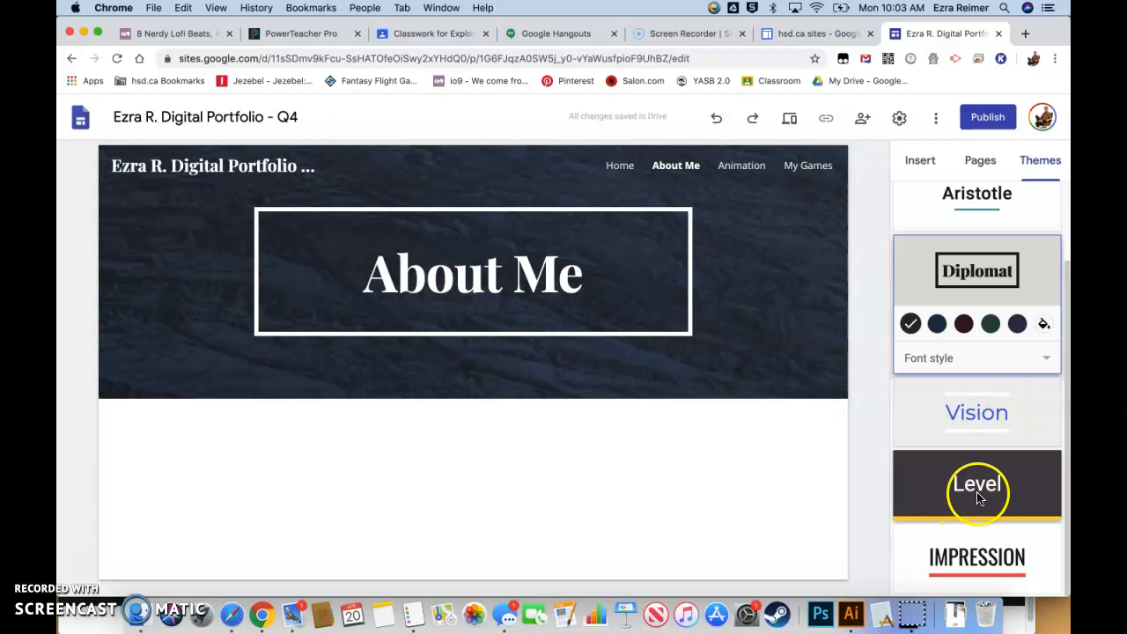
Preview Level's grey and green colours and Impression, then settle on yellow Level
{"action": "left_click", "coordinate": [976, 486]}
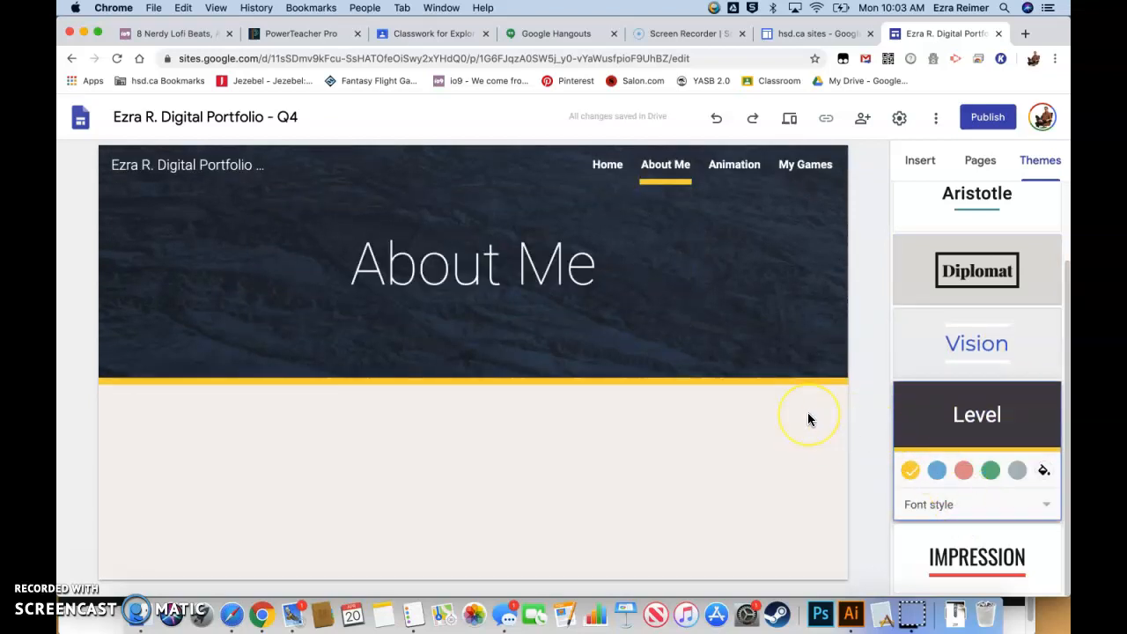
{"action": "mouse_move", "coordinate": [814, 417]}
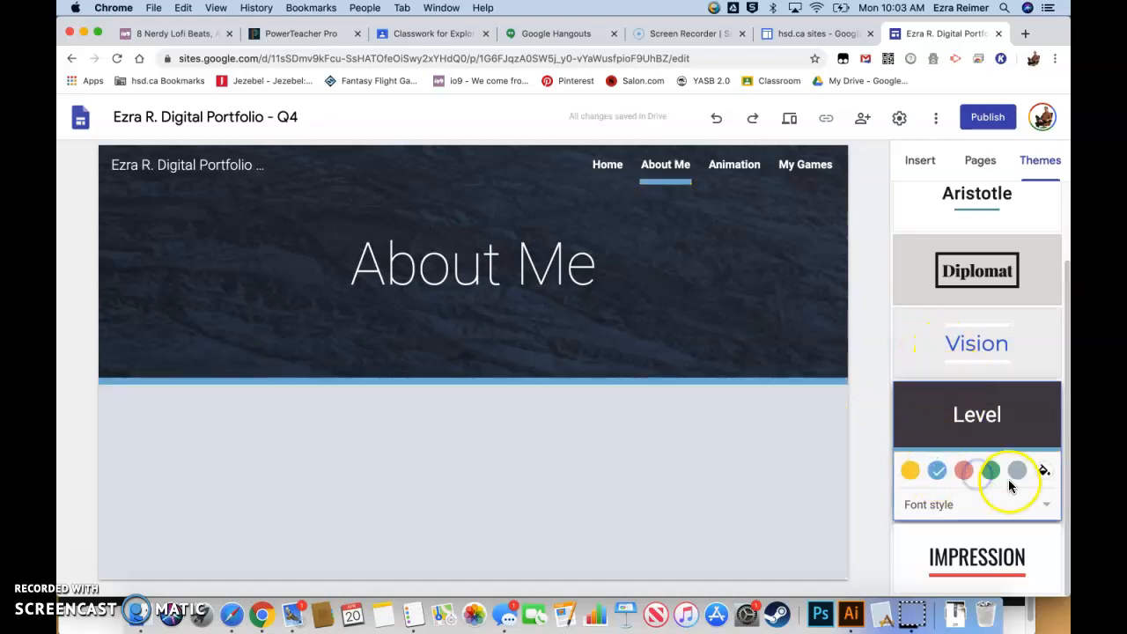
{"action": "left_click", "coordinate": [1016, 470]}
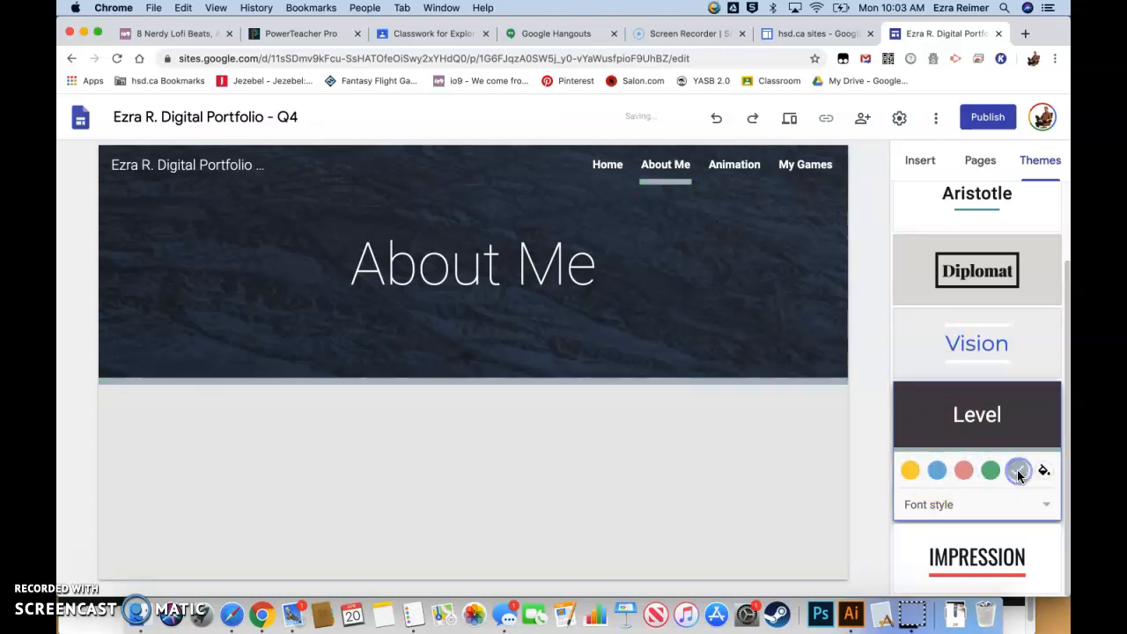
{"action": "left_click", "coordinate": [991, 470]}
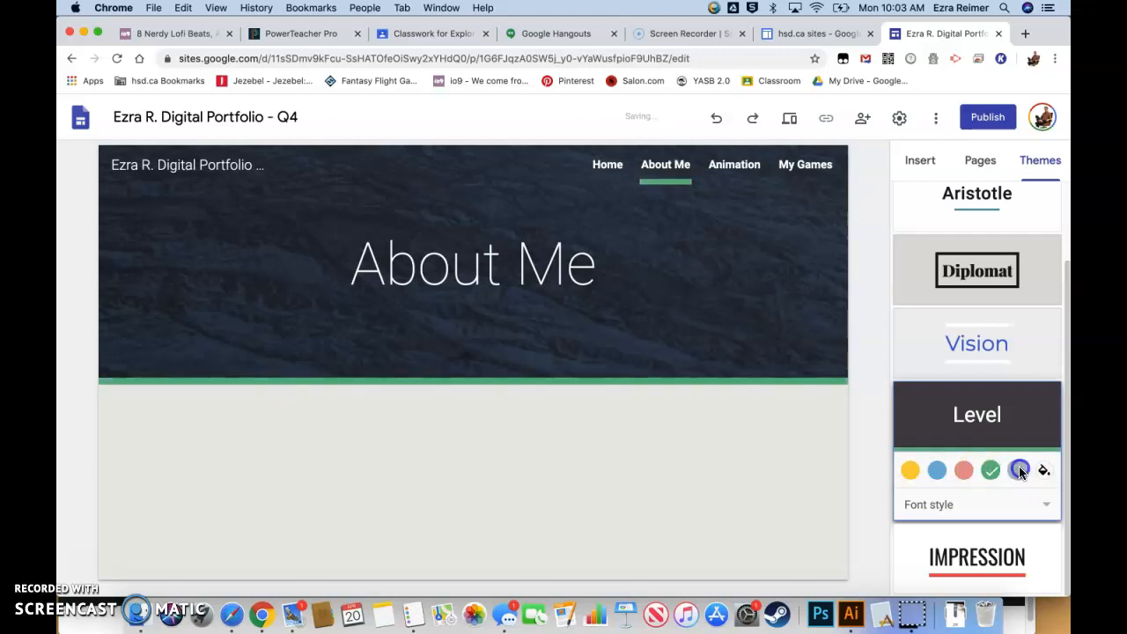
{"action": "left_click", "coordinate": [976, 557]}
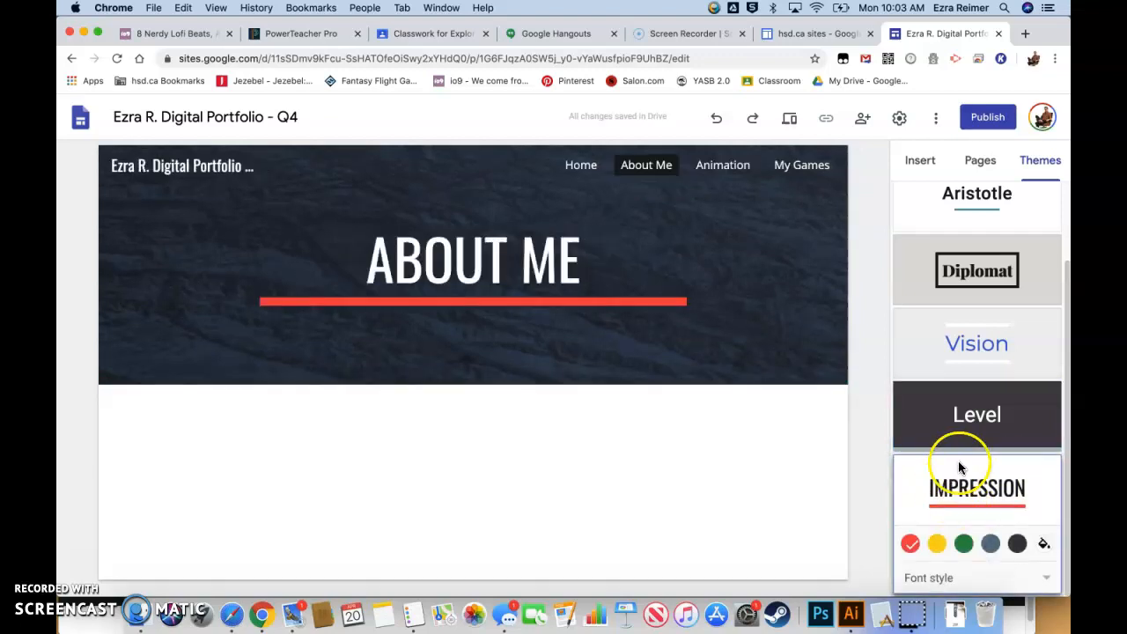
{"action": "left_click", "coordinate": [936, 543]}
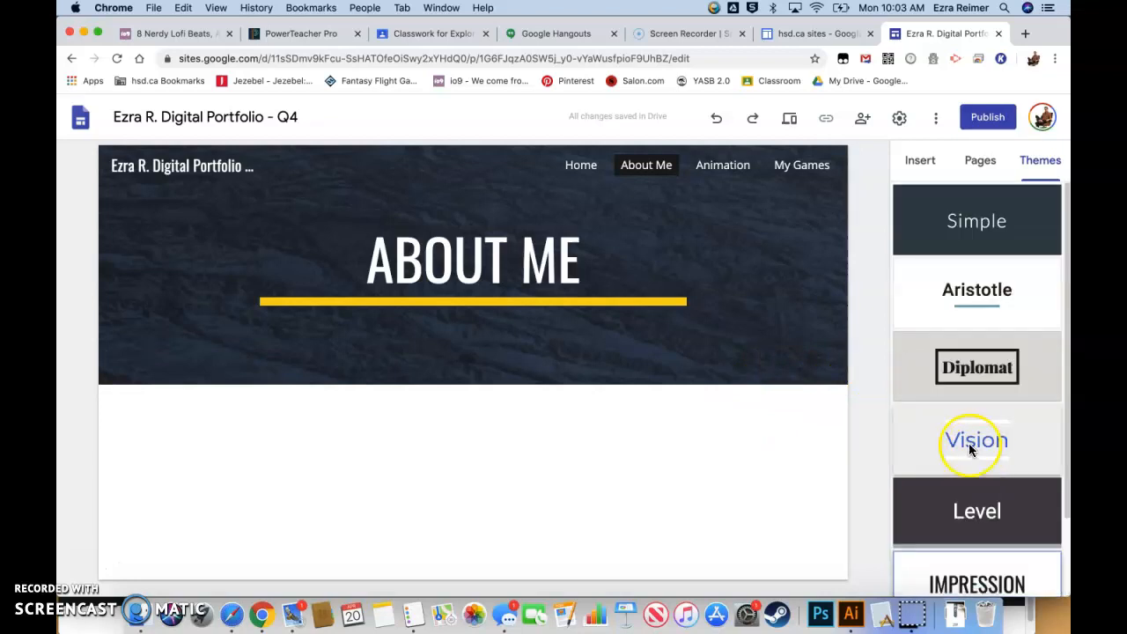
{"action": "left_click", "coordinate": [976, 440]}
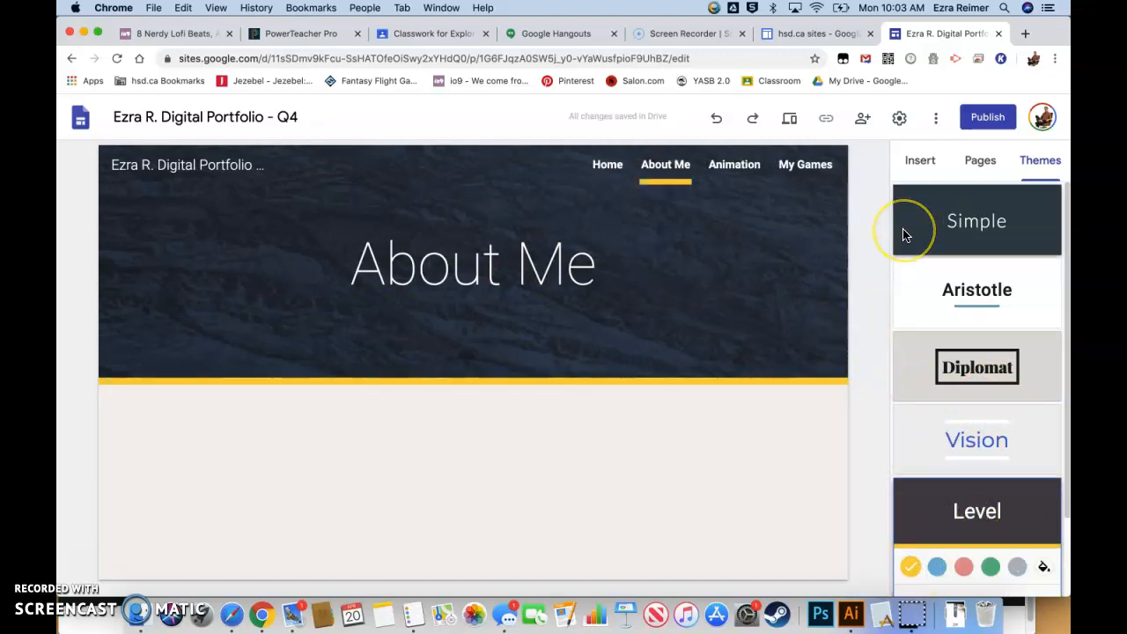
{"action": "mouse_move", "coordinate": [870, 223]}
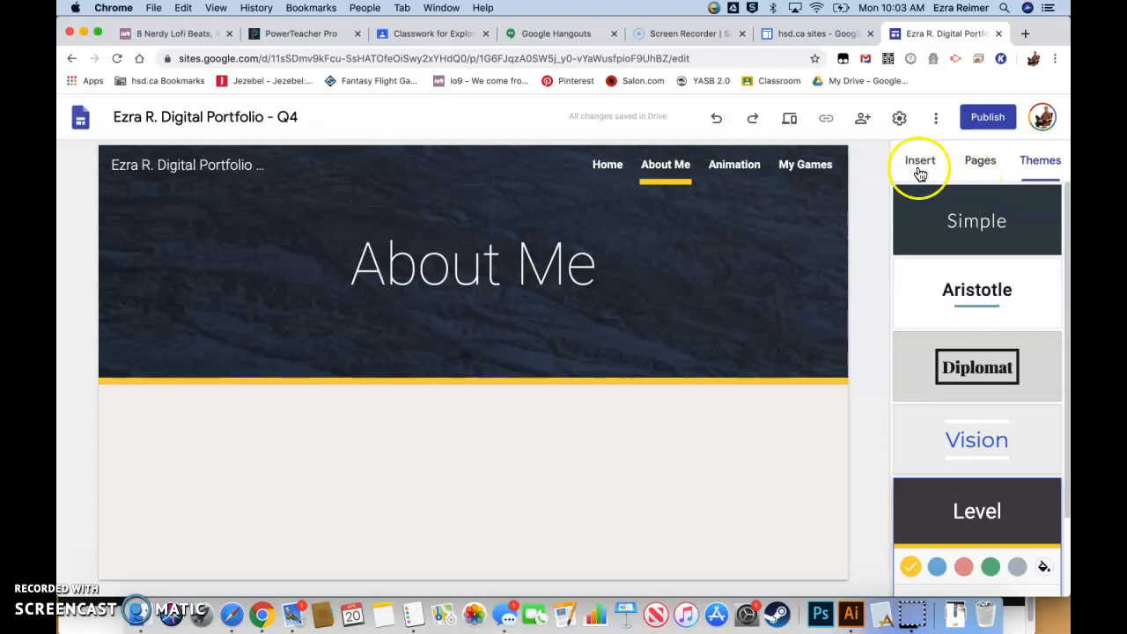
Open the Insert panel for About Me and scroll down to the Layouts options
{"action": "left_click", "coordinate": [921, 161]}
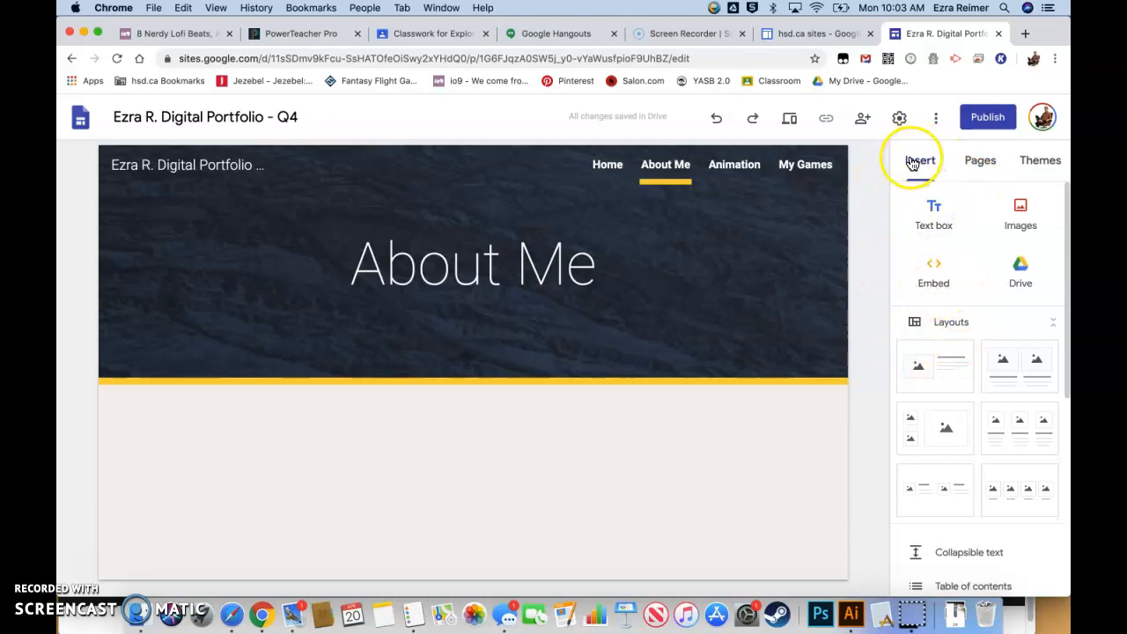
{"action": "mouse_move", "coordinate": [920, 282]}
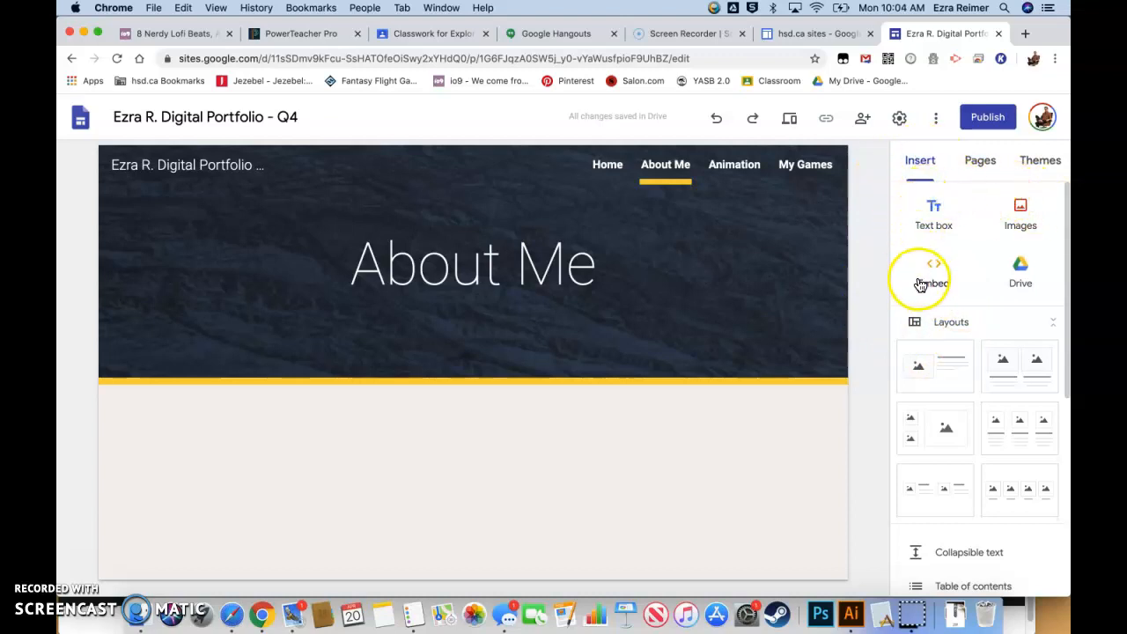
{"action": "mouse_move", "coordinate": [943, 212]}
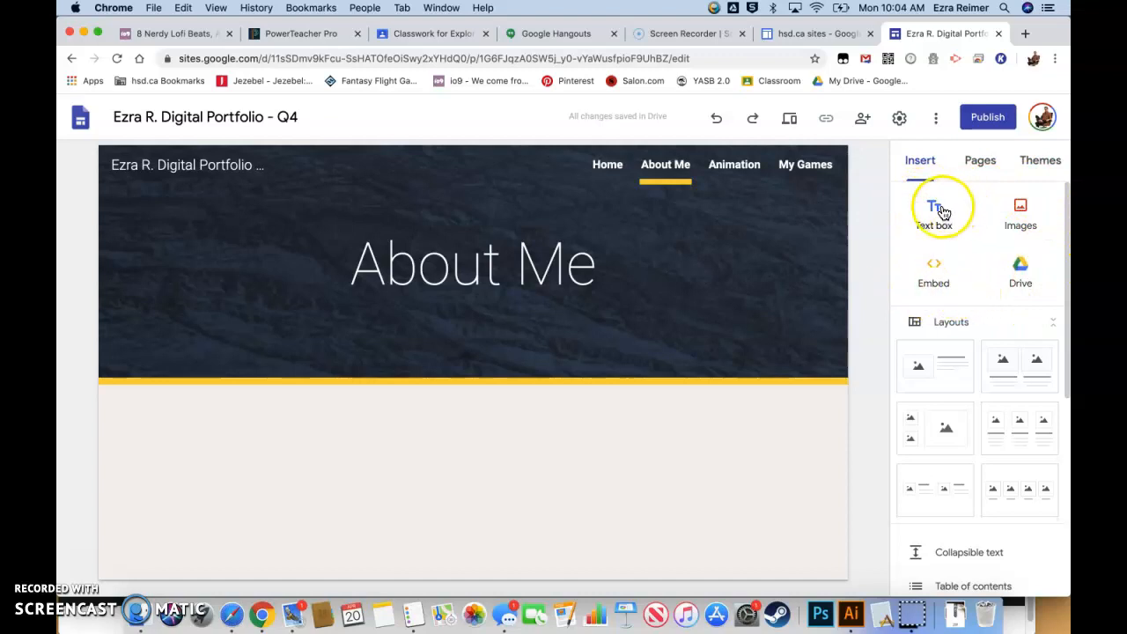
{"action": "mouse_move", "coordinate": [994, 291]}
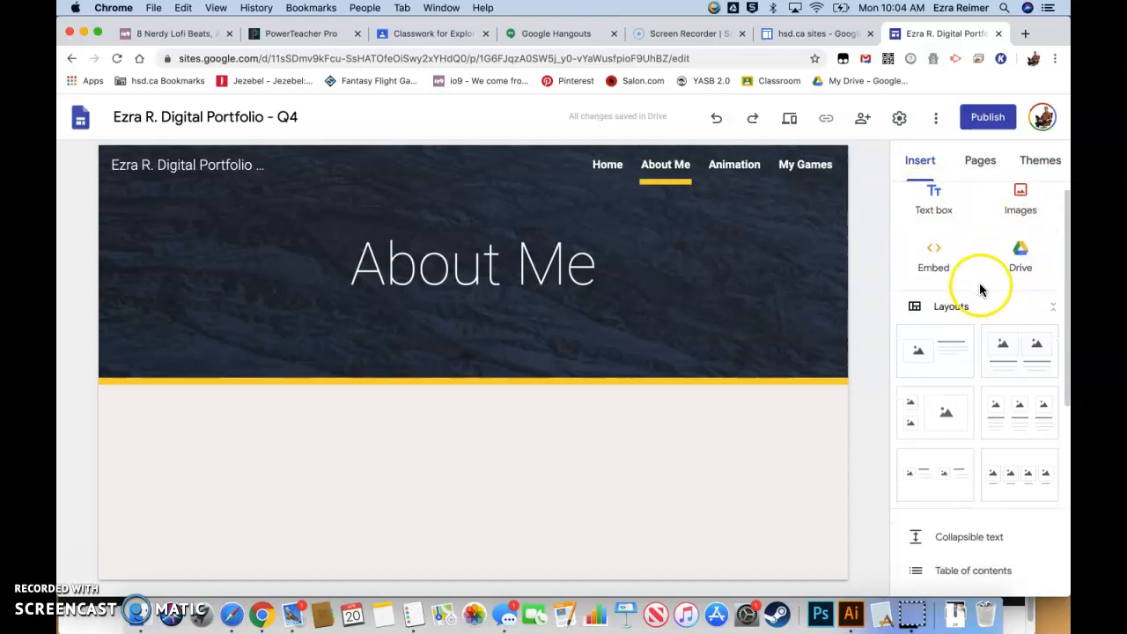
{"action": "scroll", "scroll_direction": "down", "scroll_amount": 3}
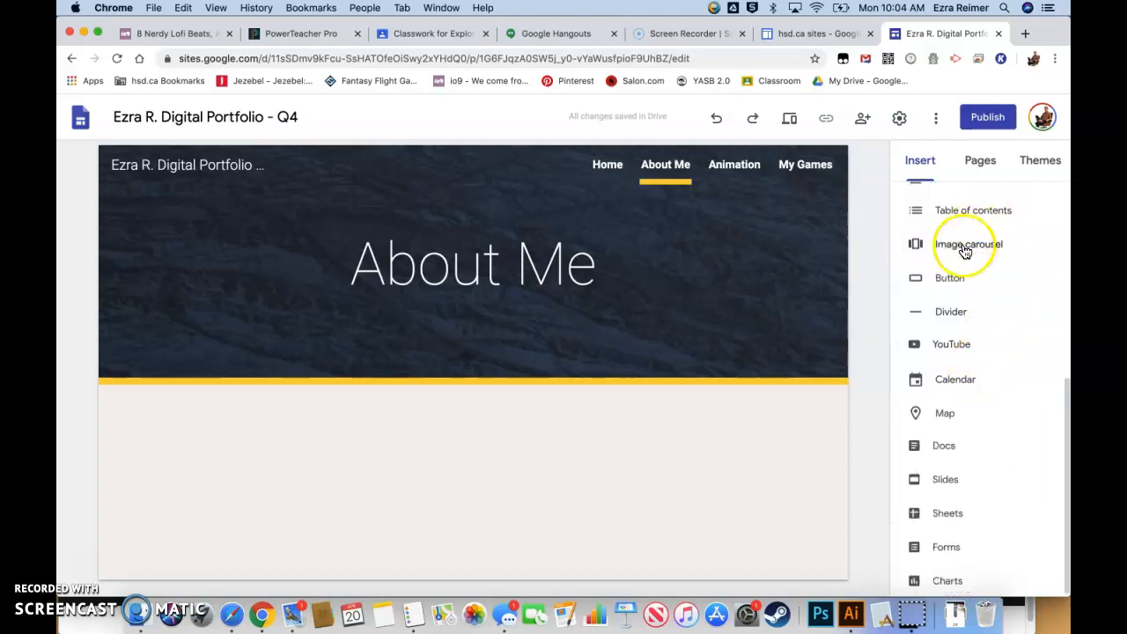
{"action": "mouse_move", "coordinate": [976, 310]}
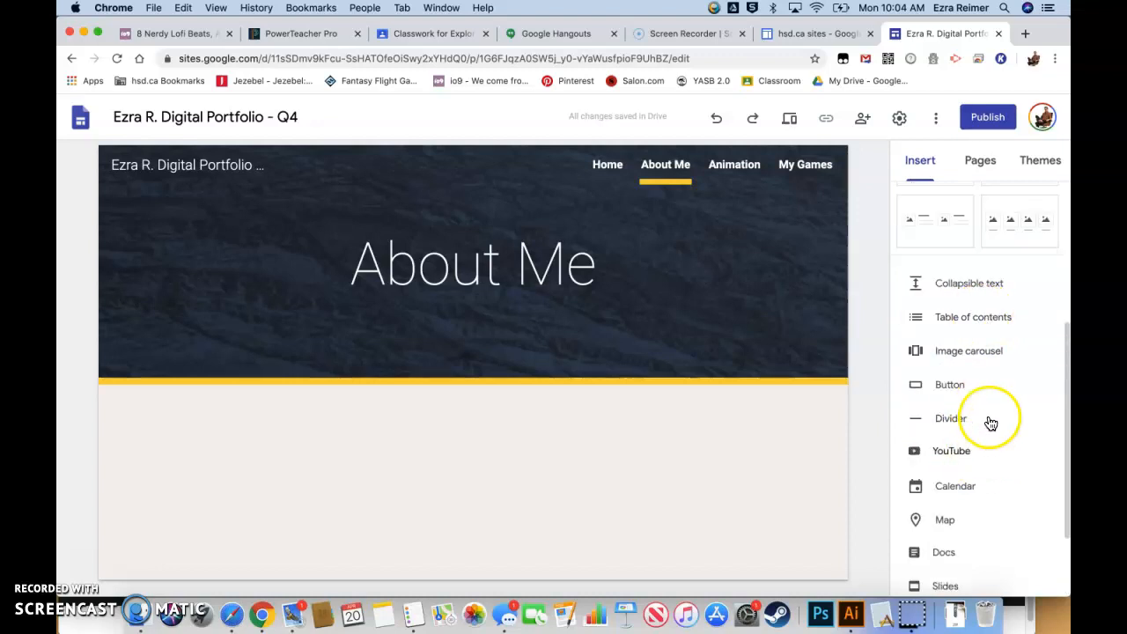
{"action": "scroll", "scroll_direction": "down", "scroll_amount": 3}
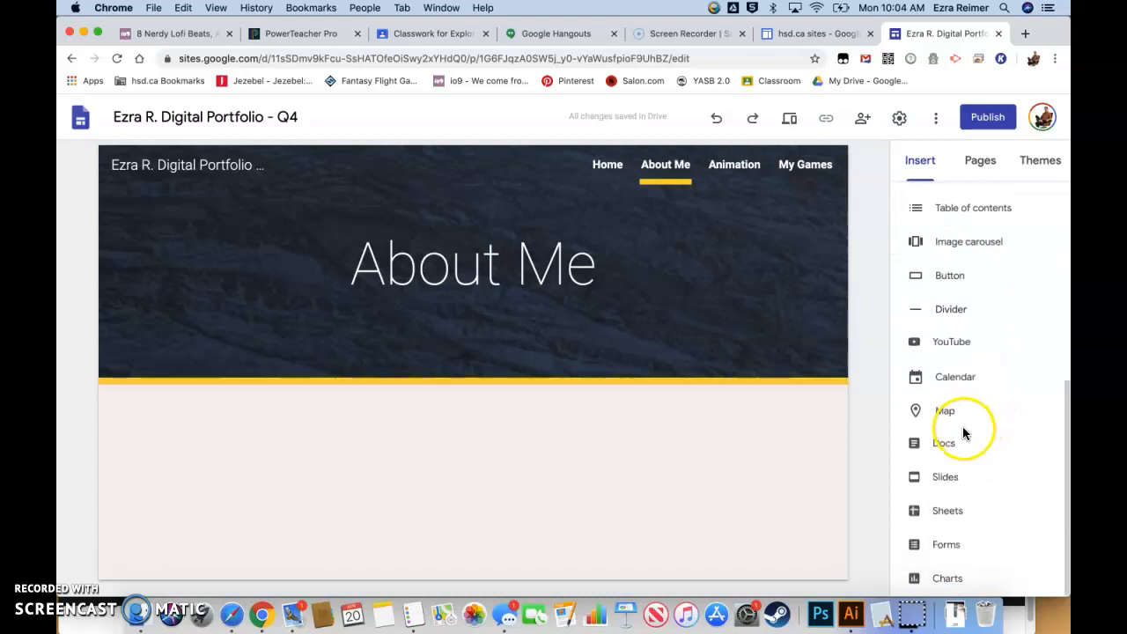
{"action": "mouse_move", "coordinate": [995, 395]}
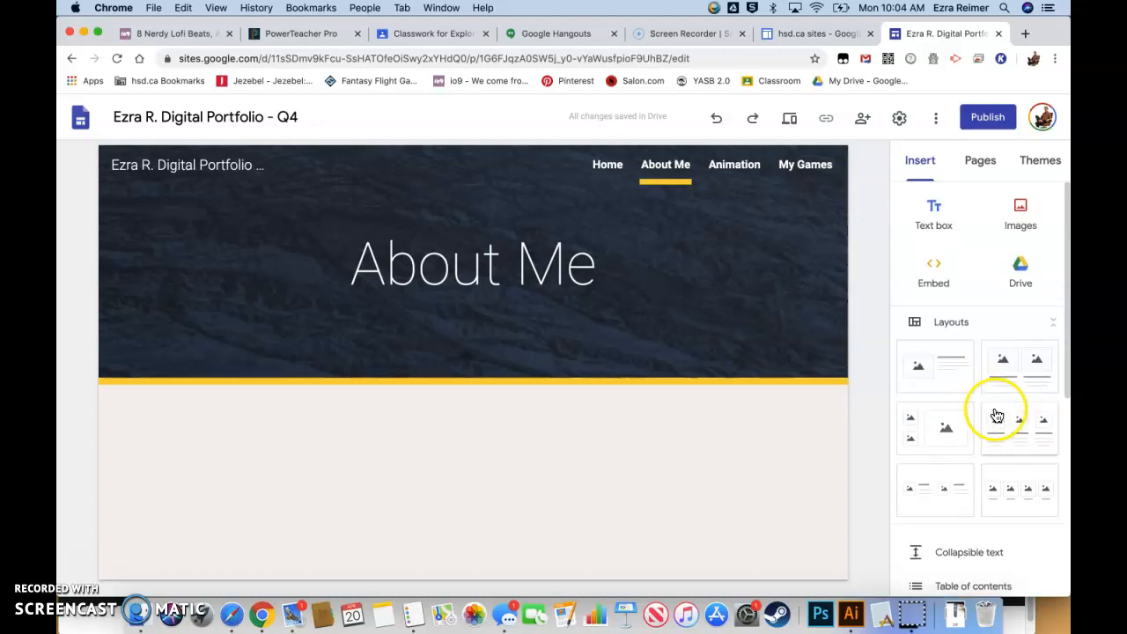
{"action": "mouse_move", "coordinate": [968, 422]}
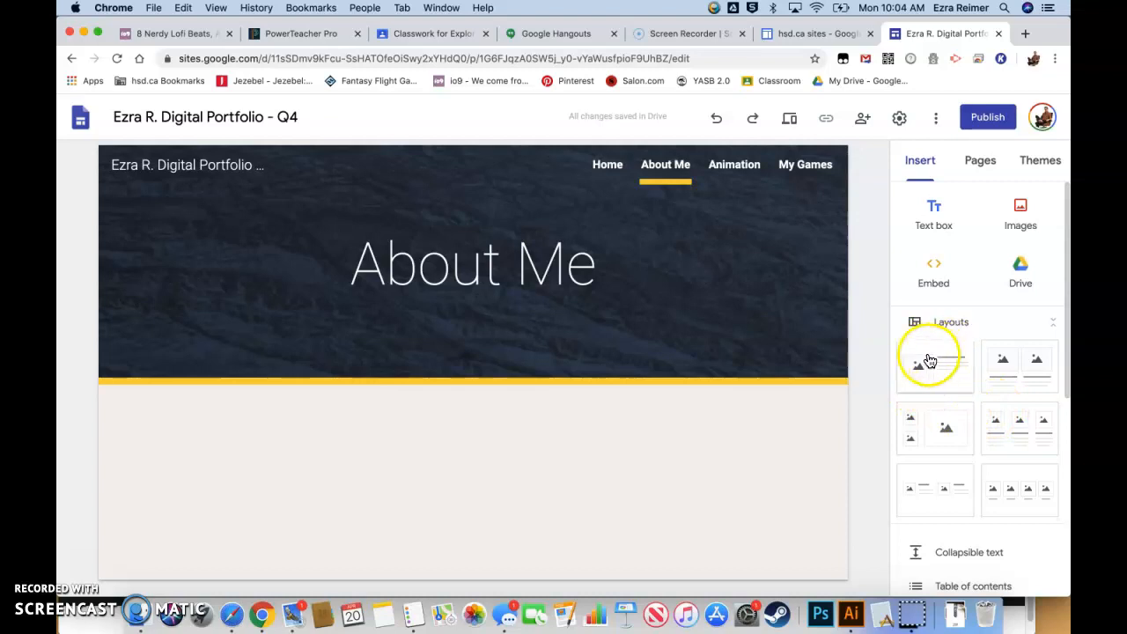
{"action": "mouse_move", "coordinate": [940, 371]}
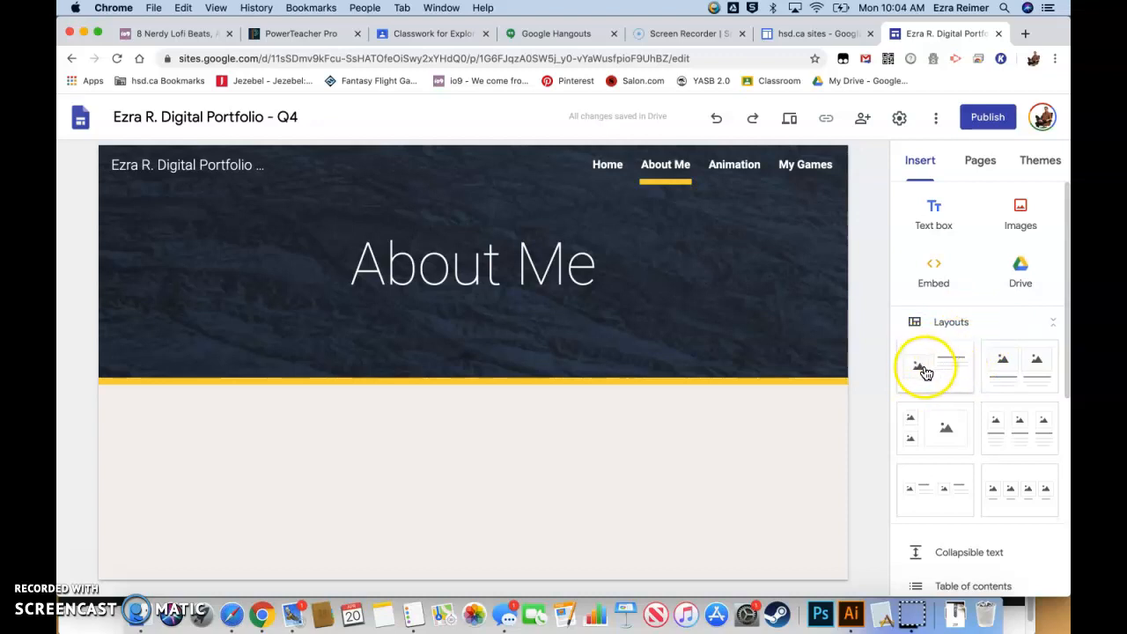
{"action": "mouse_move", "coordinate": [957, 372]}
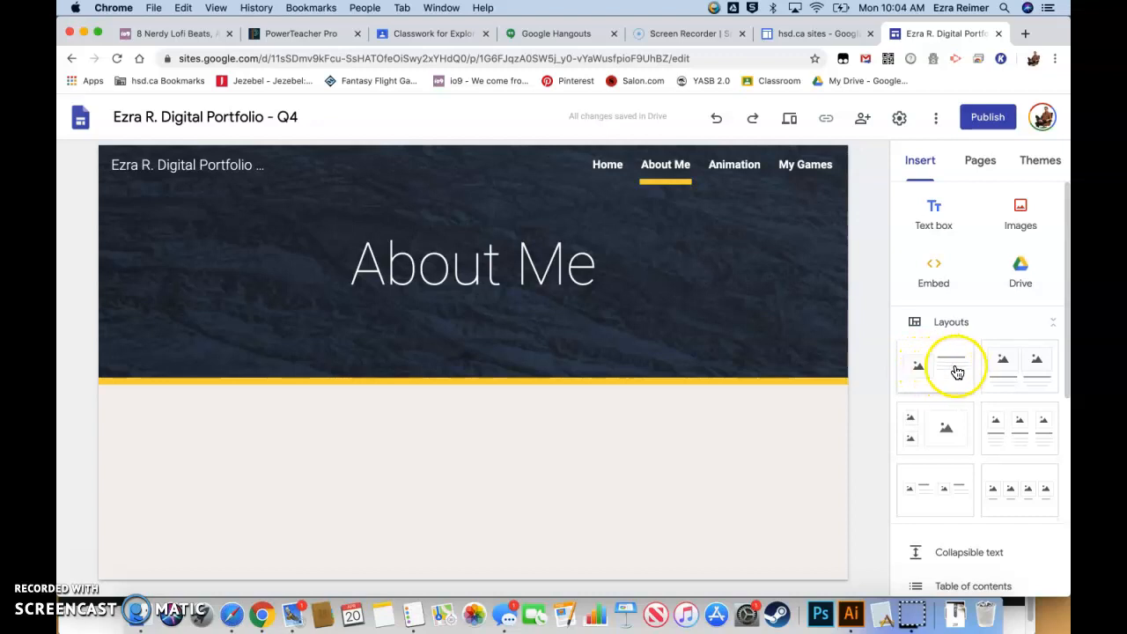
Add an image-and-text layout and a two-image layout to the About Me page
{"action": "left_click", "coordinate": [934, 366]}
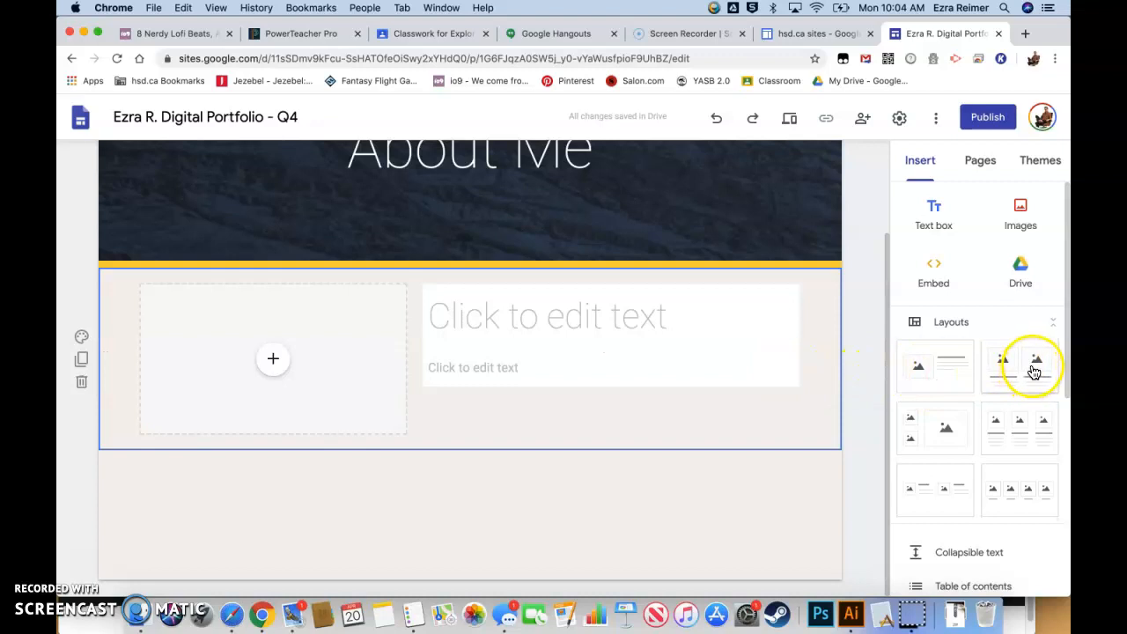
{"action": "left_click", "coordinate": [1019, 367]}
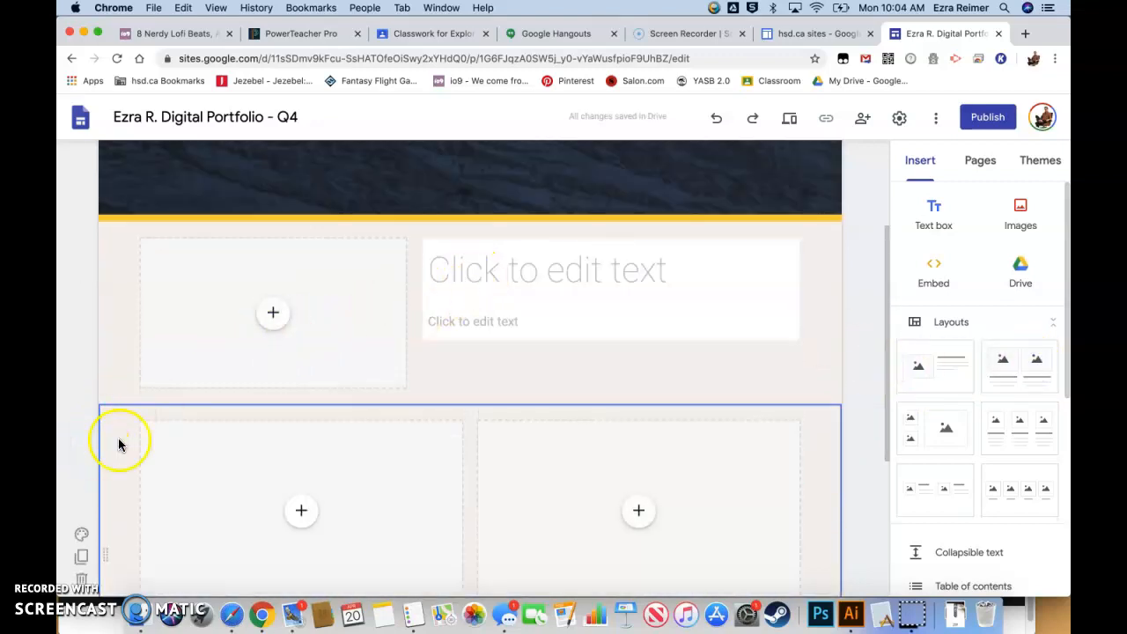
{"action": "scroll", "scroll_direction": "down", "scroll_amount": 3}
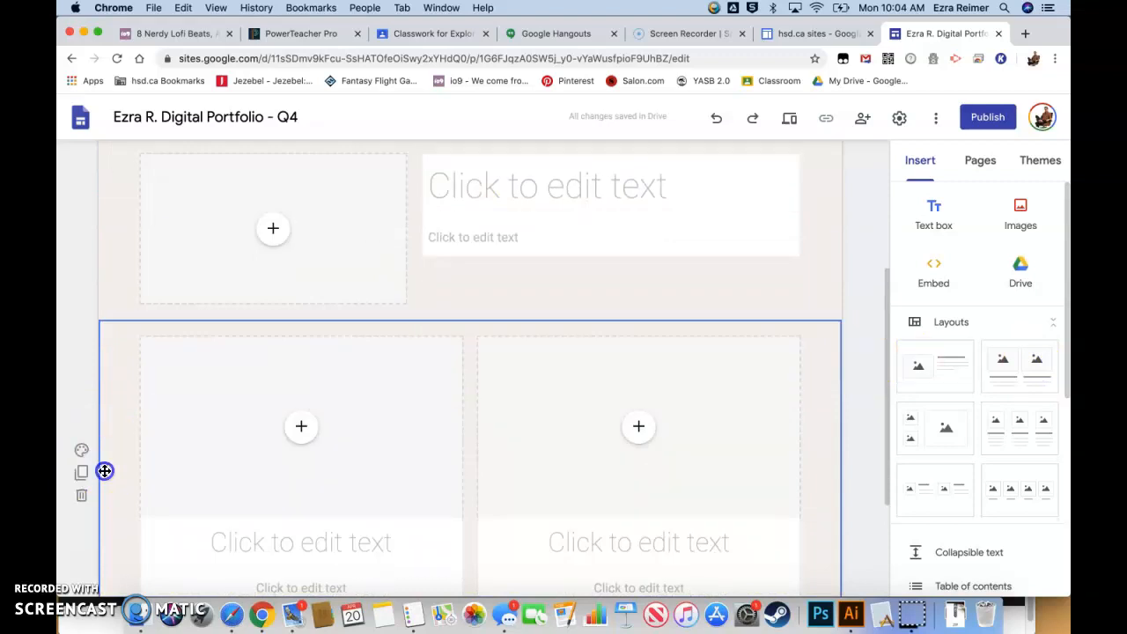
{"action": "scroll", "scroll_direction": "down", "scroll_amount": 3}
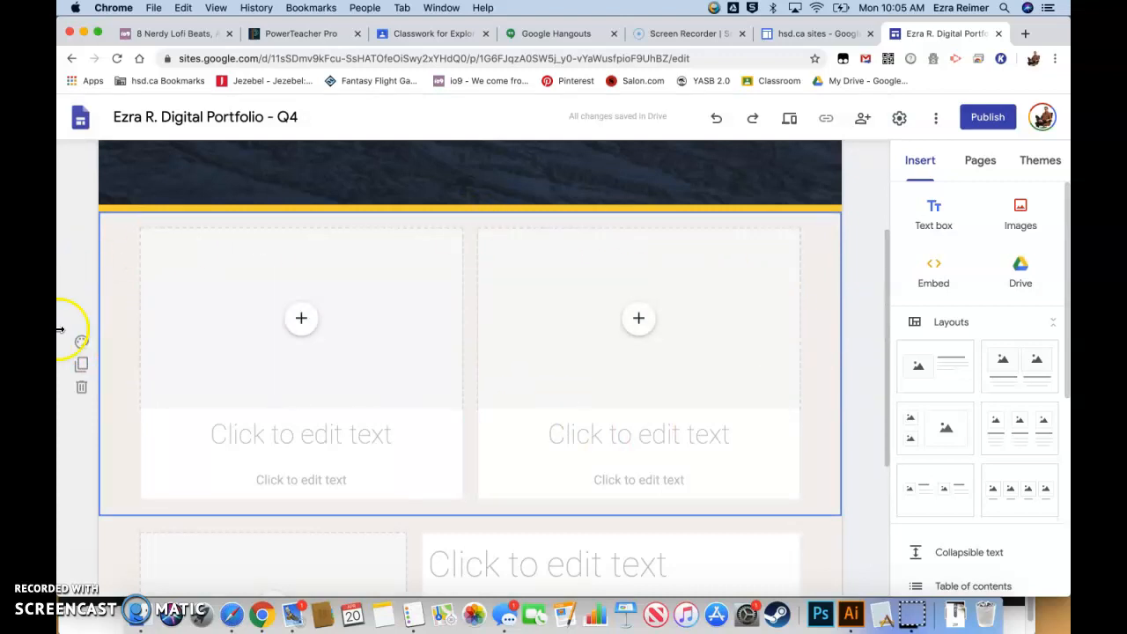
{"action": "mouse_move", "coordinate": [79, 365]}
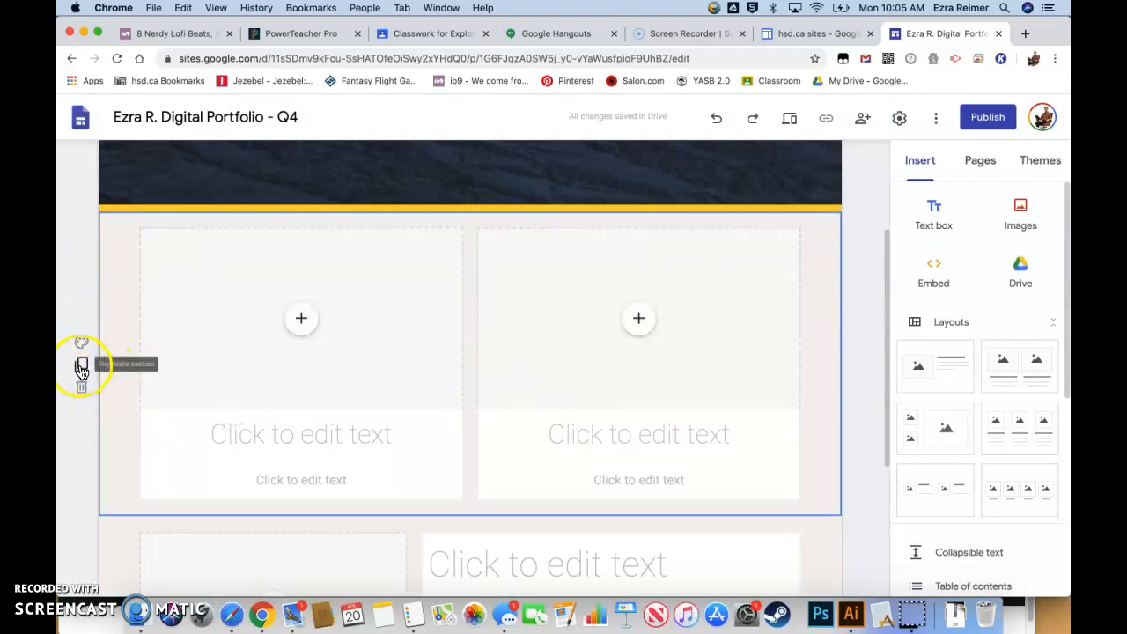
{"action": "mouse_move", "coordinate": [81, 342]}
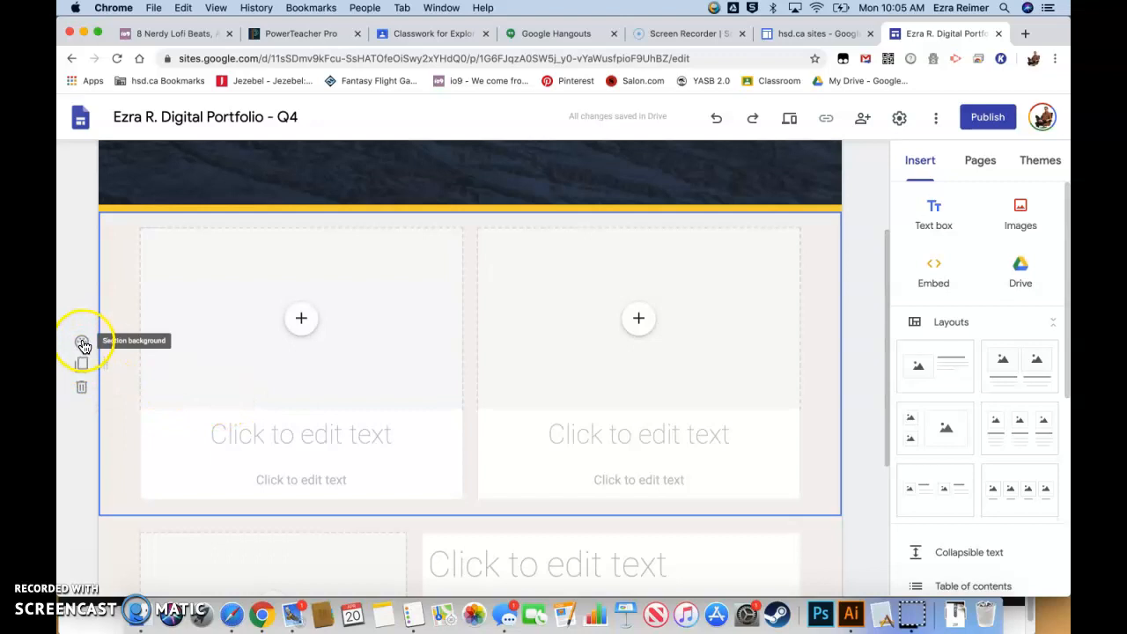
Try a yellow Emphasis 2 background on the two-image section, revert to Regular, then delete it
{"action": "left_click", "coordinate": [79, 342]}
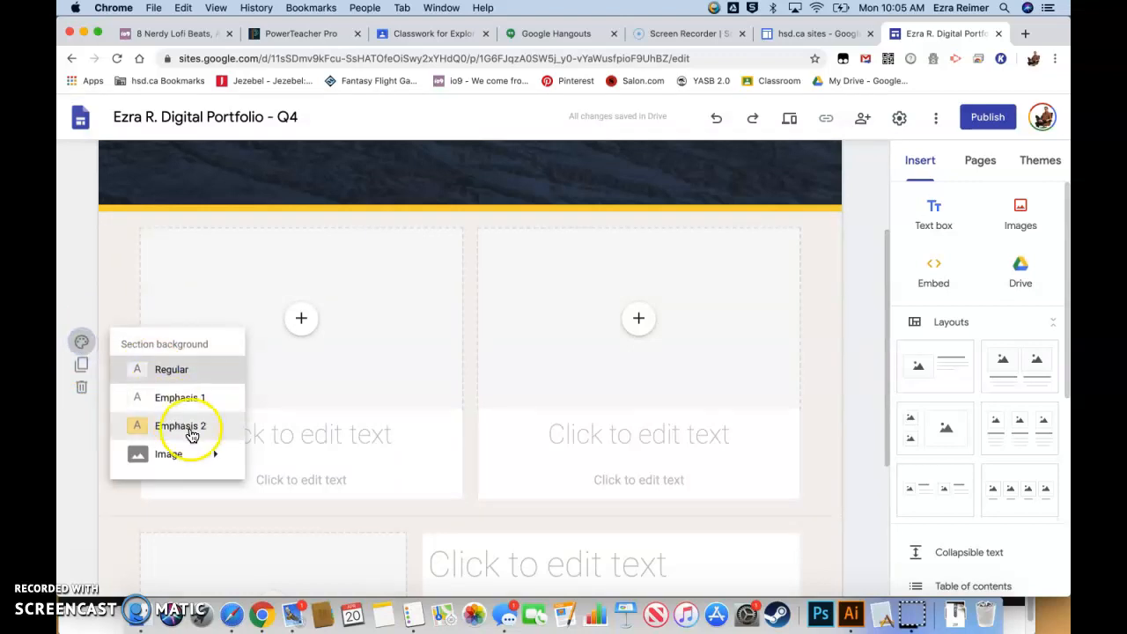
{"action": "left_click", "coordinate": [180, 426]}
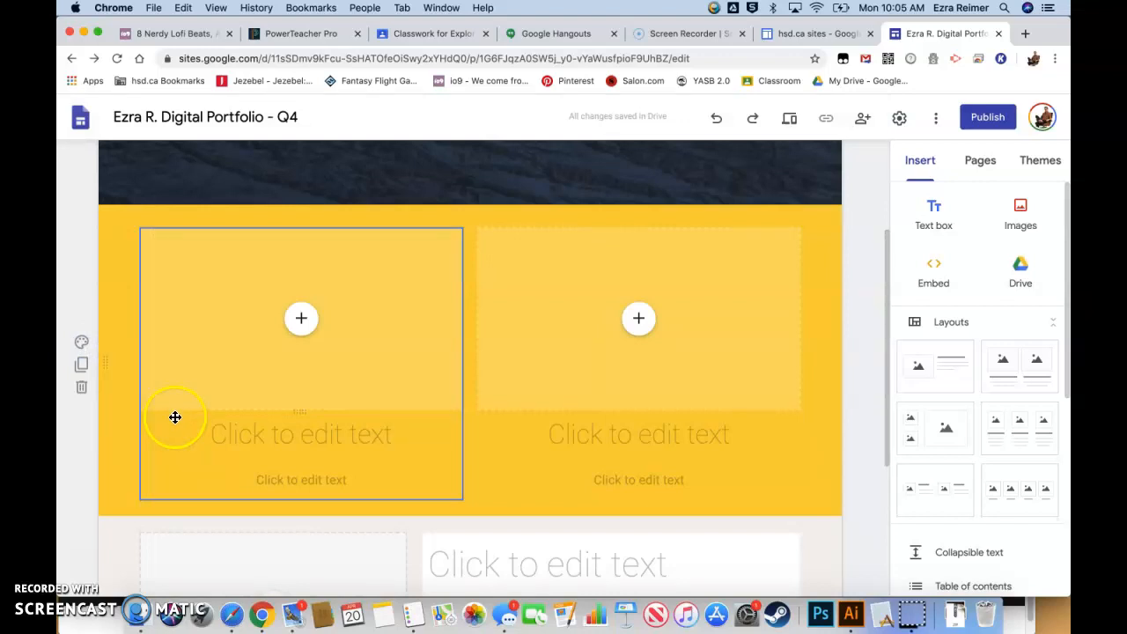
{"action": "left_click", "coordinate": [81, 341]}
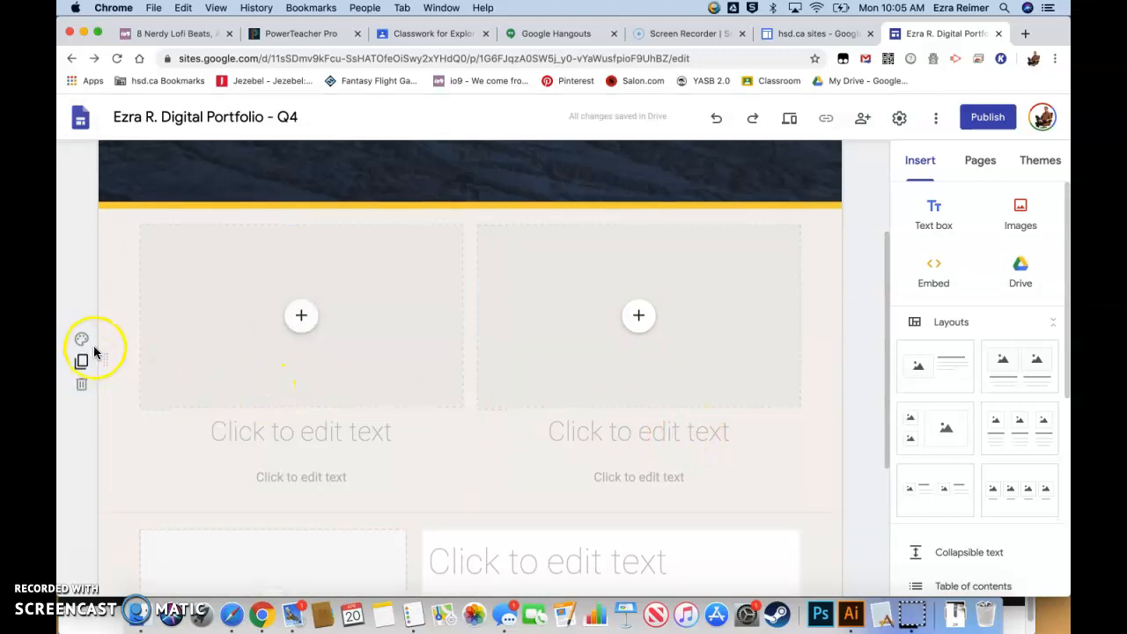
{"action": "left_click", "coordinate": [81, 338]}
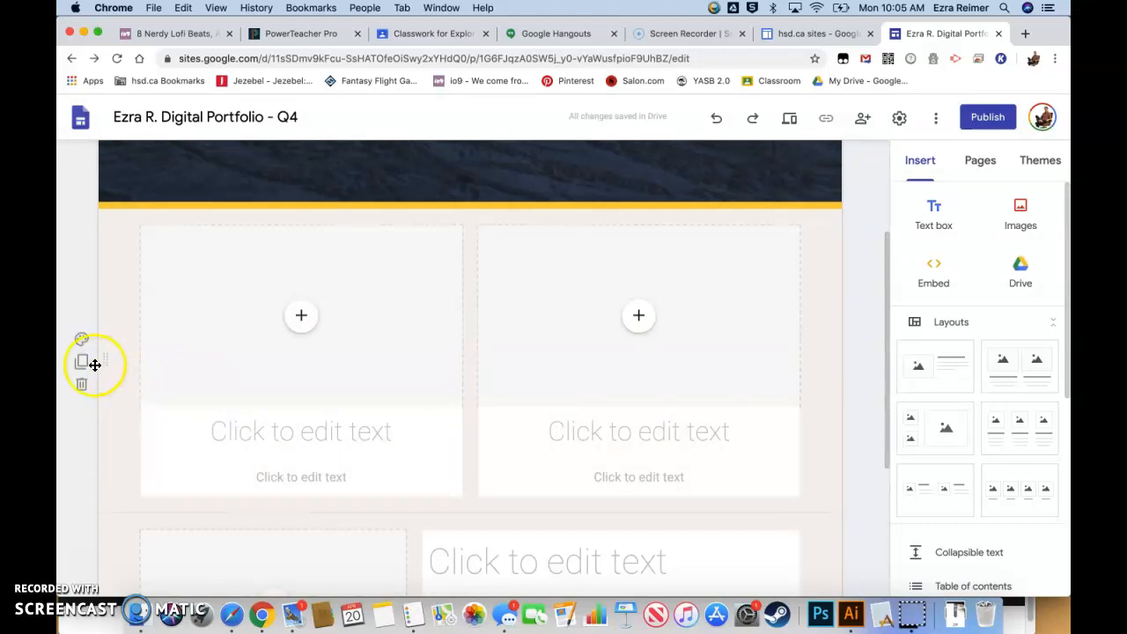
{"action": "mouse_move", "coordinate": [80, 386]}
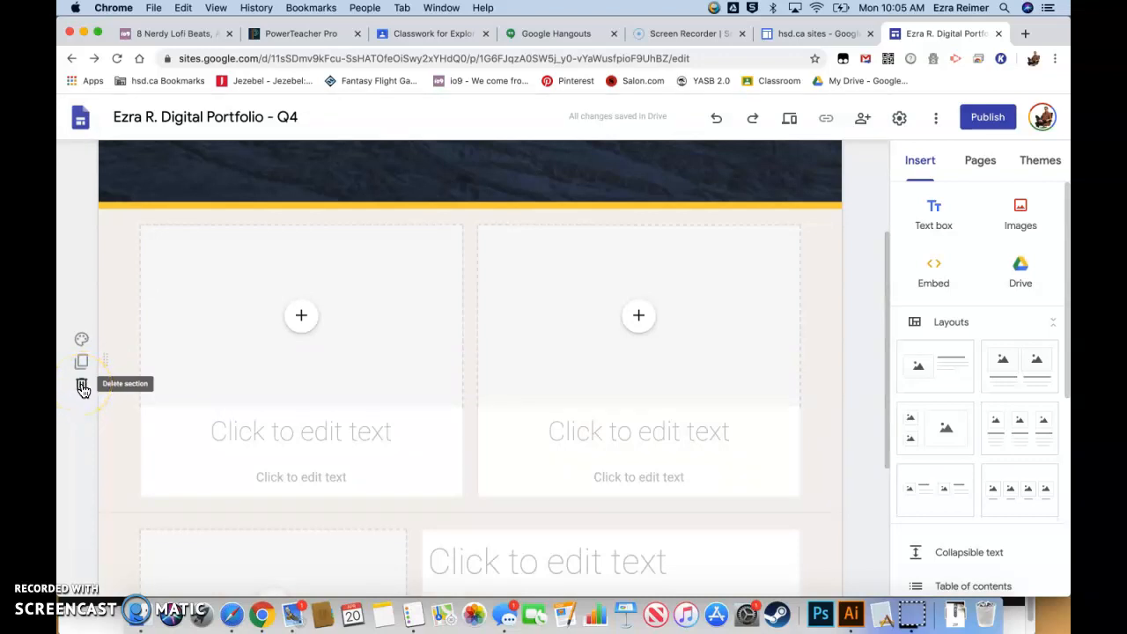
{"action": "mouse_move", "coordinate": [119, 359]}
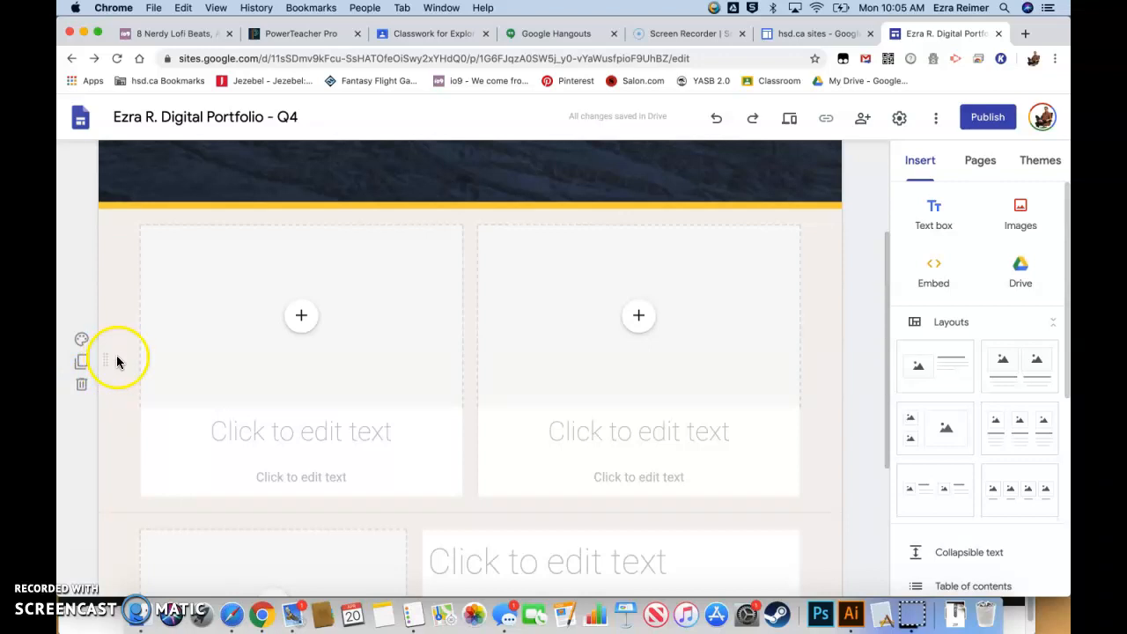
{"action": "mouse_move", "coordinate": [109, 368]}
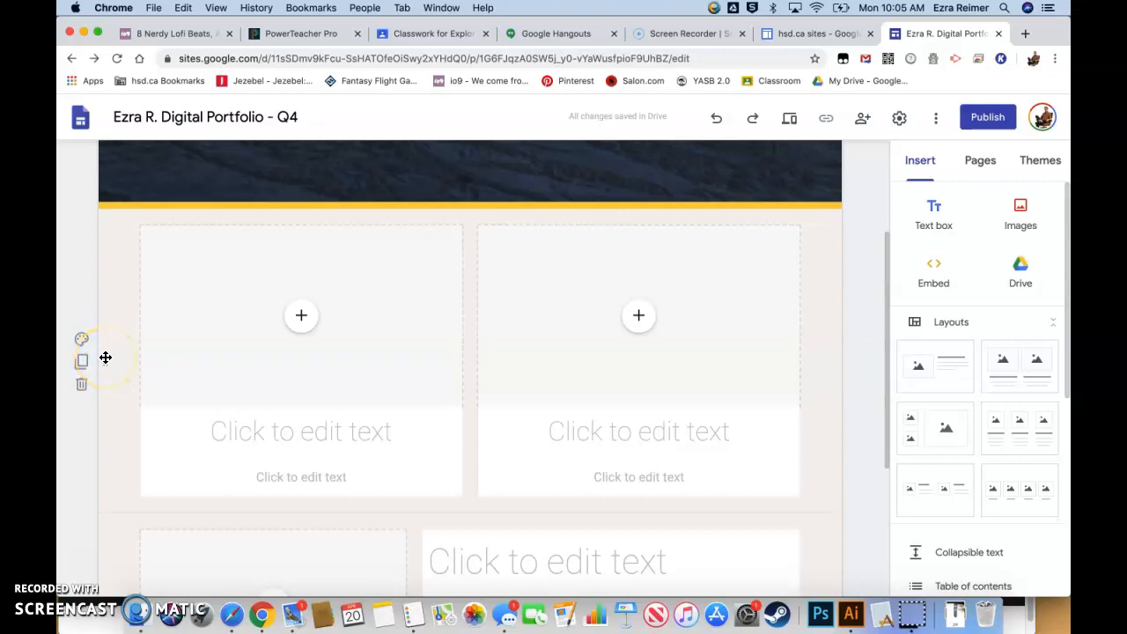
{"action": "mouse_move", "coordinate": [79, 385]}
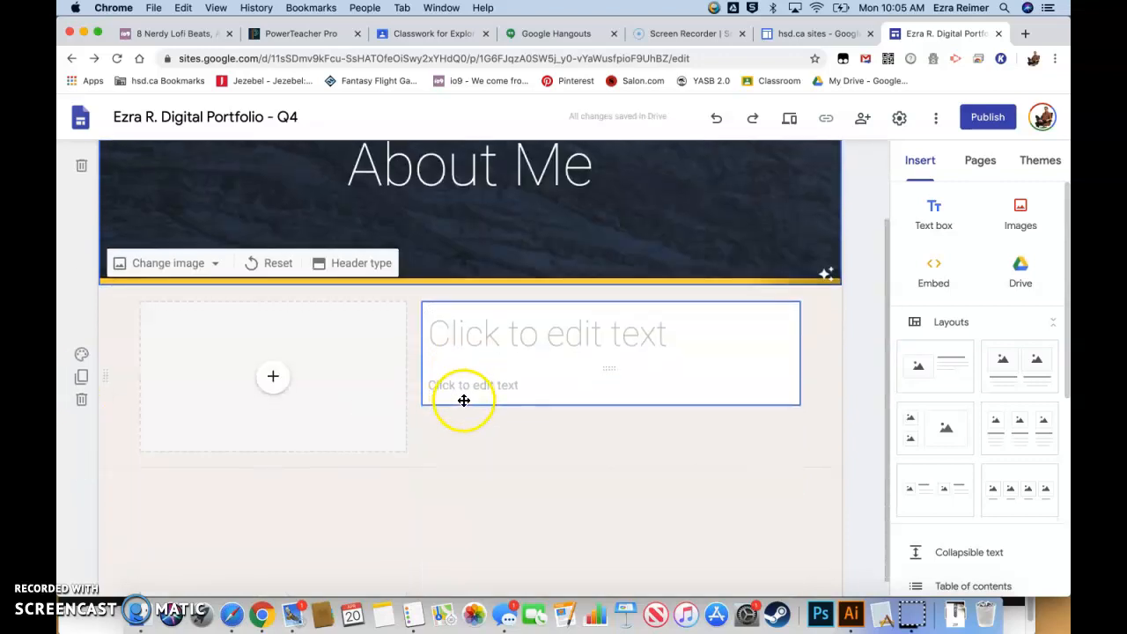
Upload the red-coated portrait JPG from the Desktop into the image slot
{"action": "left_click", "coordinate": [273, 376]}
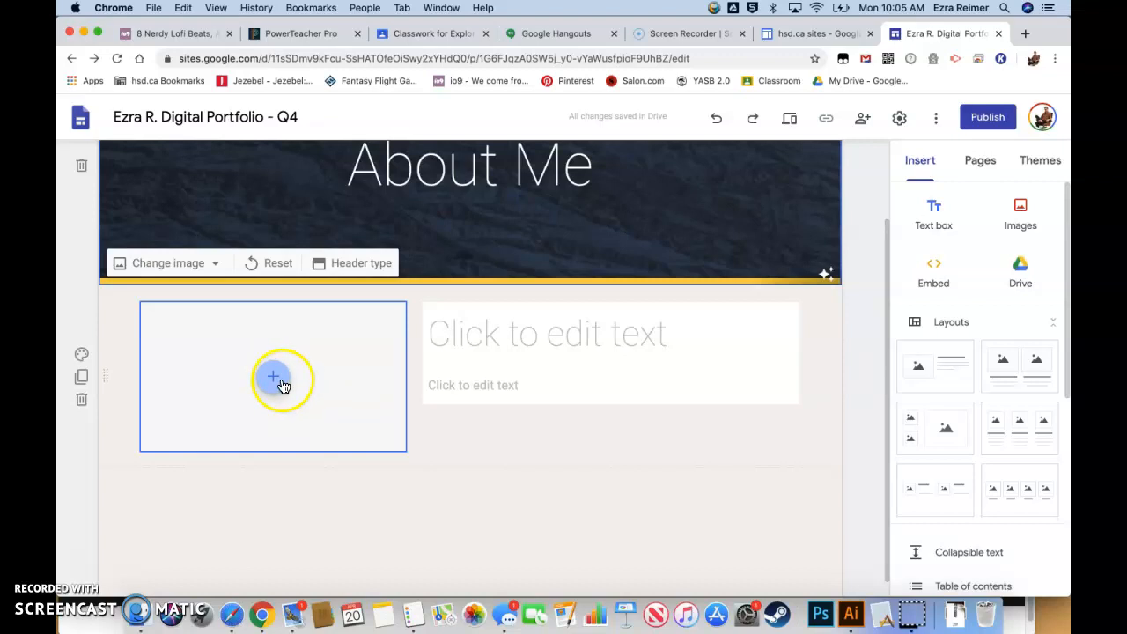
{"action": "left_click", "coordinate": [272, 377]}
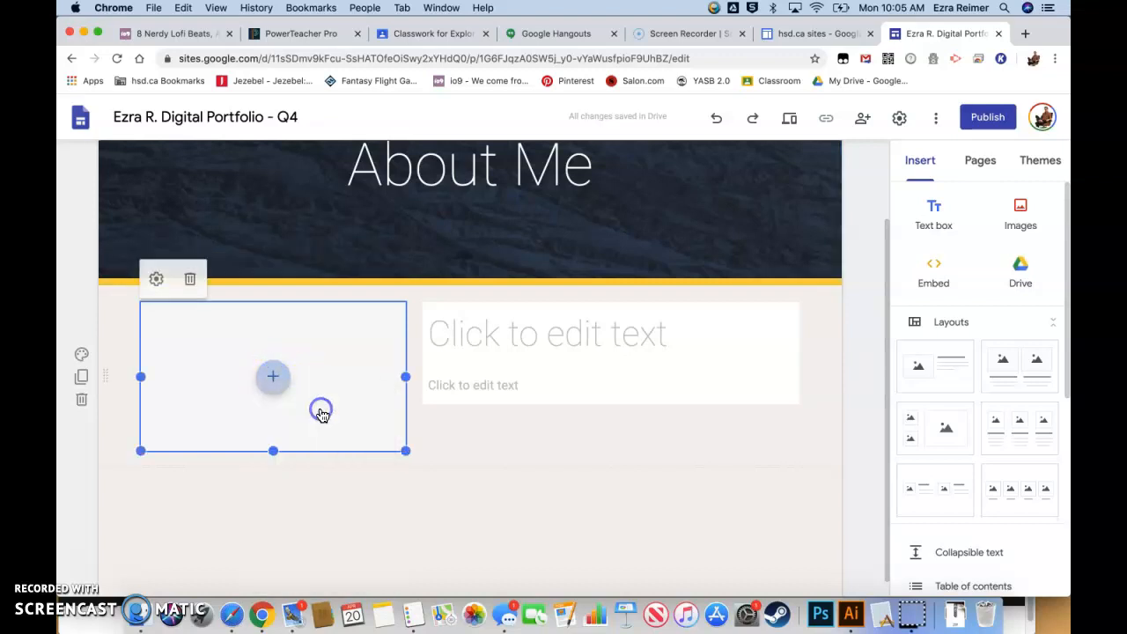
{"action": "left_click", "coordinate": [272, 377]}
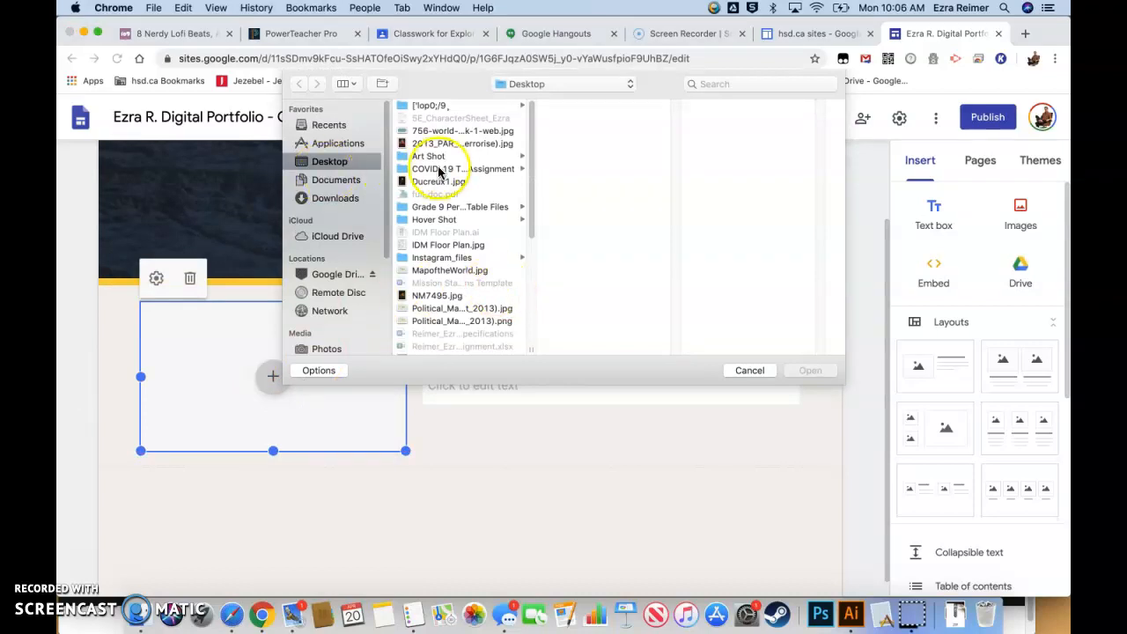
{"action": "left_click", "coordinate": [458, 142]}
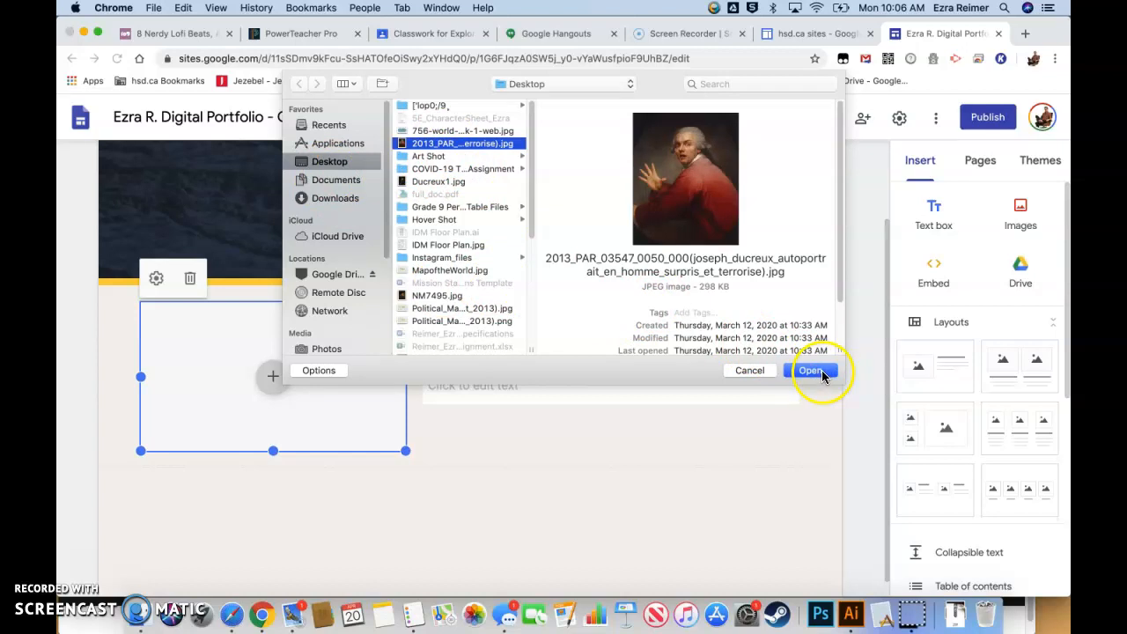
{"action": "left_click", "coordinate": [811, 370]}
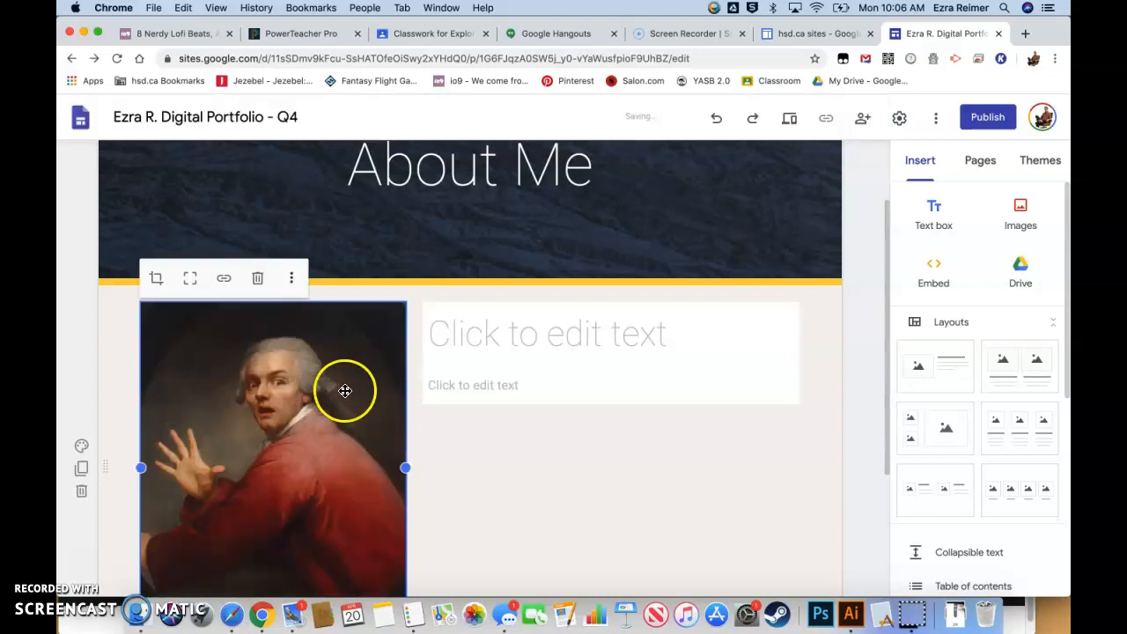
{"action": "mouse_move", "coordinate": [156, 278]}
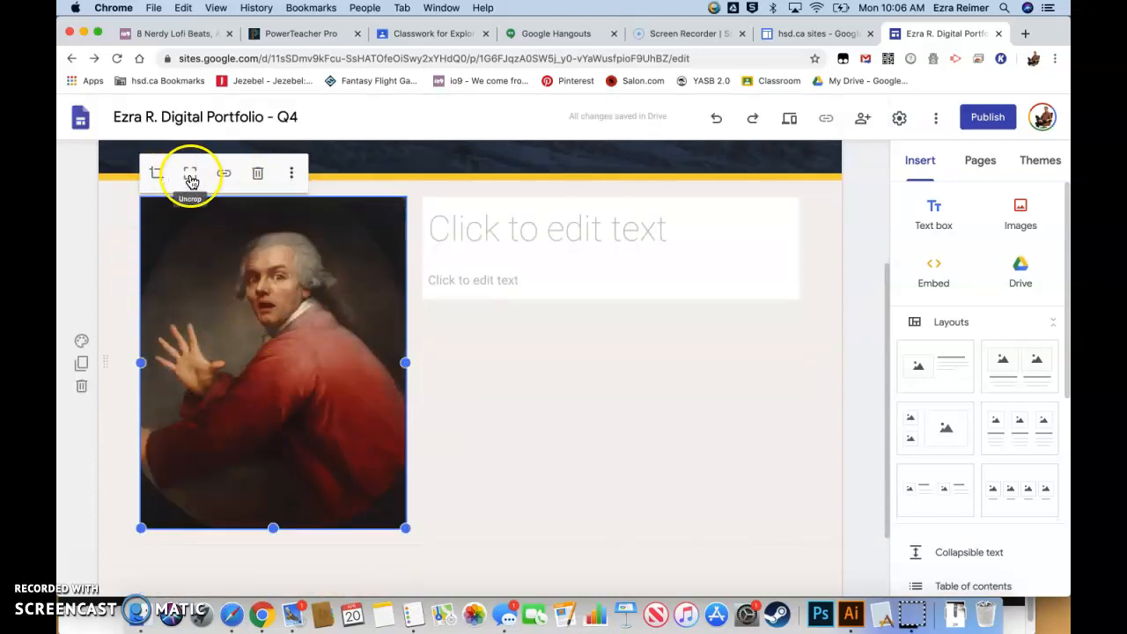
Show the portrait uncropped and add the caption 'You caught me!' beneath it
{"action": "left_click", "coordinate": [190, 173]}
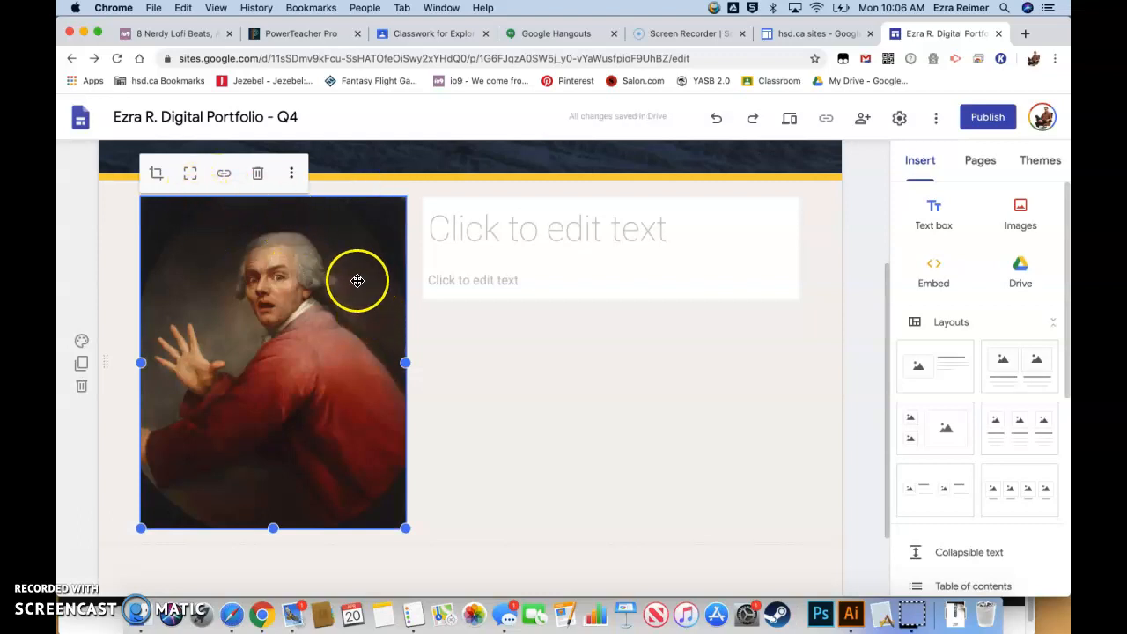
{"action": "mouse_move", "coordinate": [257, 174]}
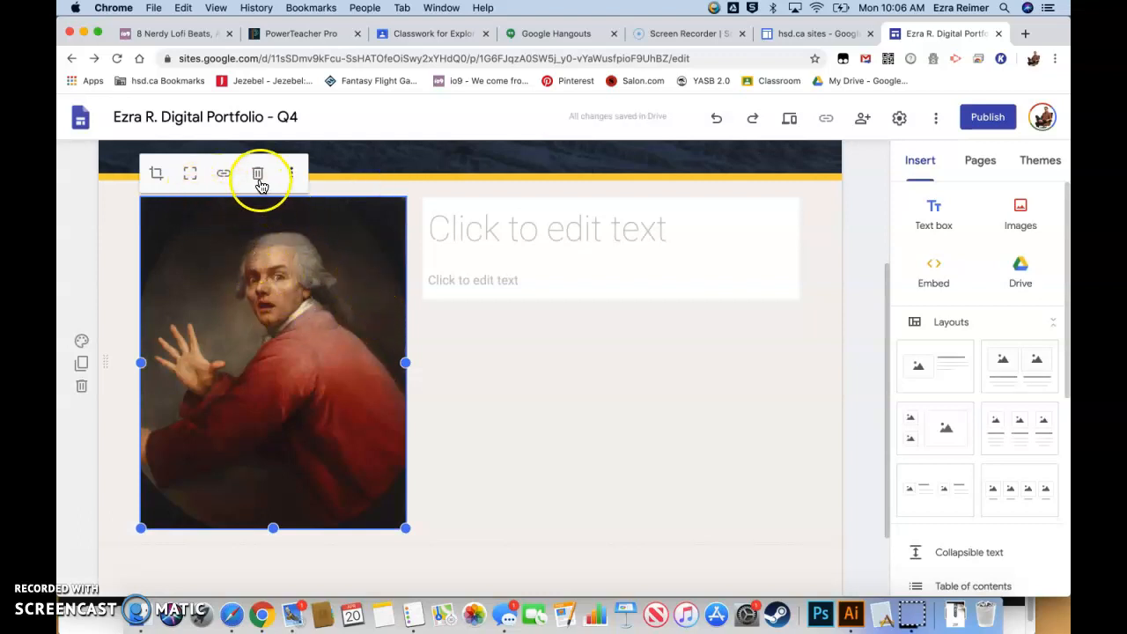
{"action": "left_click", "coordinate": [291, 172]}
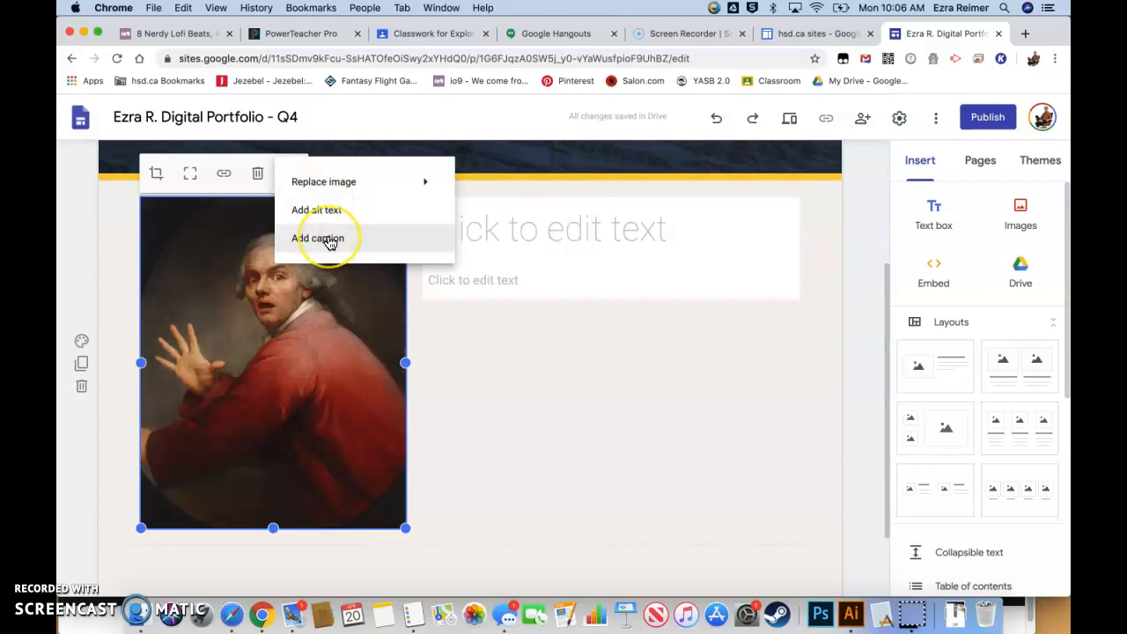
{"action": "mouse_move", "coordinate": [328, 222]}
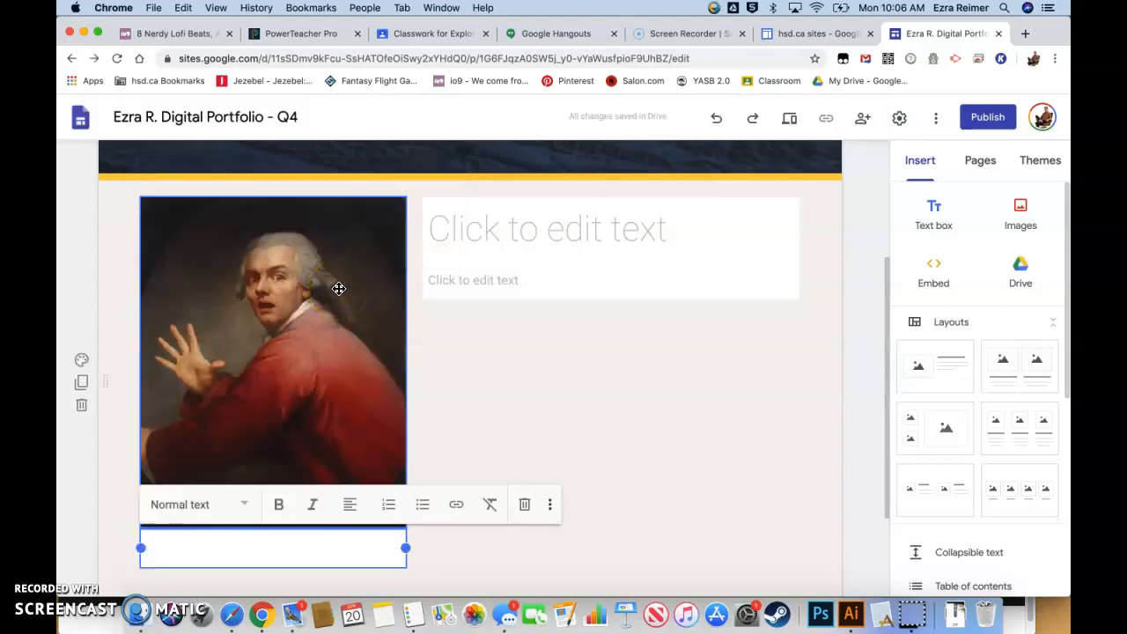
{"action": "type", "text": "You caught me"}
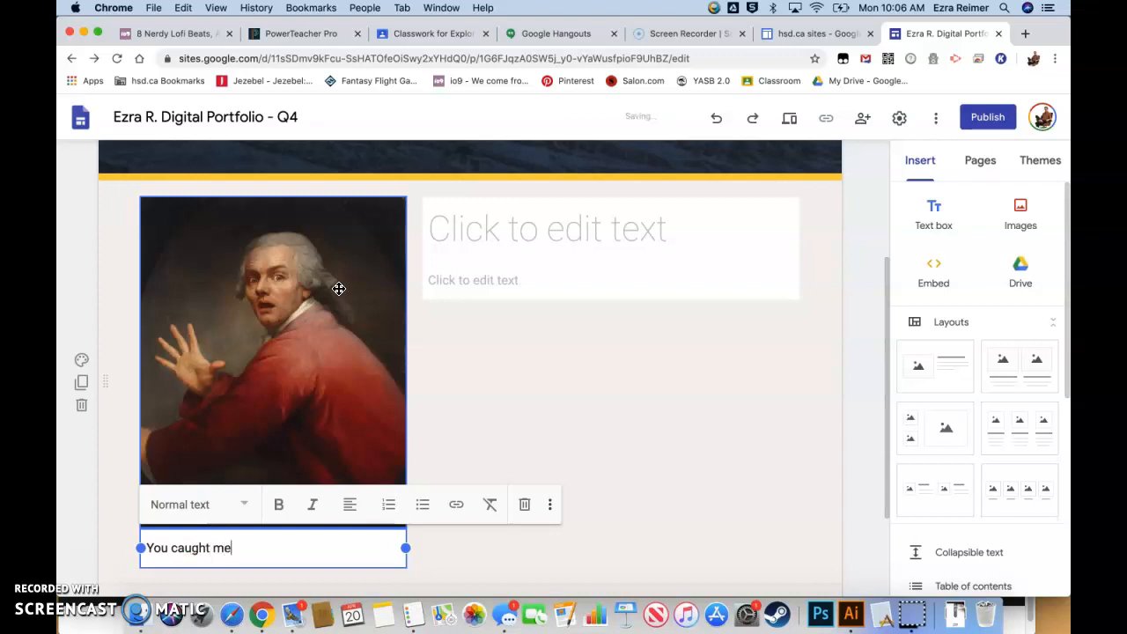
{"action": "left_click", "coordinate": [542, 401]}
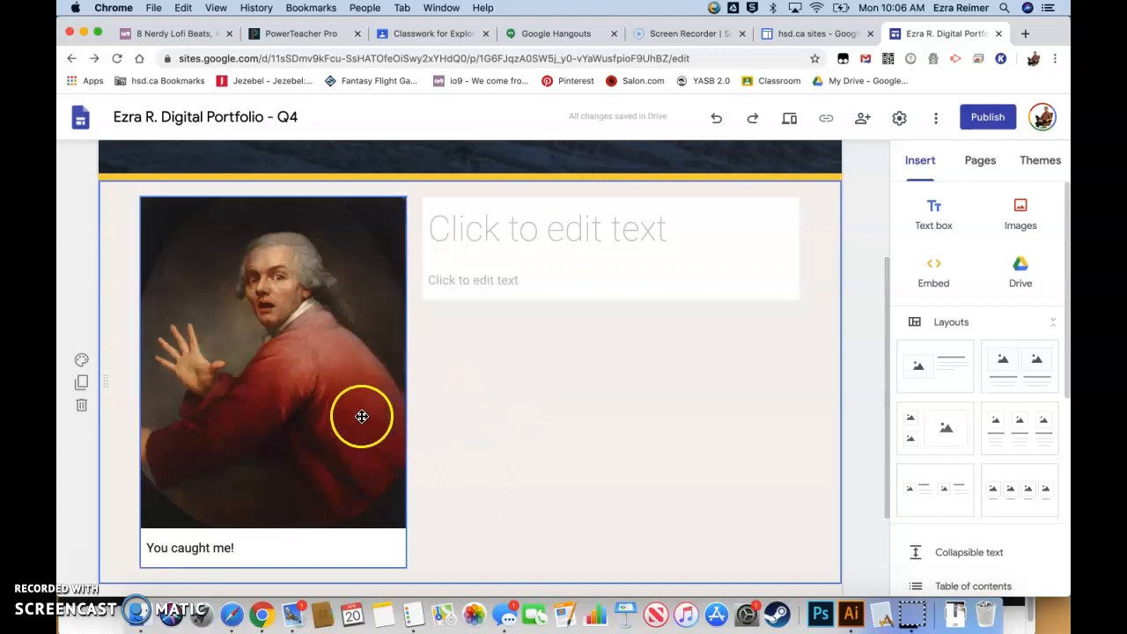
Title the text block 'Ezra R.' and add a short placeholder paragraph about myself
{"action": "left_click", "coordinate": [545, 229]}
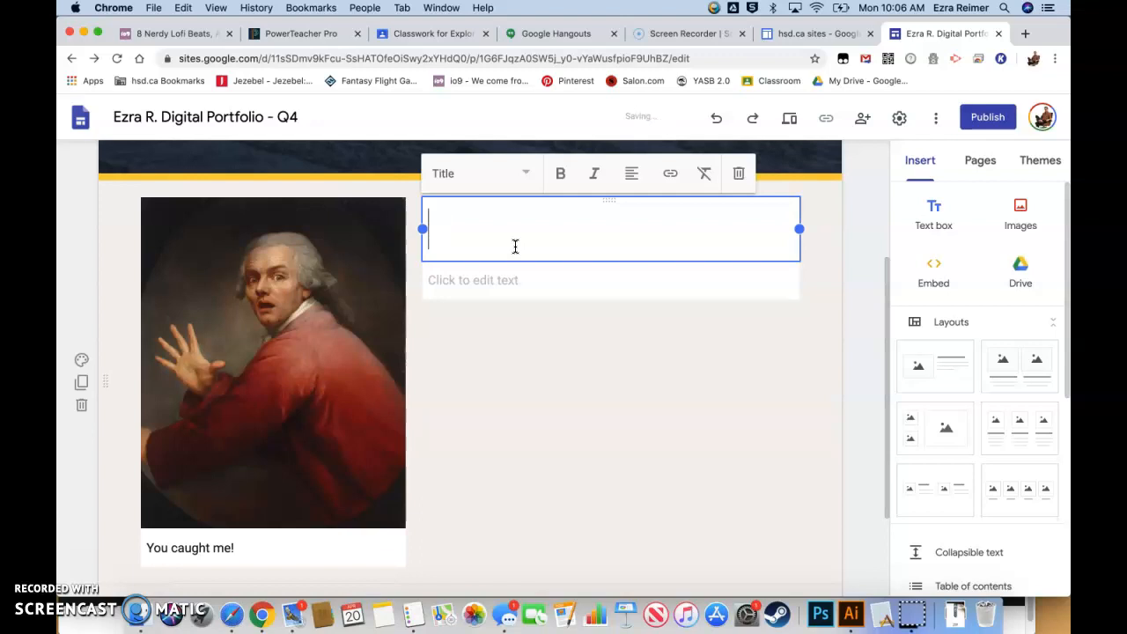
{"action": "type", "text": "Ezra"}
{"action": "left_click", "coordinate": [611, 282]}
{"action": "type", "text": "Here is"}
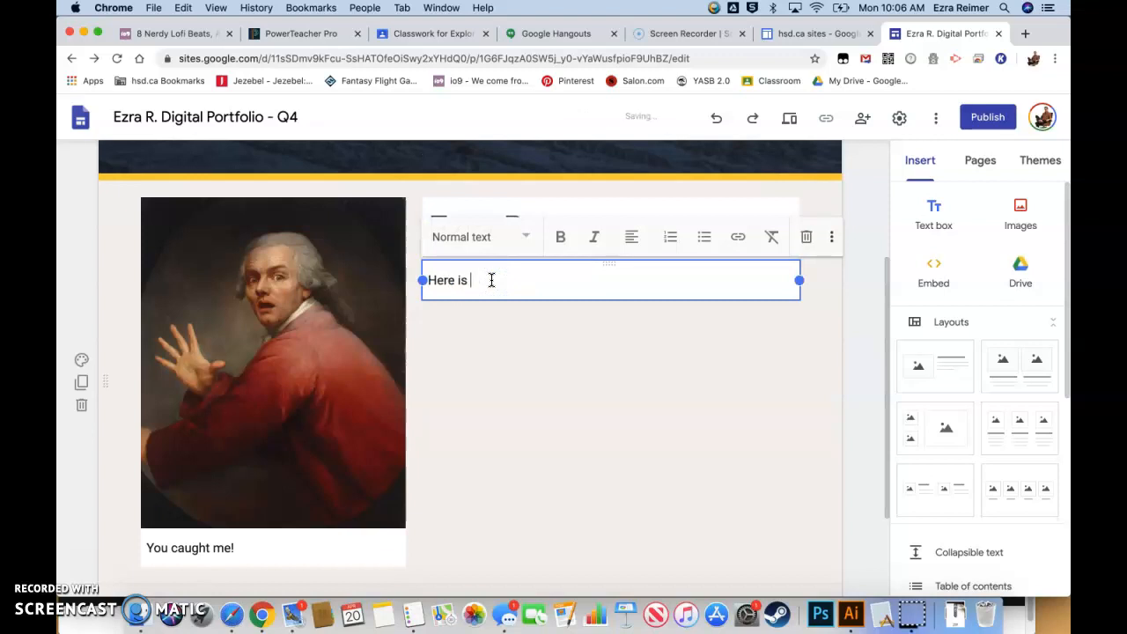
{"action": "type", "text": "where I'm going to"}
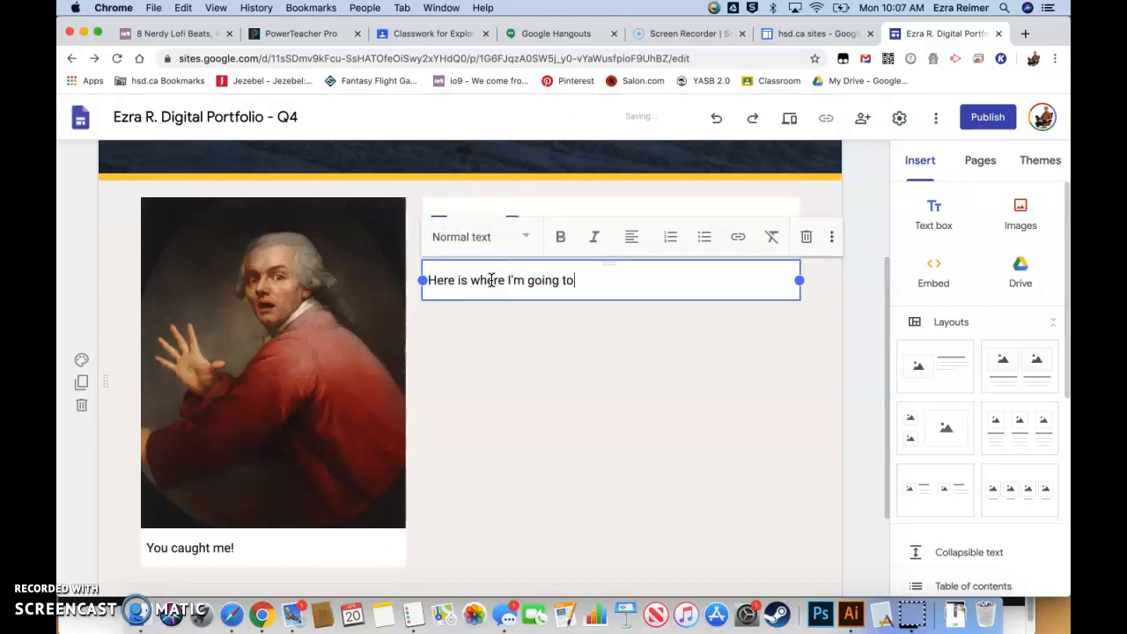
{"action": "type", "text": "write a sh"}
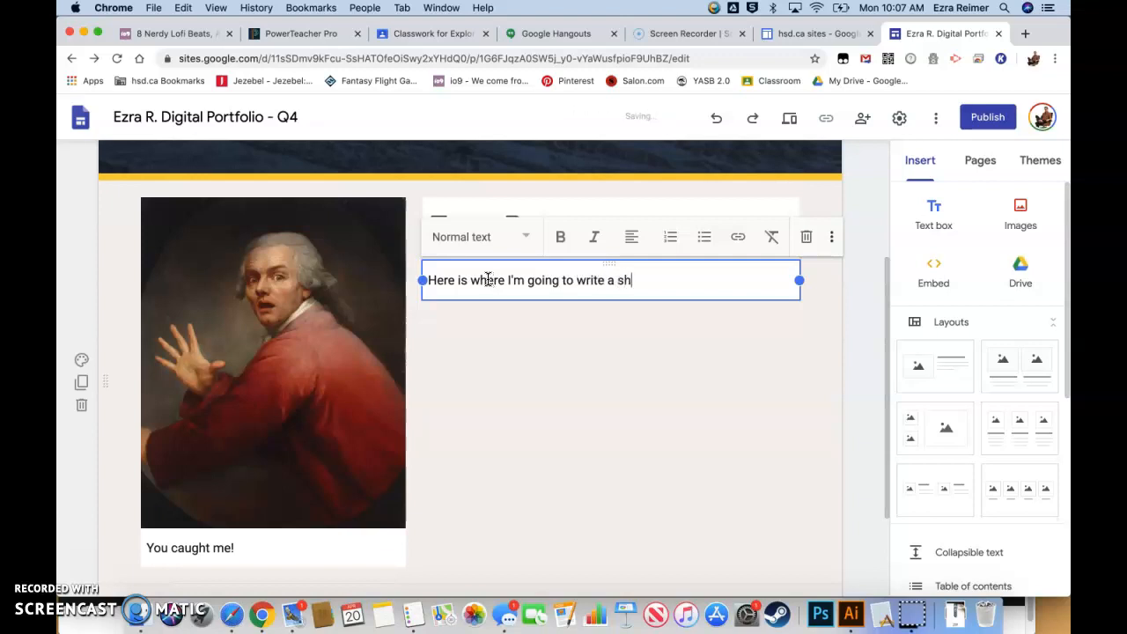
{"action": "type", "text": "ort paragraph about mys"}
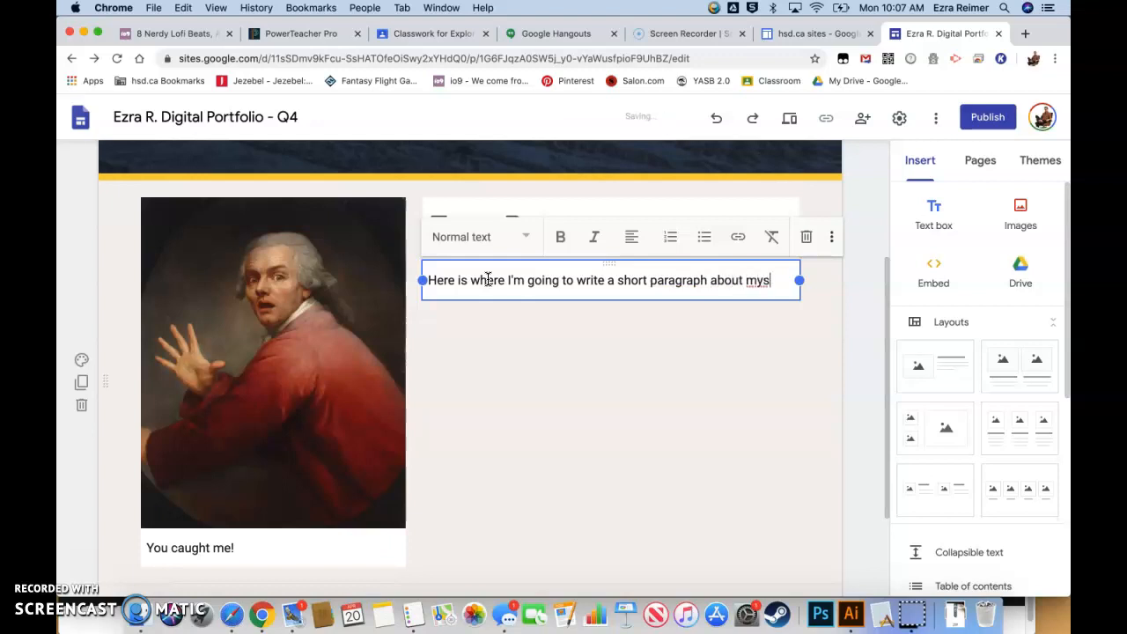
{"action": "type", "text": "elf."}
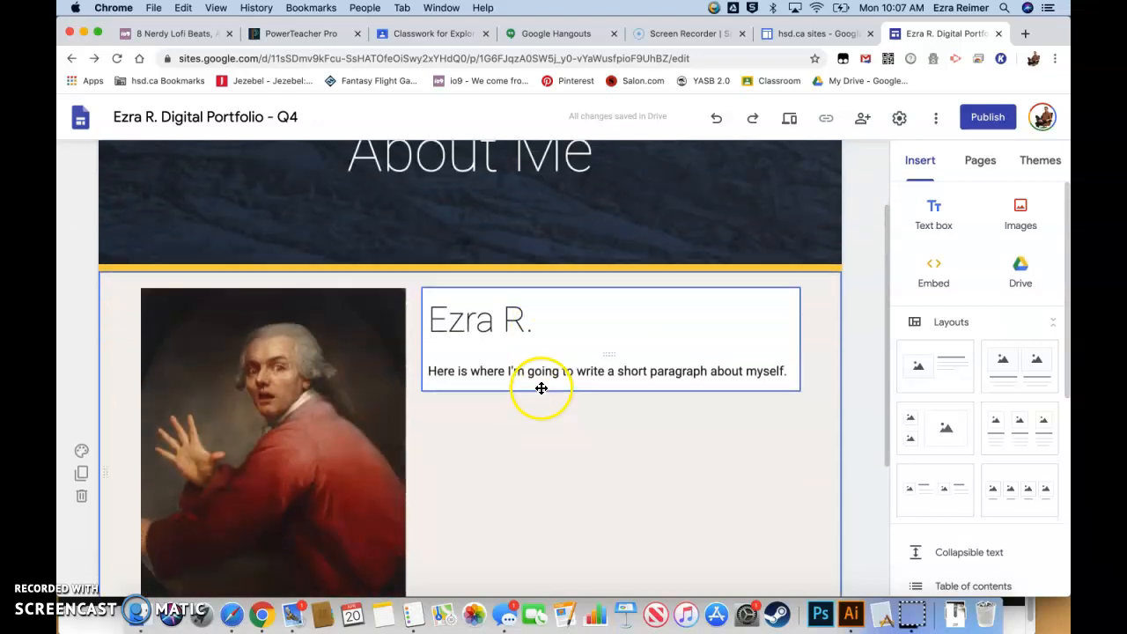
Switch the right panel to Pages and open the Animation page
{"action": "scroll", "scroll_direction": "down", "scroll_amount": 3}
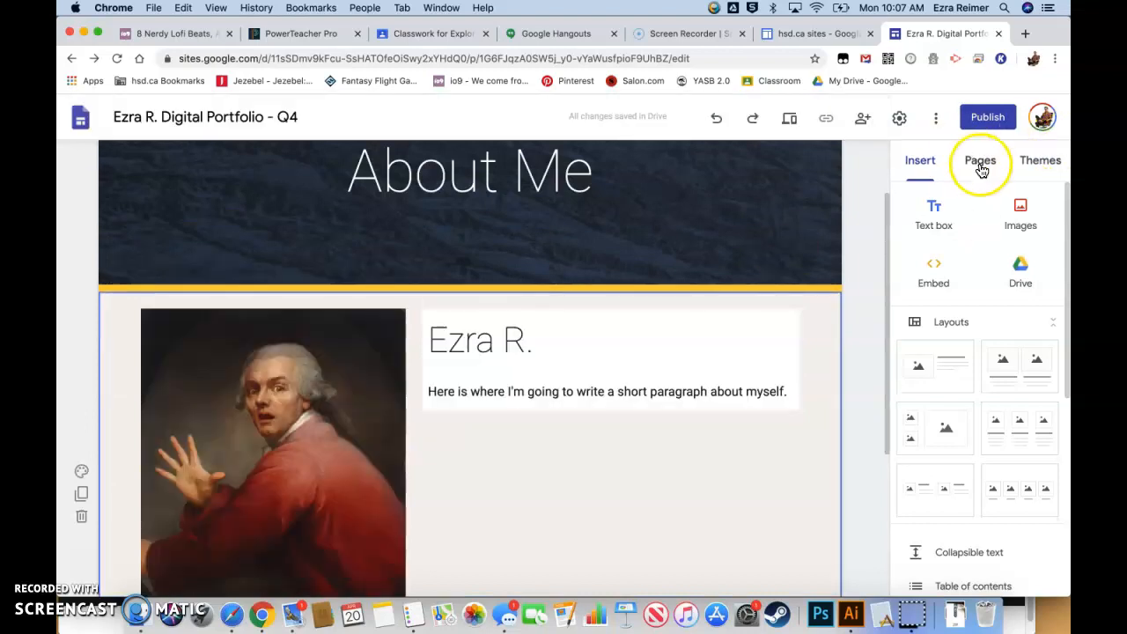
{"action": "left_click", "coordinate": [980, 160]}
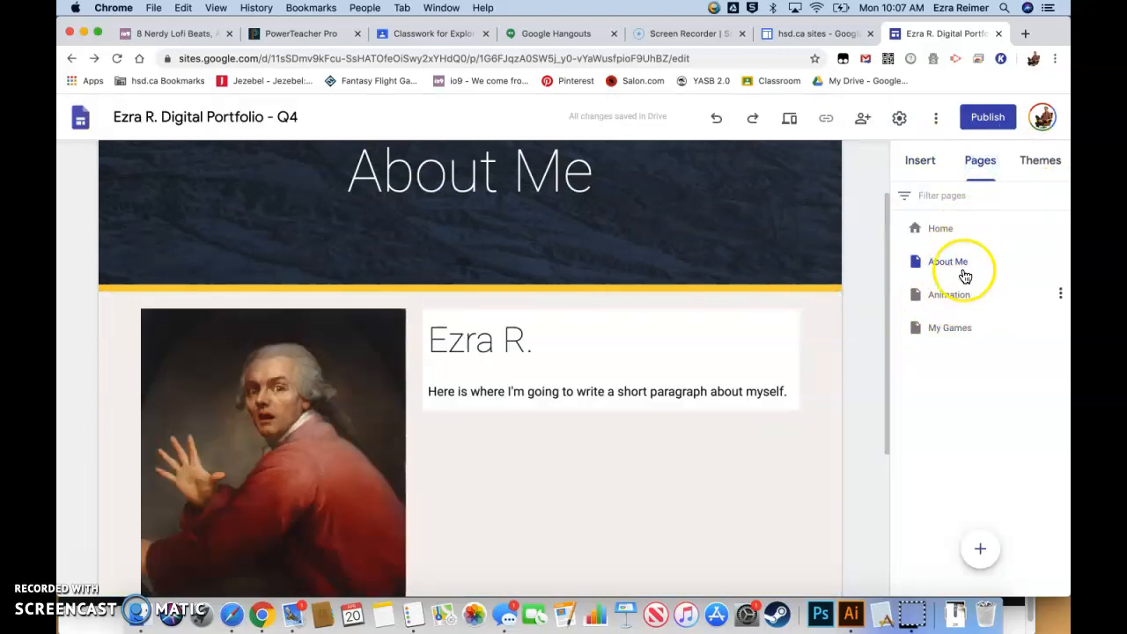
{"action": "mouse_move", "coordinate": [941, 298]}
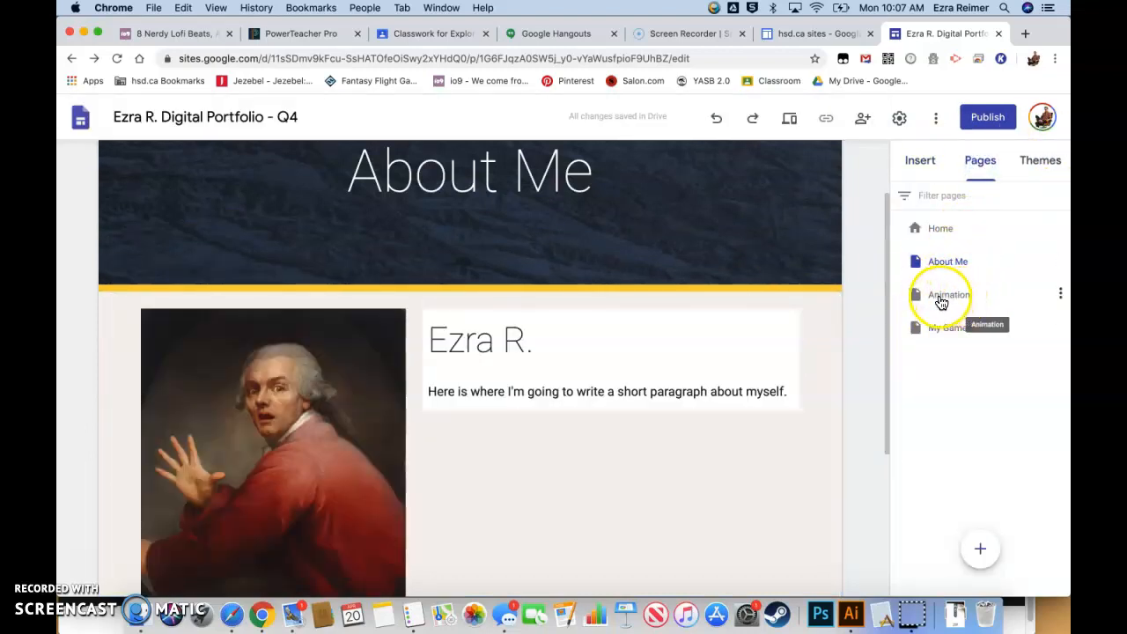
{"action": "left_click", "coordinate": [948, 294]}
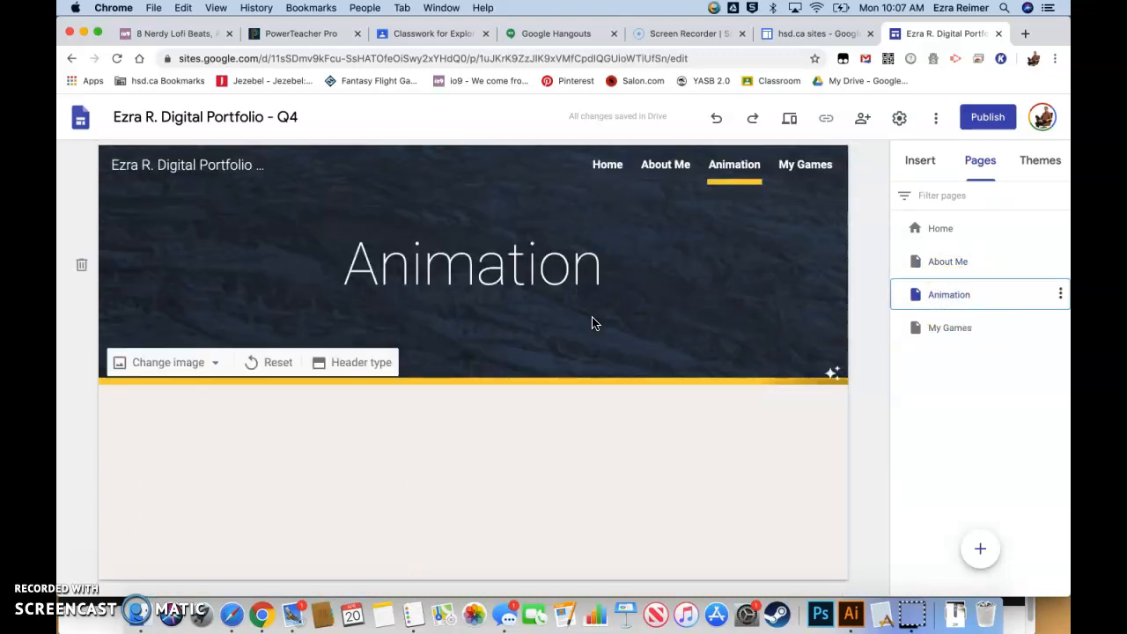
Insert the three-image layout with captioned placeholders into the Animation page
{"action": "left_click", "coordinate": [919, 160]}
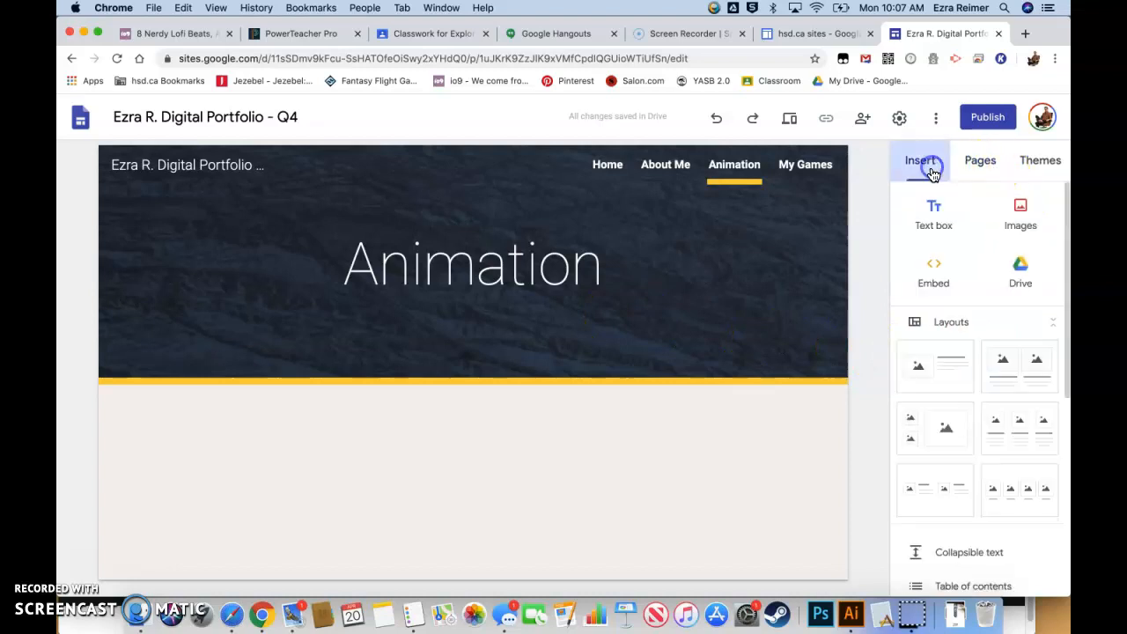
{"action": "mouse_move", "coordinate": [975, 437]}
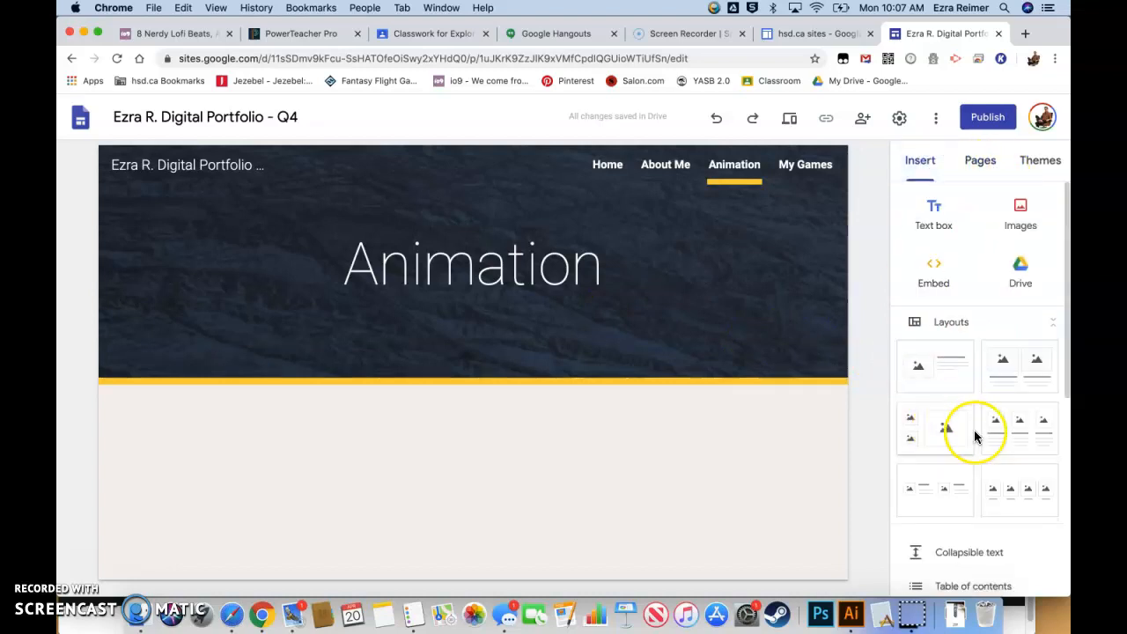
{"action": "mouse_move", "coordinate": [1010, 425]}
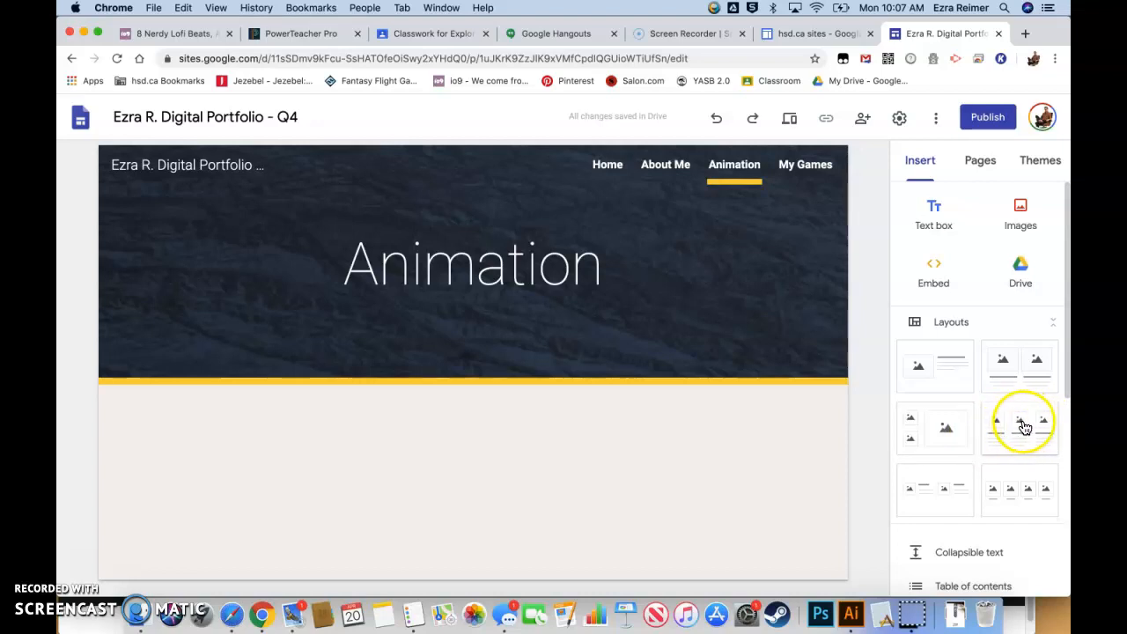
{"action": "left_click", "coordinate": [1019, 423]}
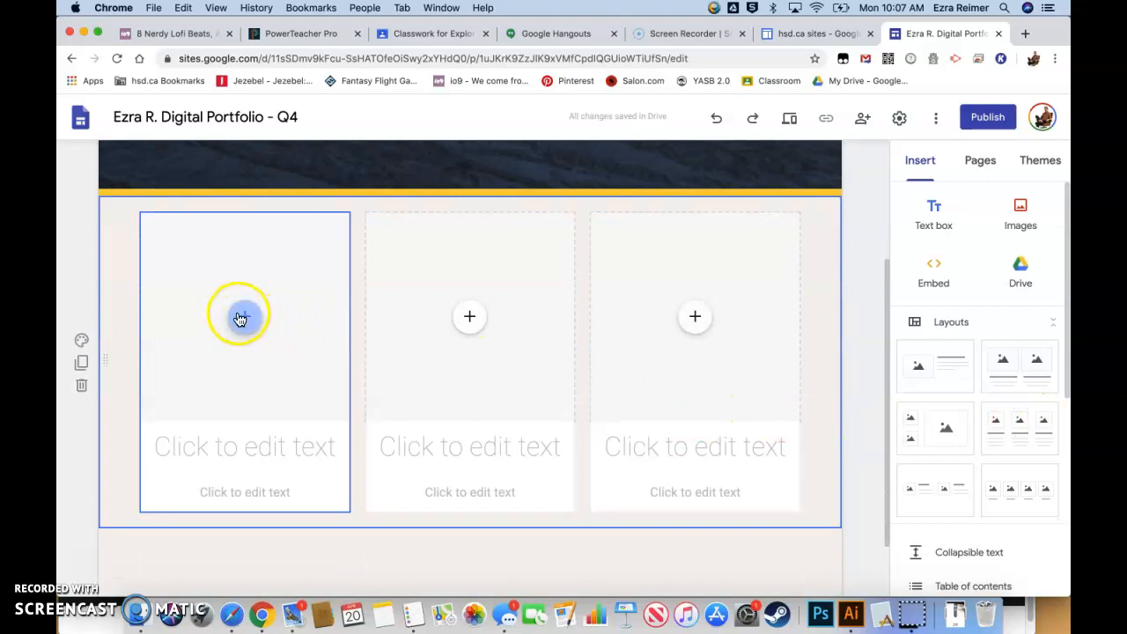
{"action": "left_click", "coordinate": [244, 316]}
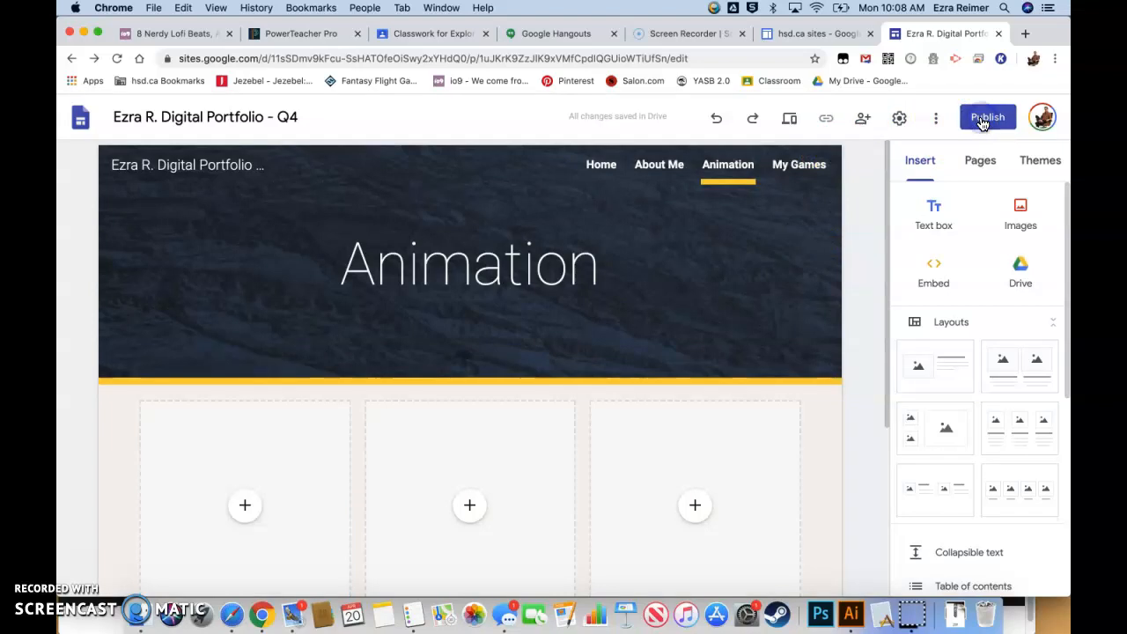
Review the Q4 portfolio web address and settings, then publish the site
{"action": "left_click", "coordinate": [986, 117]}
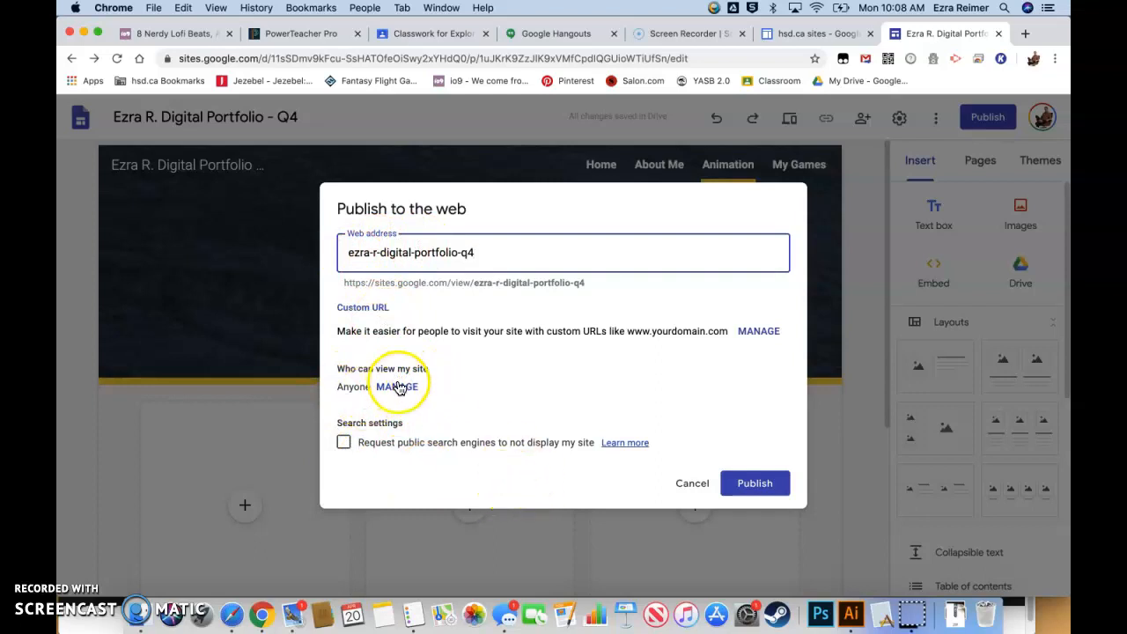
{"action": "left_click", "coordinate": [397, 386]}
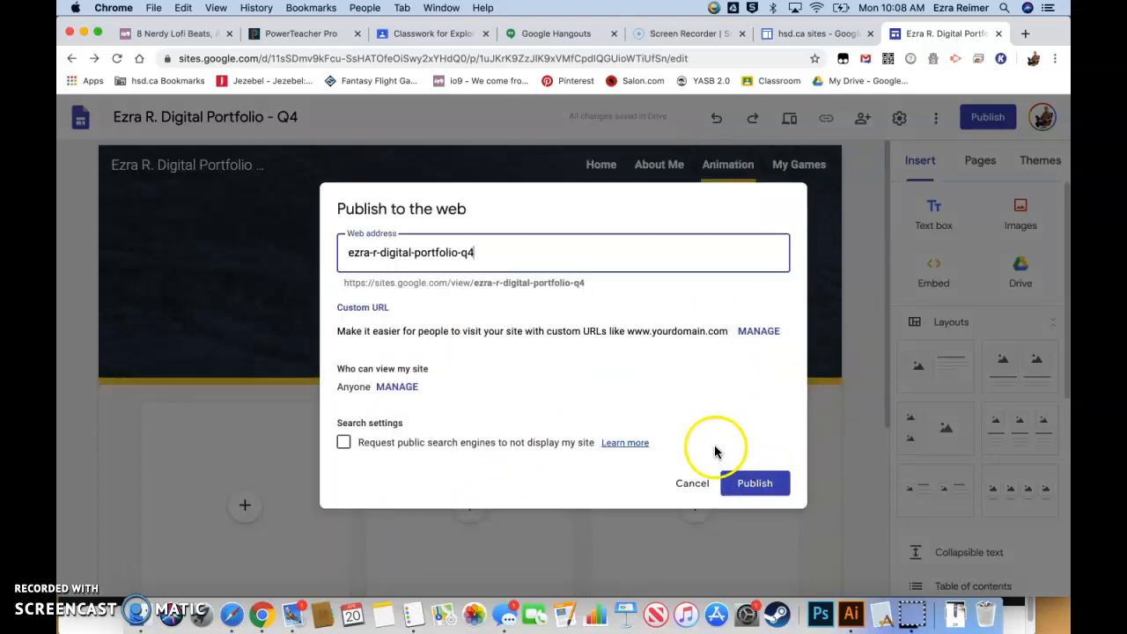
{"action": "left_click", "coordinate": [754, 482]}
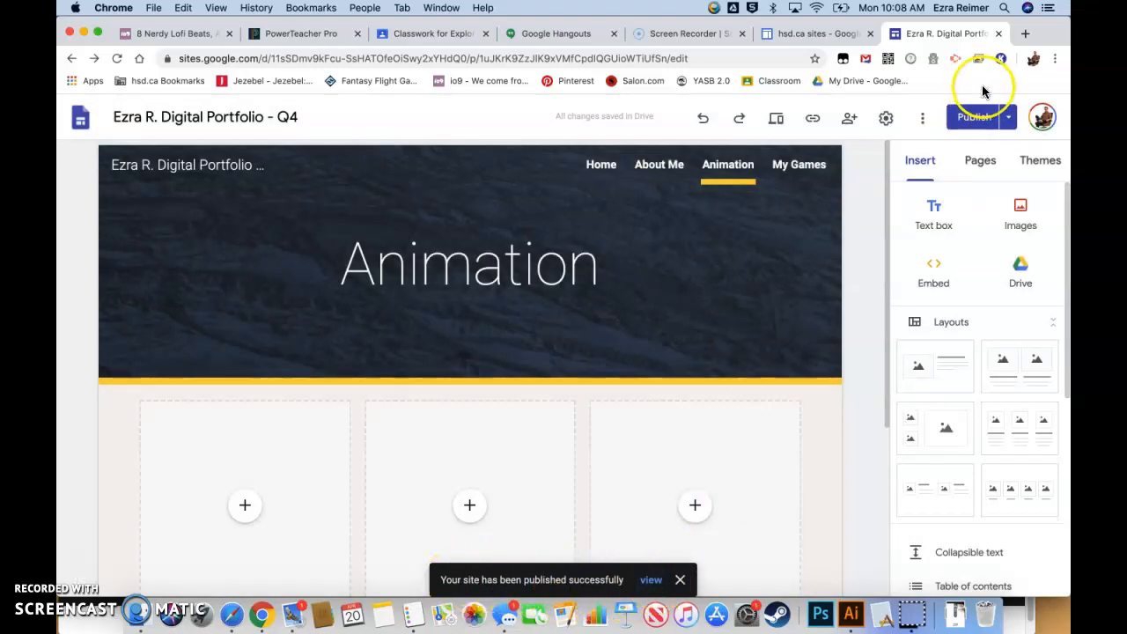
View the live site and go to its Welcome to My Digital Portfolio home page
{"action": "left_click", "coordinate": [1006, 118]}
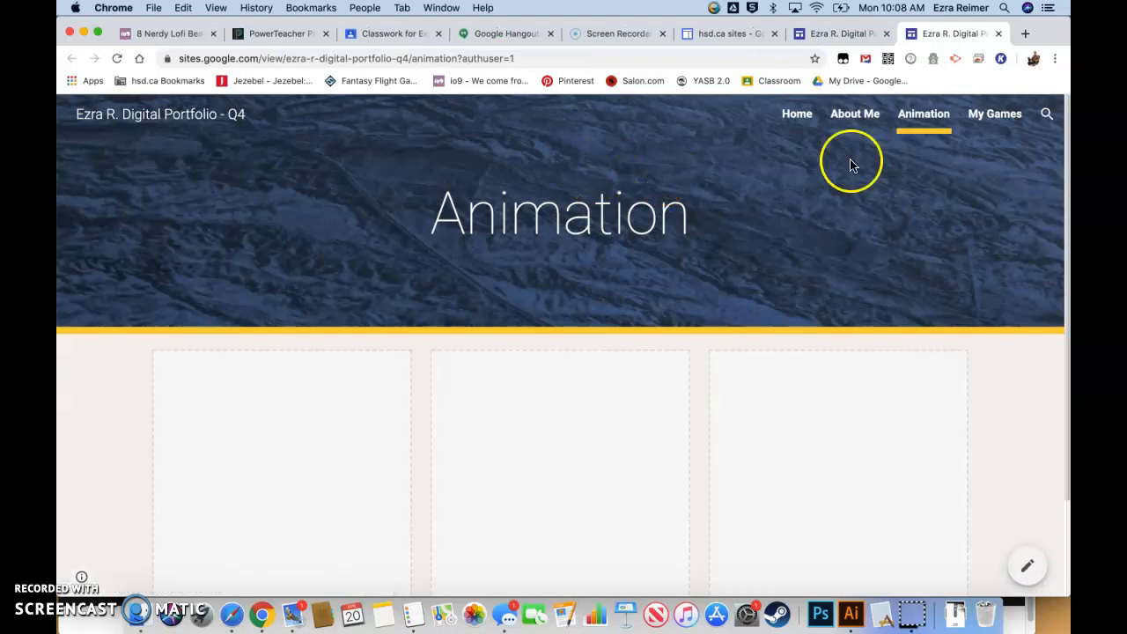
{"action": "left_click", "coordinate": [797, 113]}
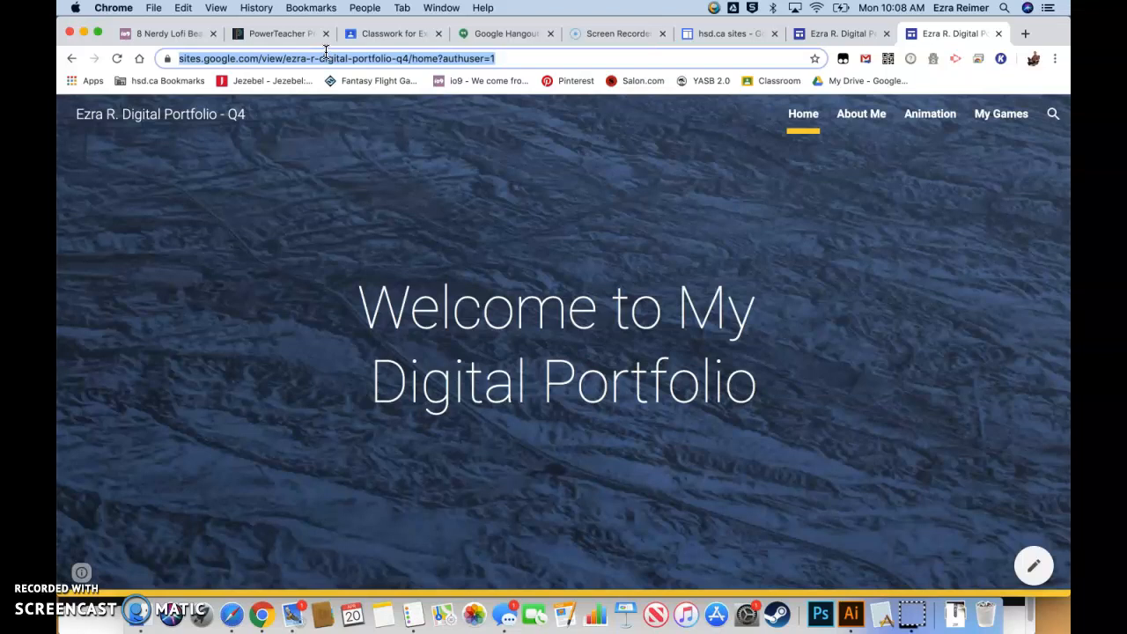
{"action": "mouse_move", "coordinate": [299, 116]}
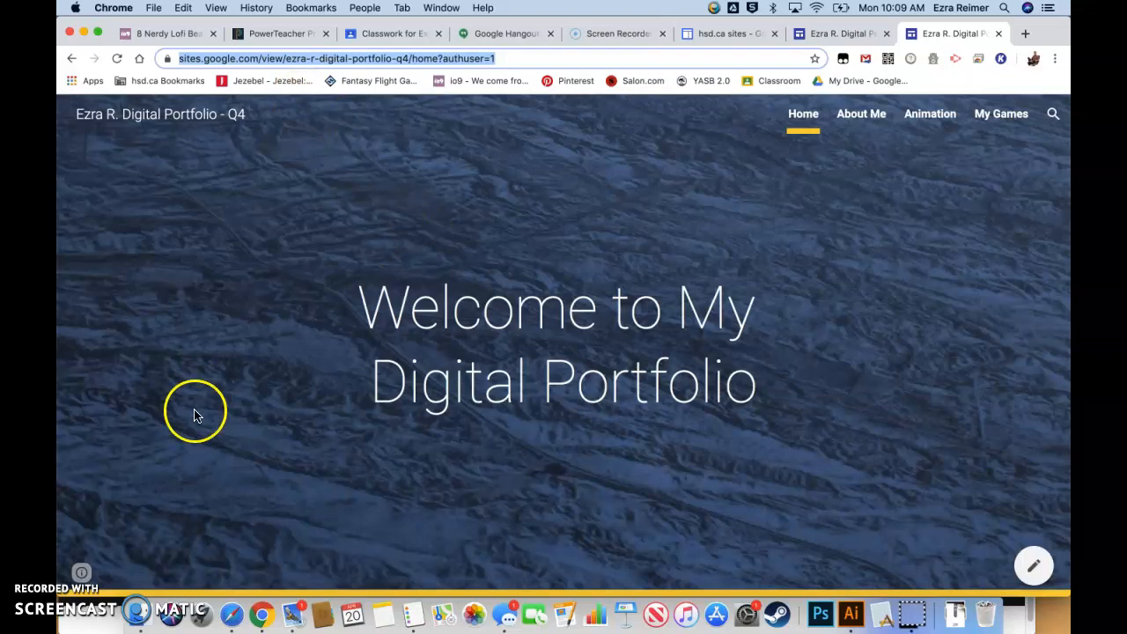
{"action": "mouse_move", "coordinate": [208, 405]}
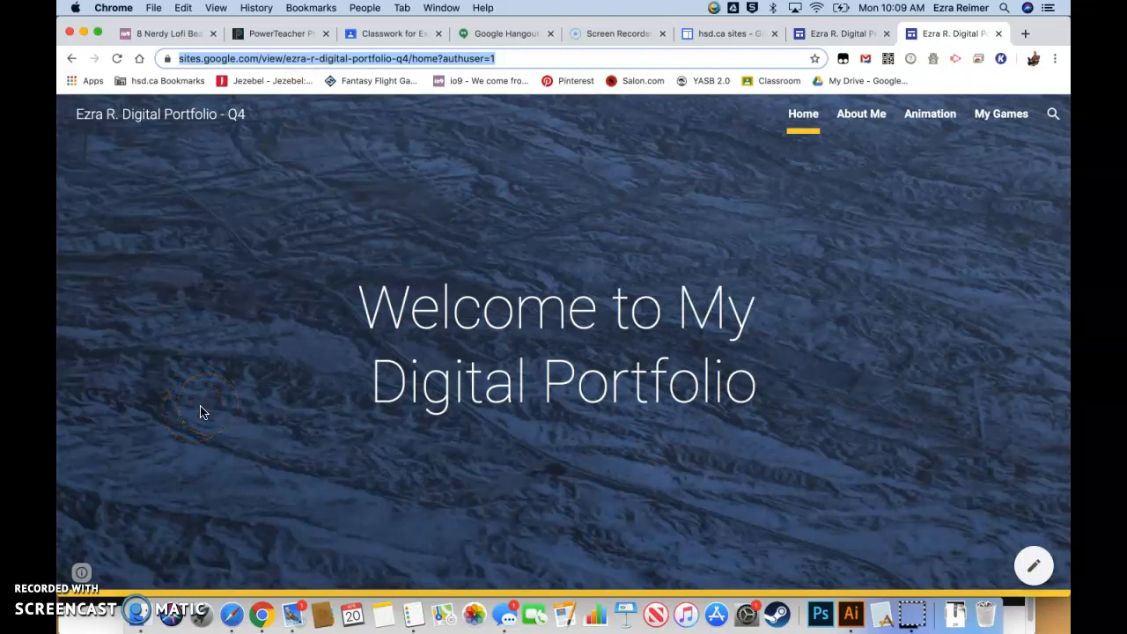
{"action": "mouse_move", "coordinate": [86, 552]}
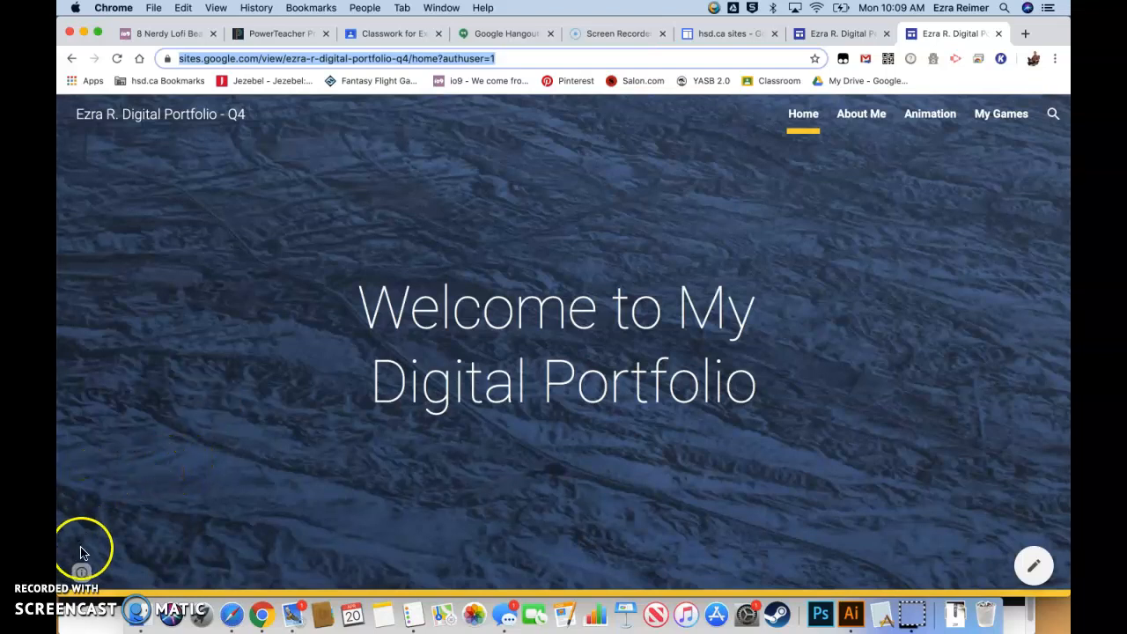